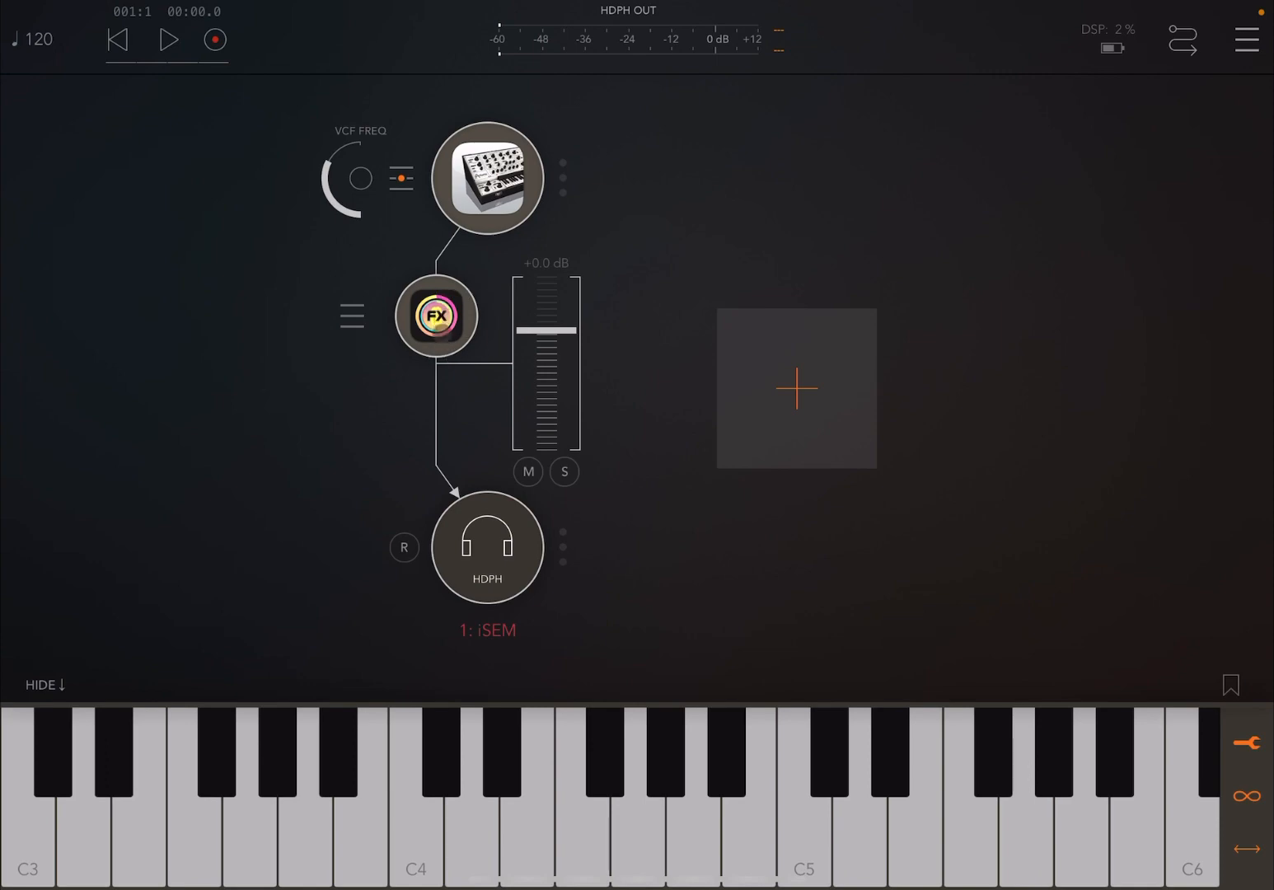
Step: Bring up the Popsicle editor on the iSEM channel showing Lowpass Filter (A) and Echo (B)
{"action": "left_click", "coordinate": [435, 317]}
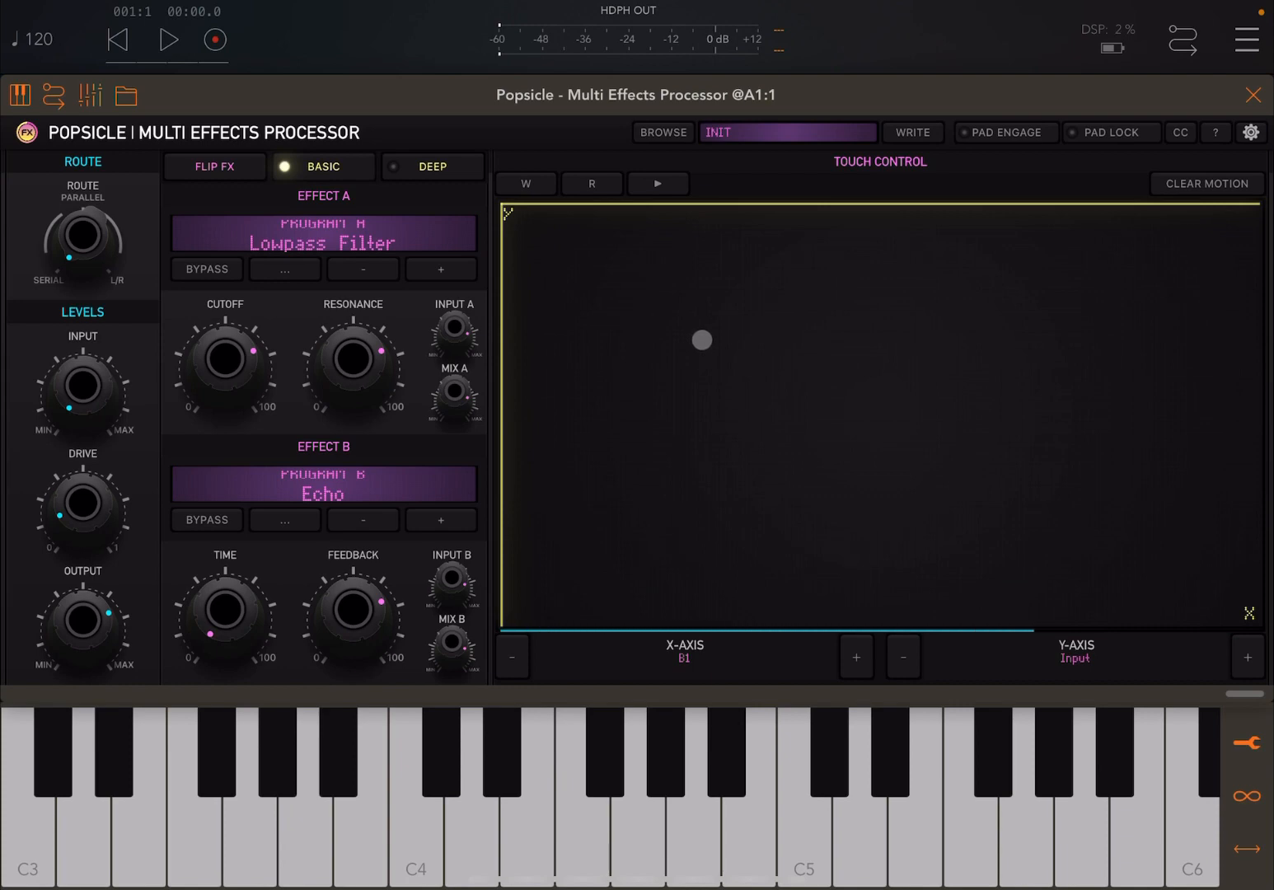
{"action": "left_click_drag", "start_coordinate": [702, 340], "coordinate": [574, 406]}
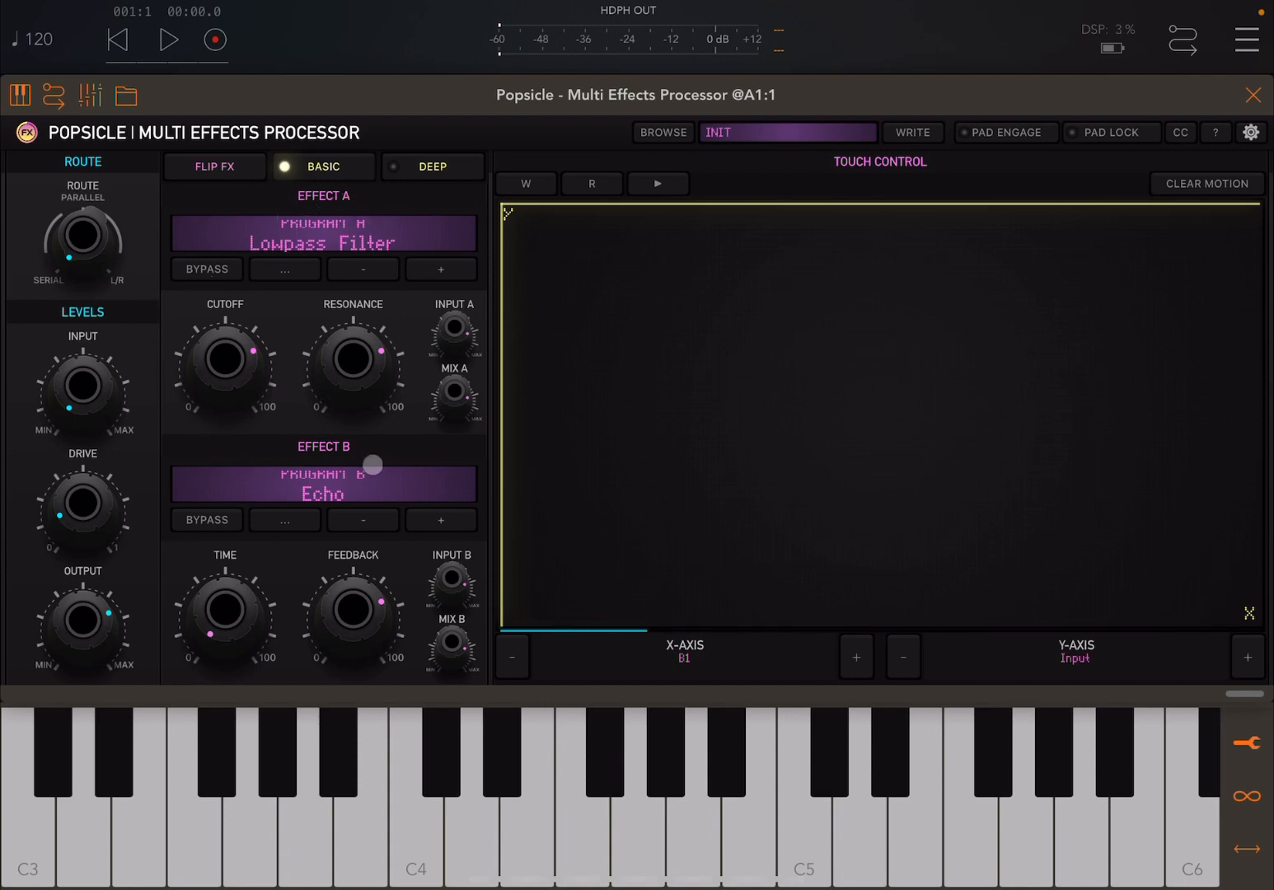
{"action": "left_click", "coordinate": [468, 782]}
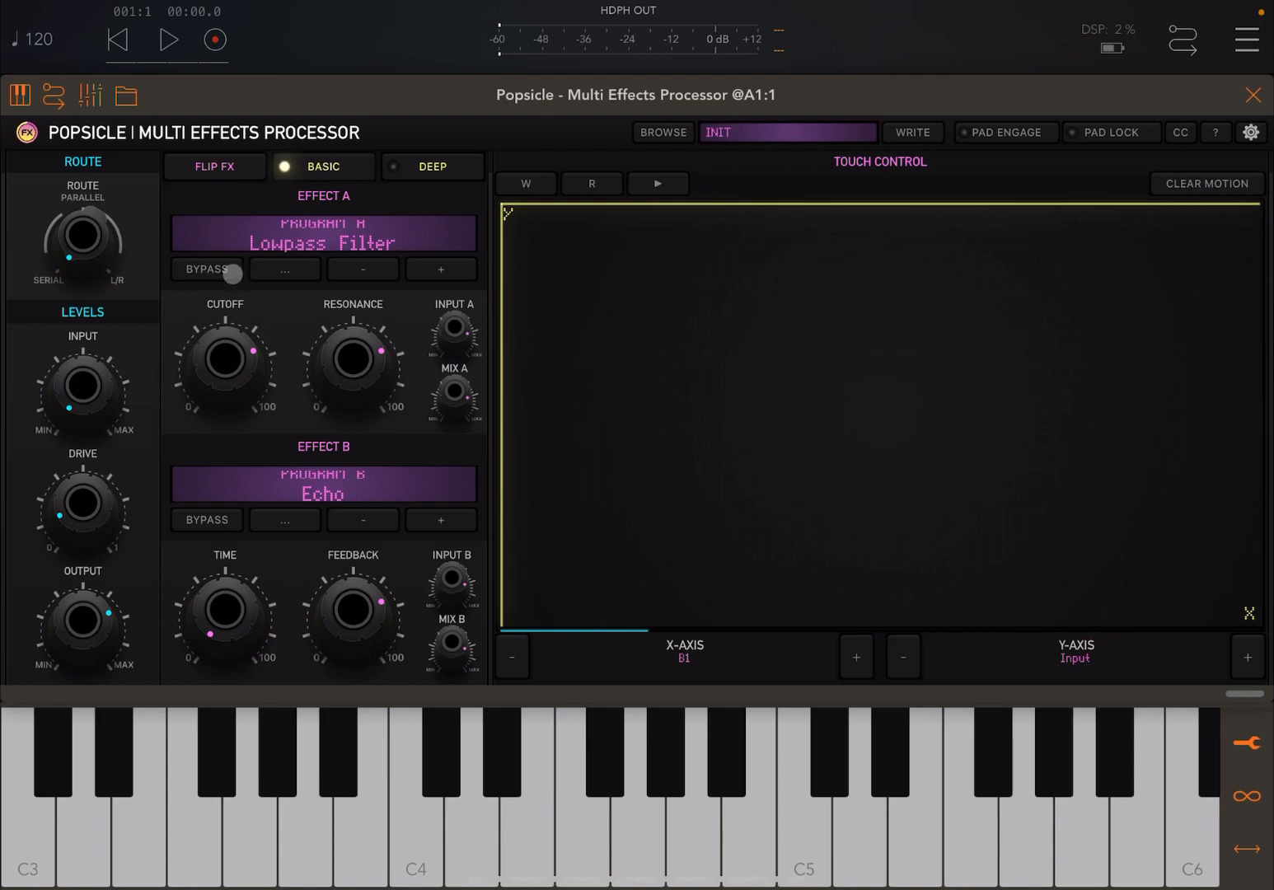
Step: Bypass the lowpass filter and echo, then set input to 78% and output to 48%
{"action": "left_click", "coordinate": [206, 268]}
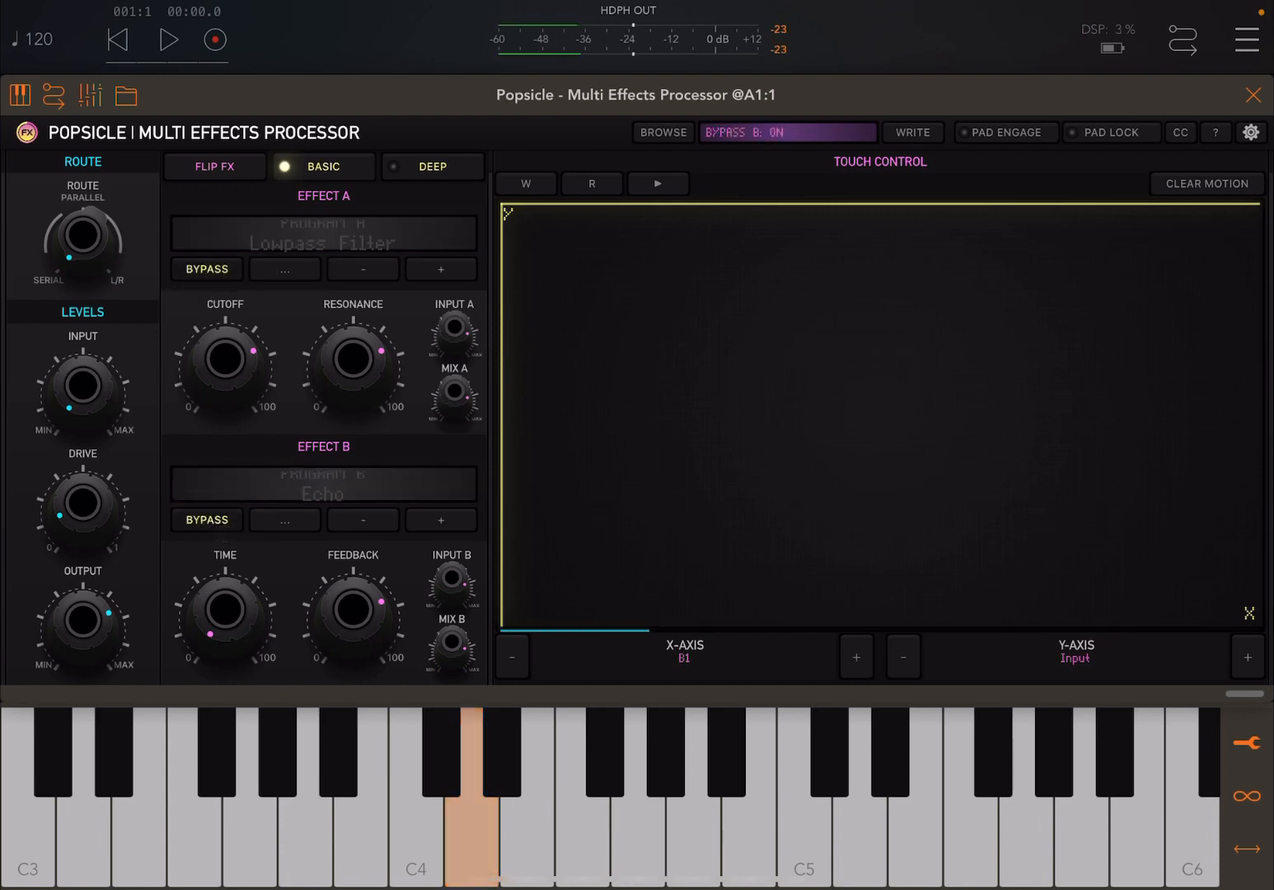
{"action": "left_click", "coordinate": [471, 758]}
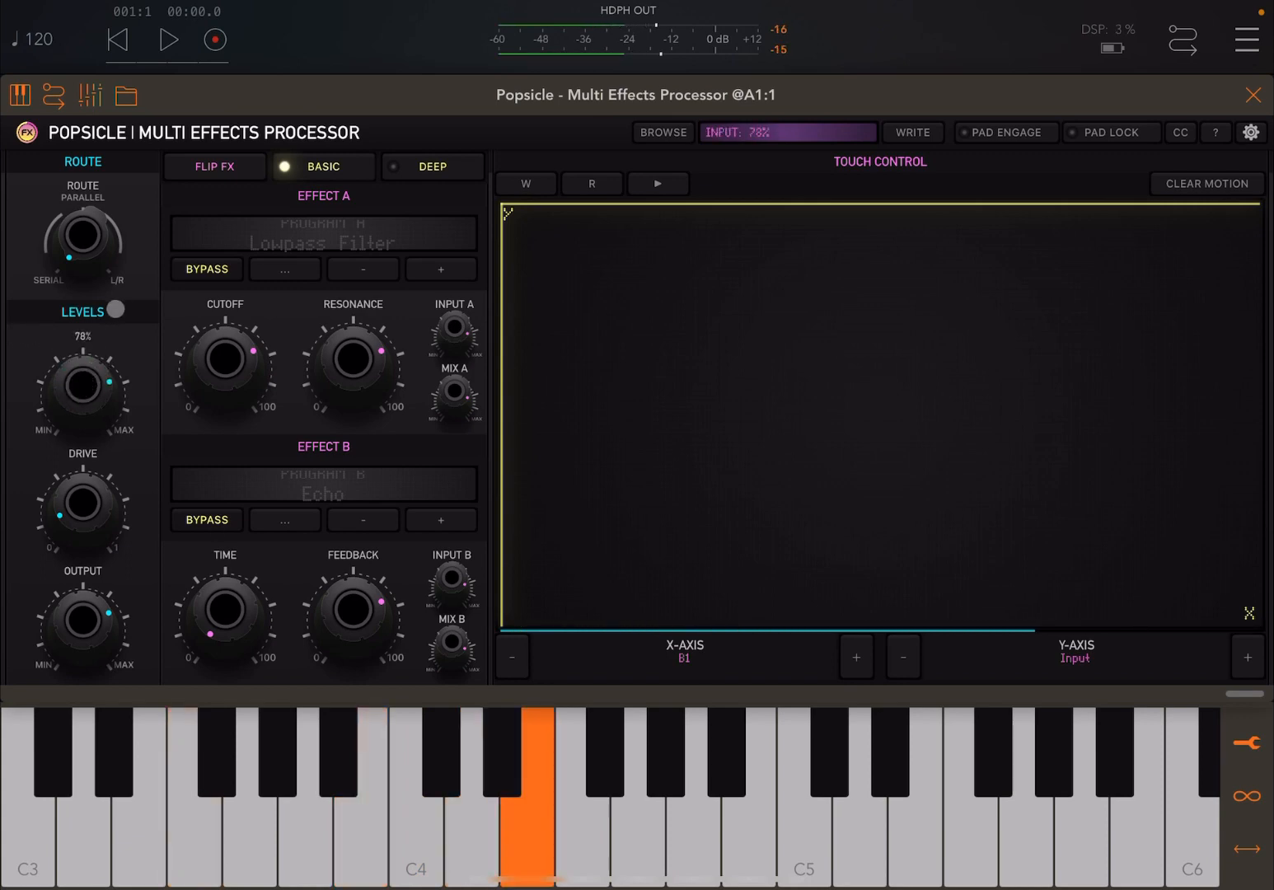
{"action": "left_click_drag", "start_coordinate": [83, 511], "coordinate": [82, 494]}
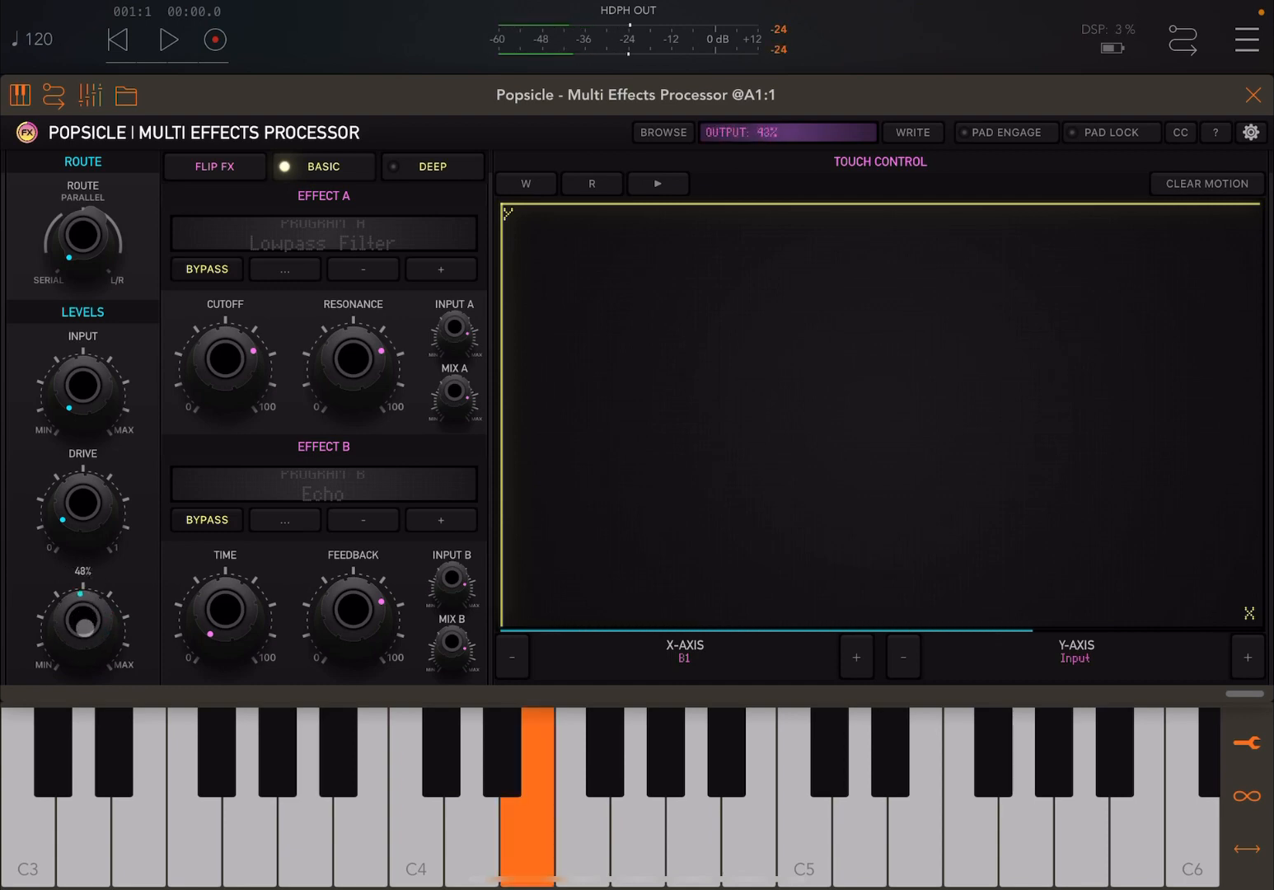
{"action": "left_click_drag", "start_coordinate": [82, 629], "coordinate": [107, 613]}
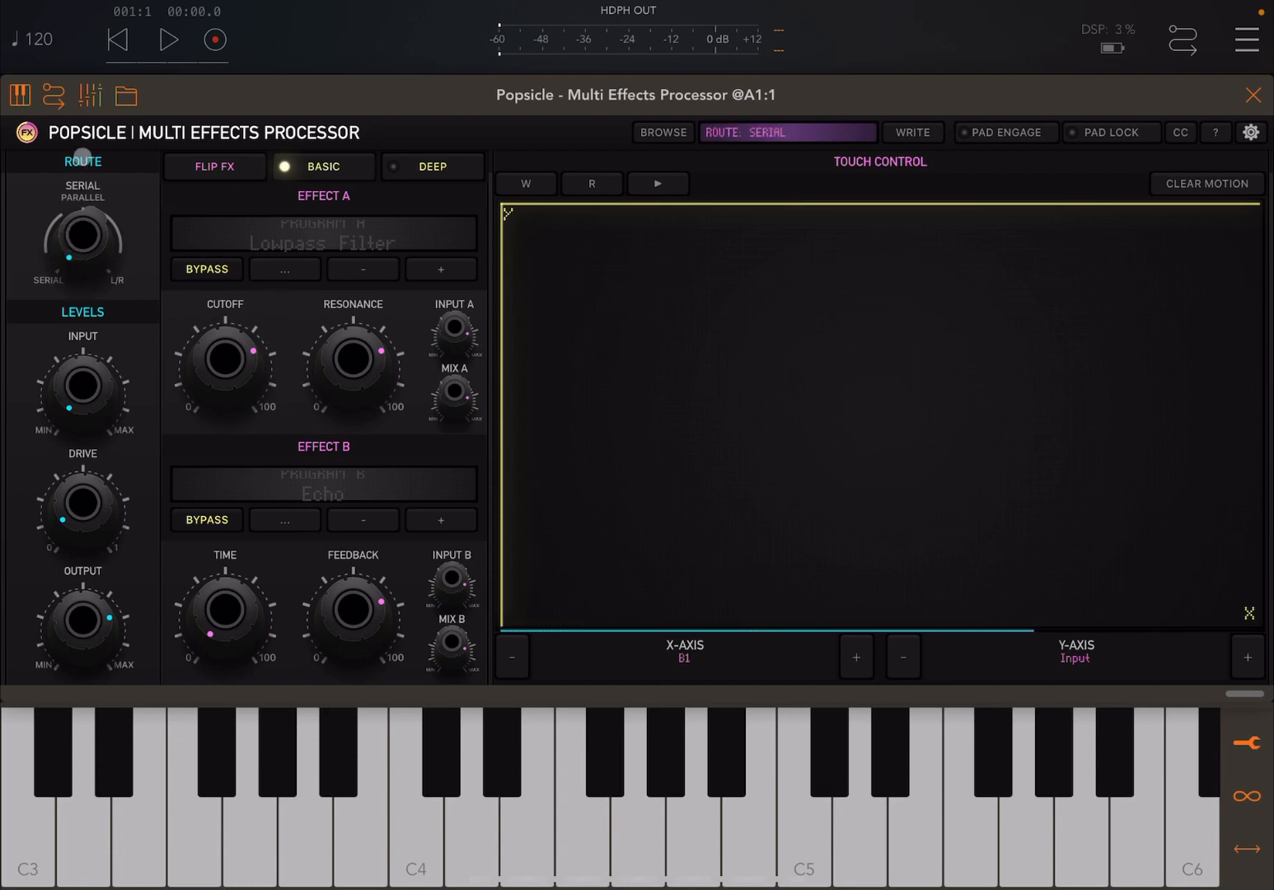
Step: Try serial, parallel and left/right routing, returning to parallel, and nudge the drive
{"action": "left_click_drag", "start_coordinate": [69, 239], "coordinate": [99, 214]}
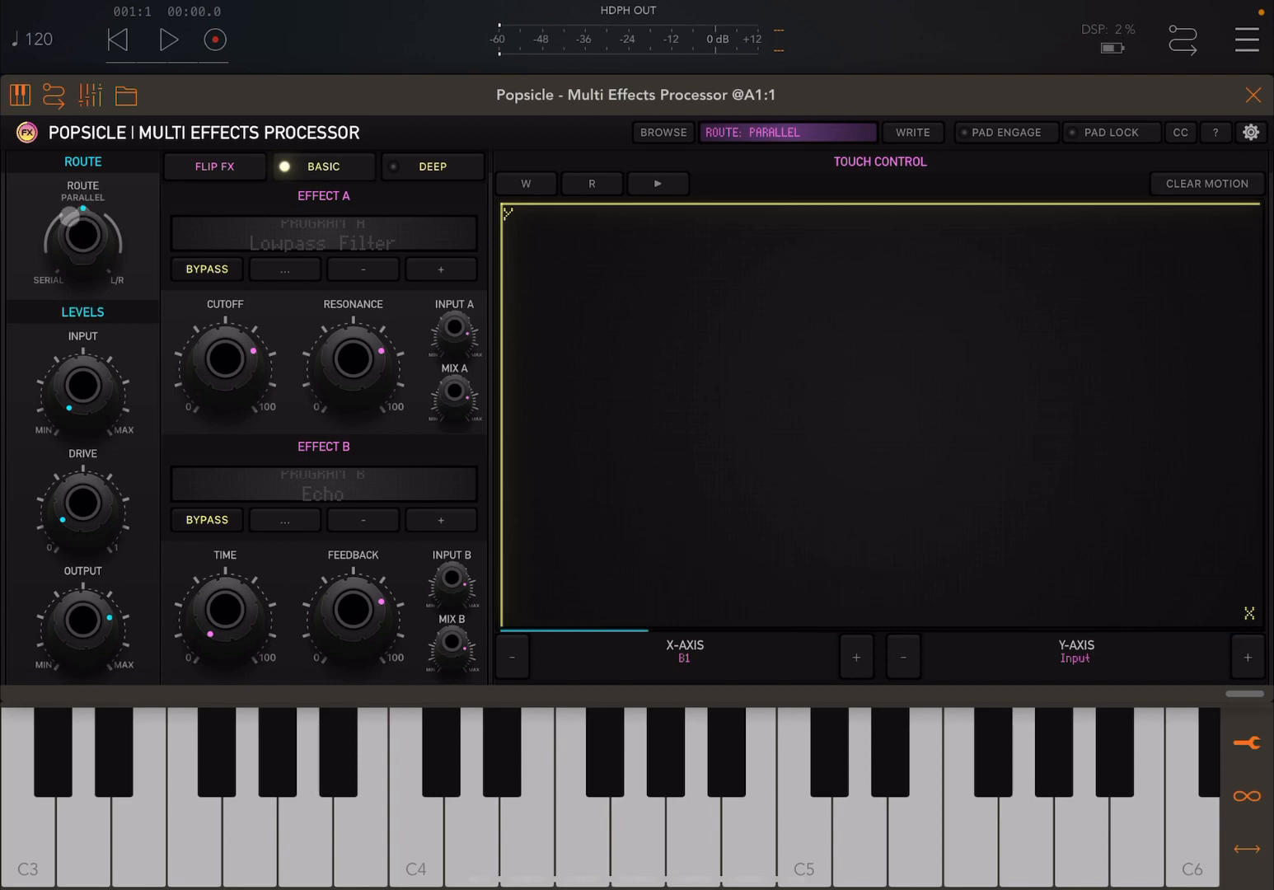
{"action": "left_click_drag", "start_coordinate": [83, 239], "coordinate": [107, 255]}
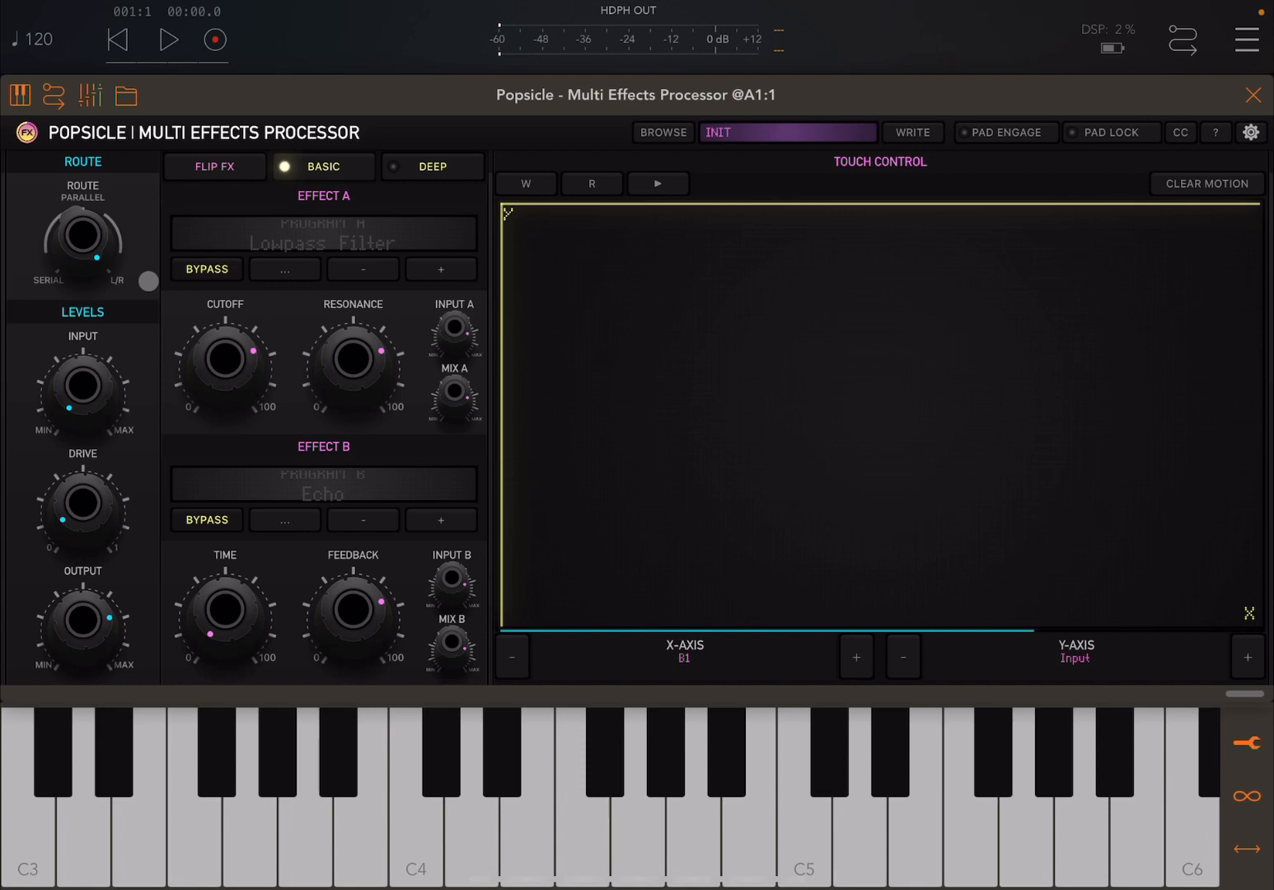
{"action": "left_click_drag", "start_coordinate": [107, 247], "coordinate": [74, 247]}
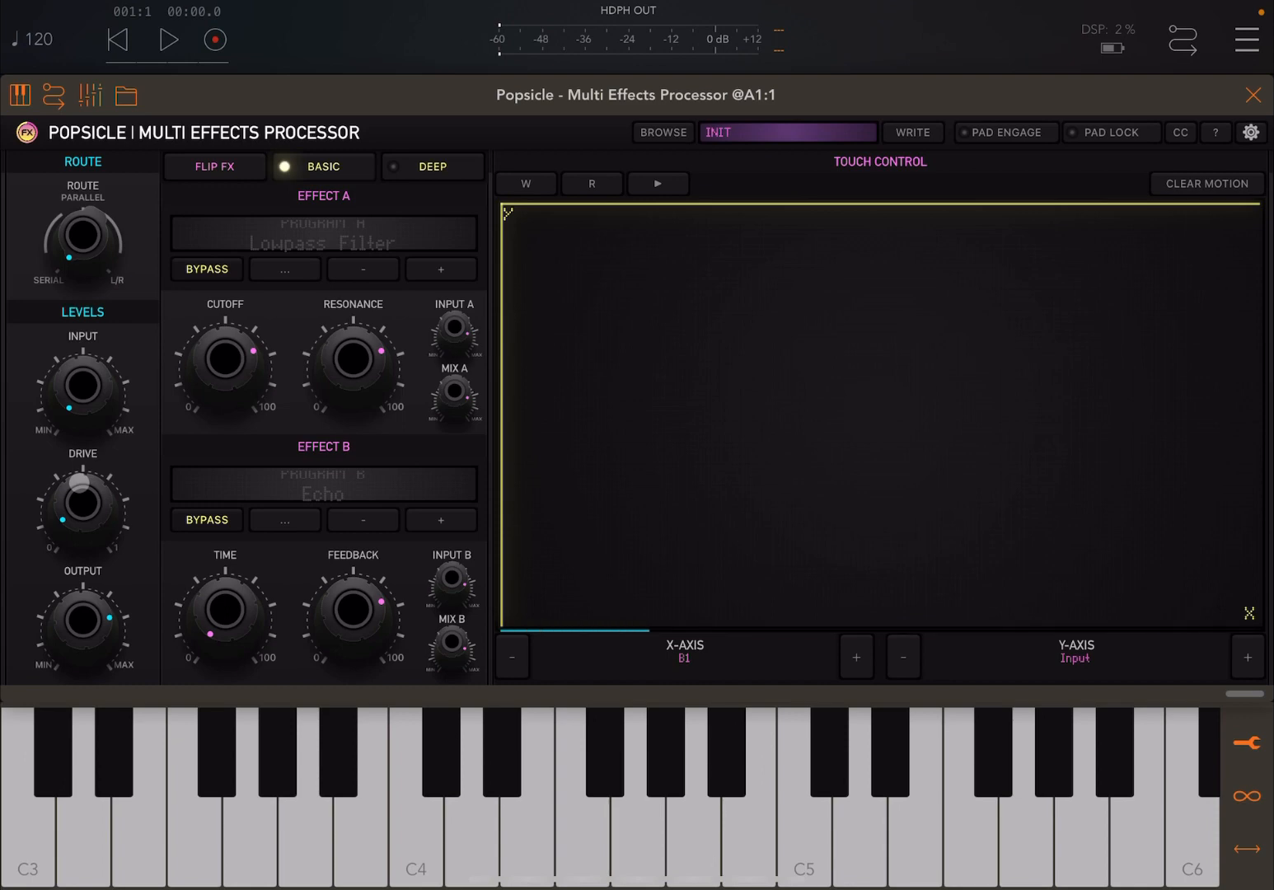
{"action": "left_click", "coordinate": [468, 782]}
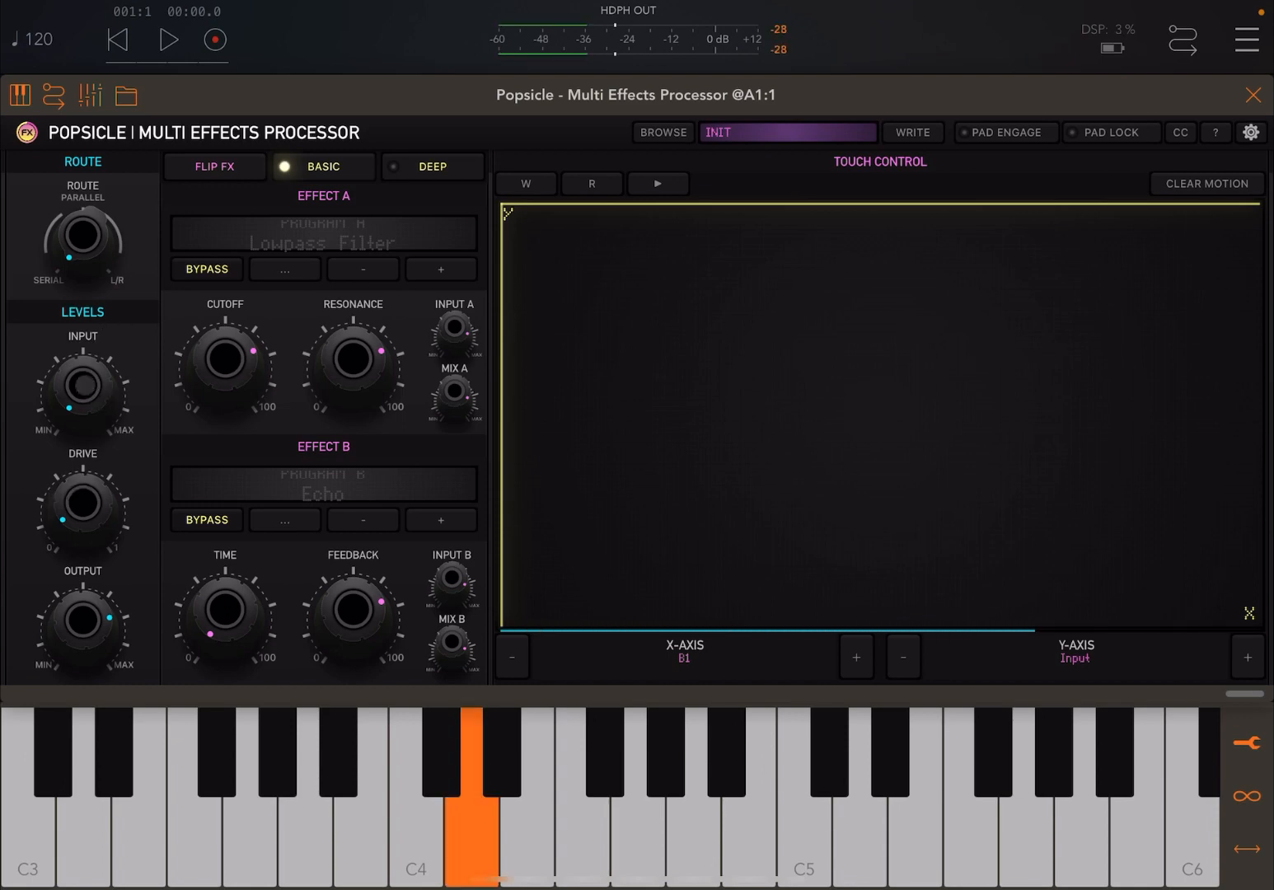
{"action": "left_click_drag", "start_coordinate": [82, 385], "coordinate": [83, 354]}
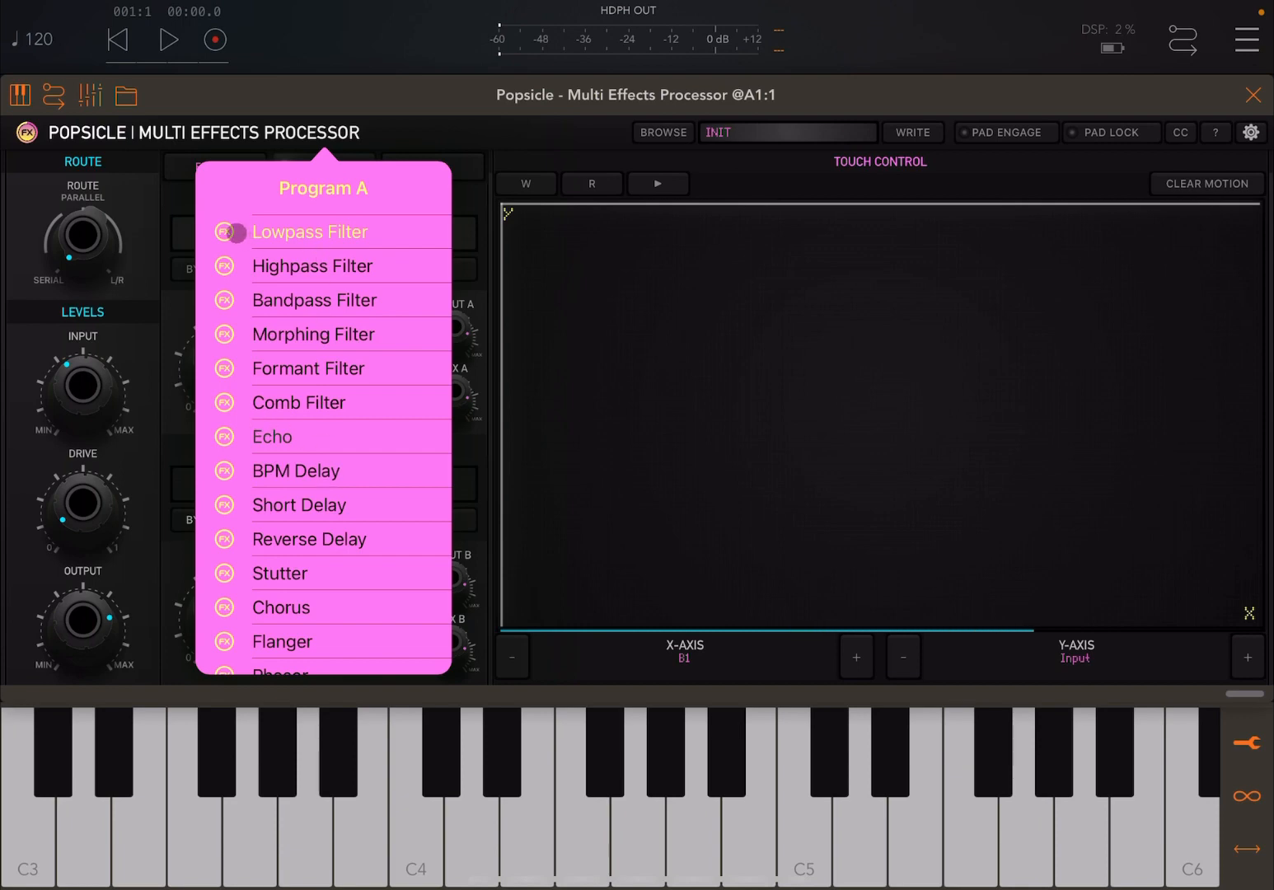
Step: Keep Lowpass Filter as Effect A, un-bypass it and turn its cutoff down to 3
{"action": "left_click", "coordinate": [310, 231]}
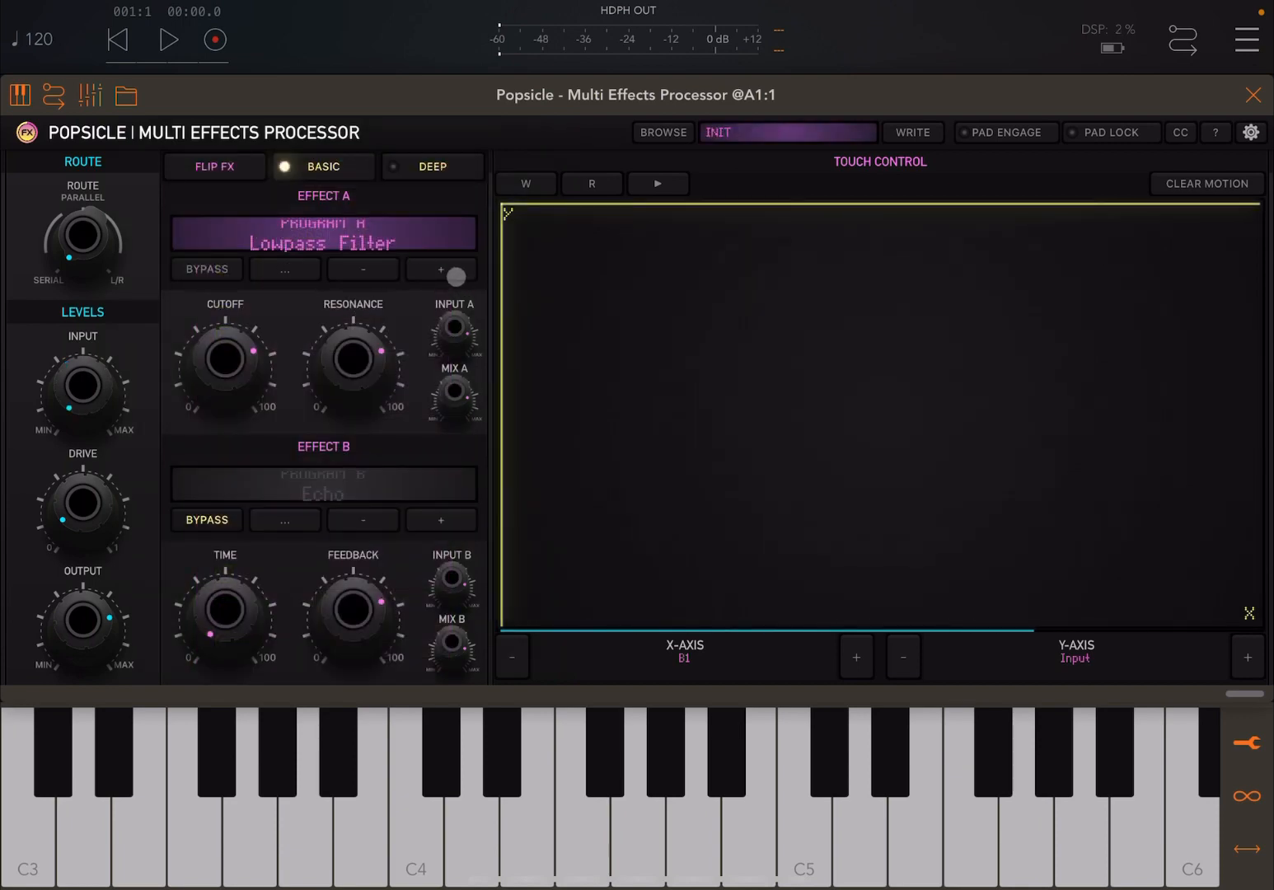
{"action": "left_click_drag", "start_coordinate": [457, 277], "coordinate": [377, 271]}
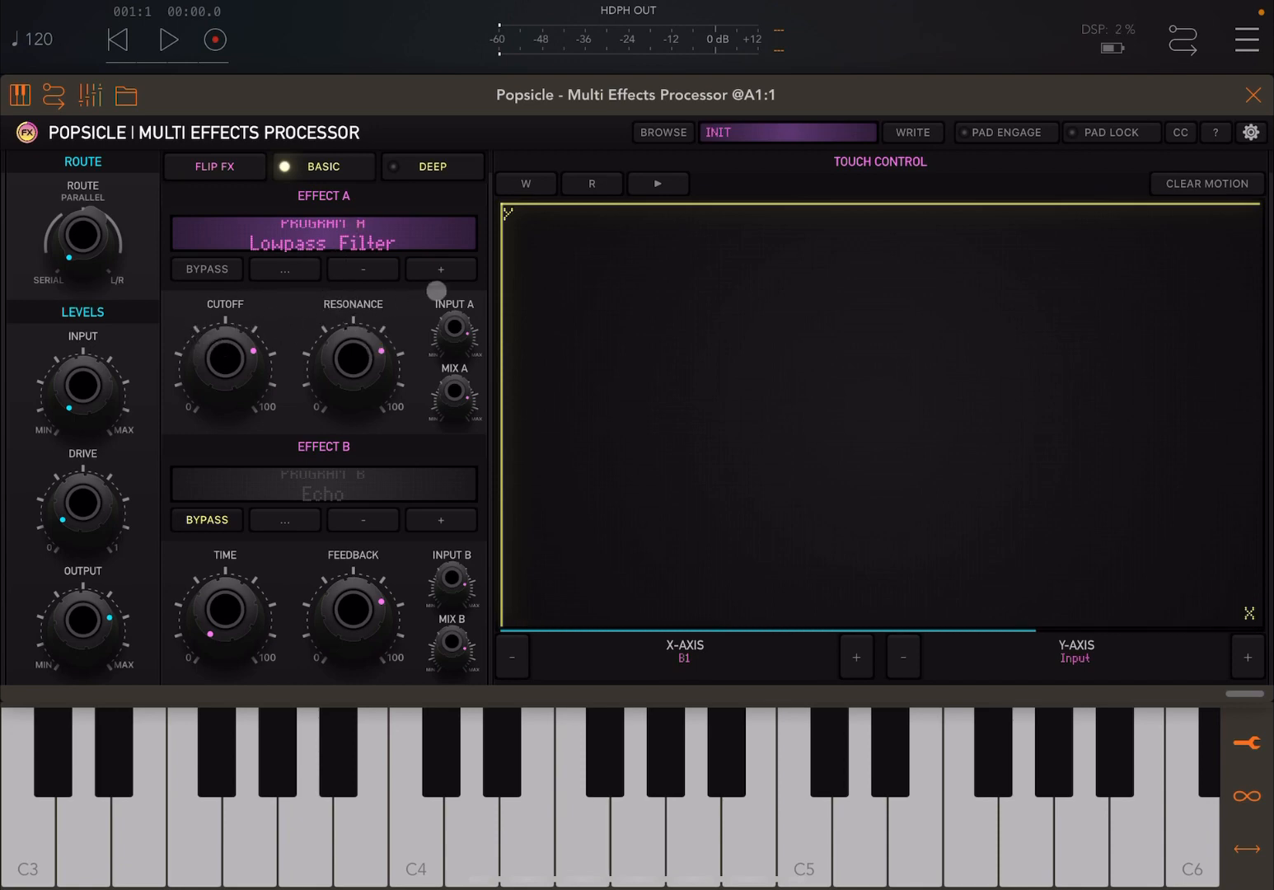
{"action": "left_click", "coordinate": [440, 269]}
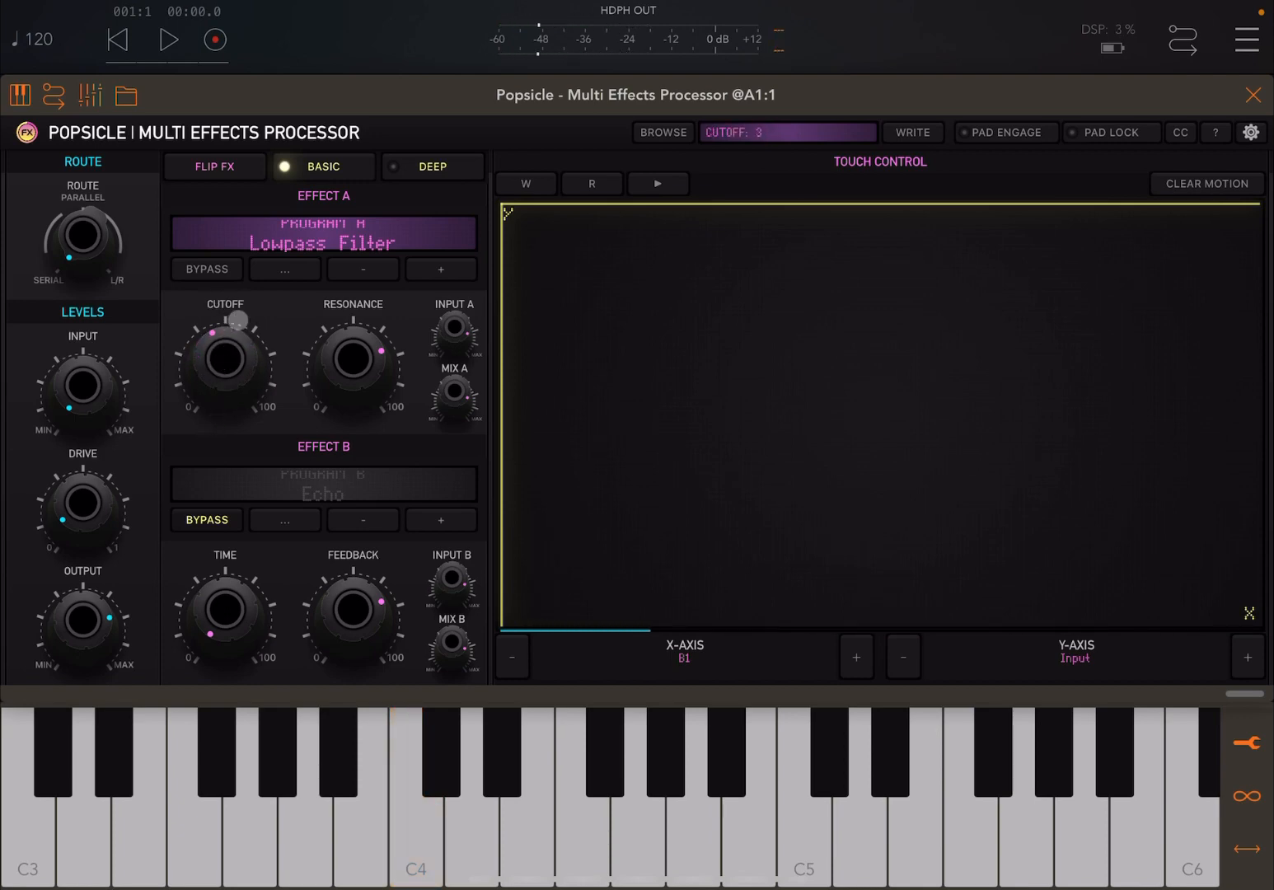
Step: Raise the cutoff to about halfway, dip Mix A to 12% and return it to full
{"action": "left_click_drag", "start_coordinate": [217, 333], "coordinate": [234, 320]}
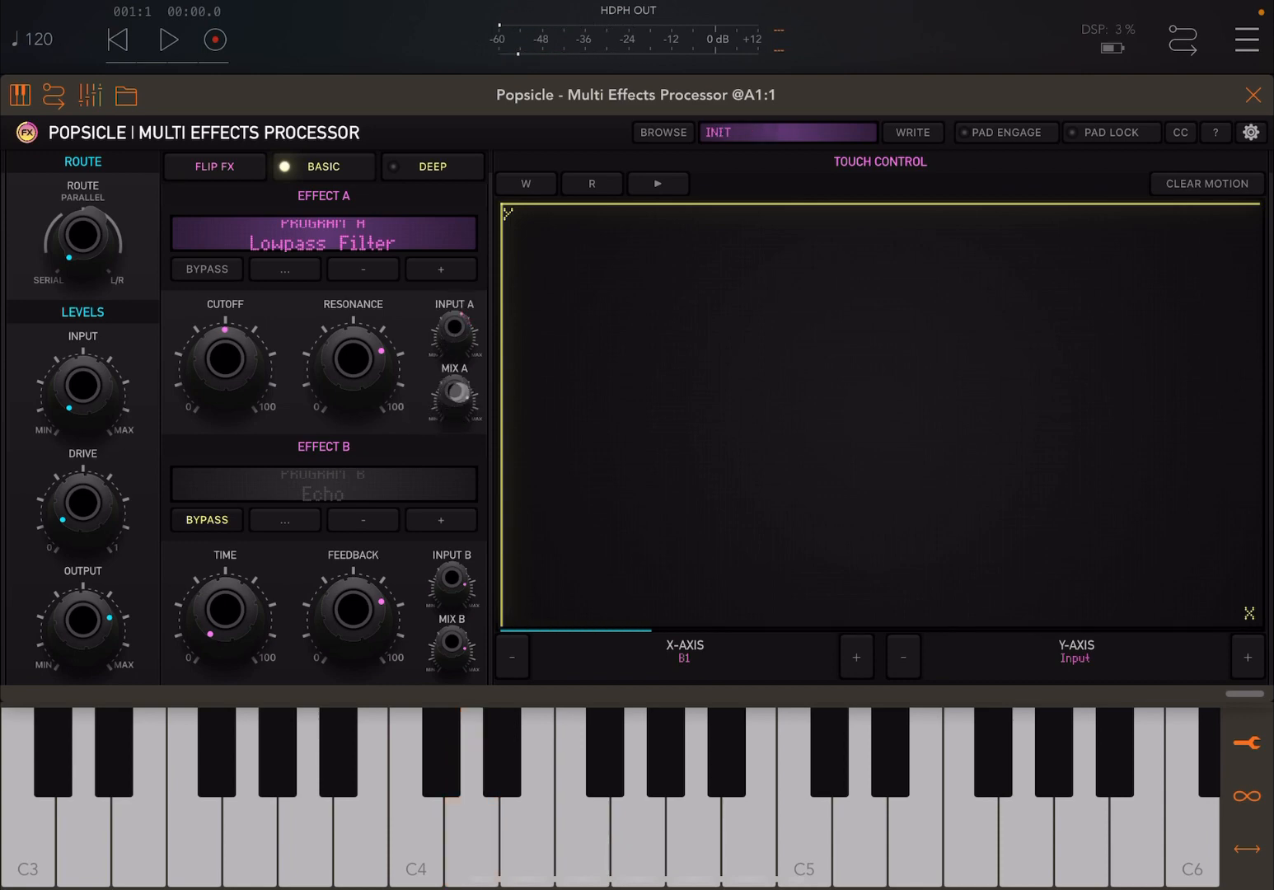
{"action": "left_click_drag", "start_coordinate": [455, 399], "coordinate": [454, 363]}
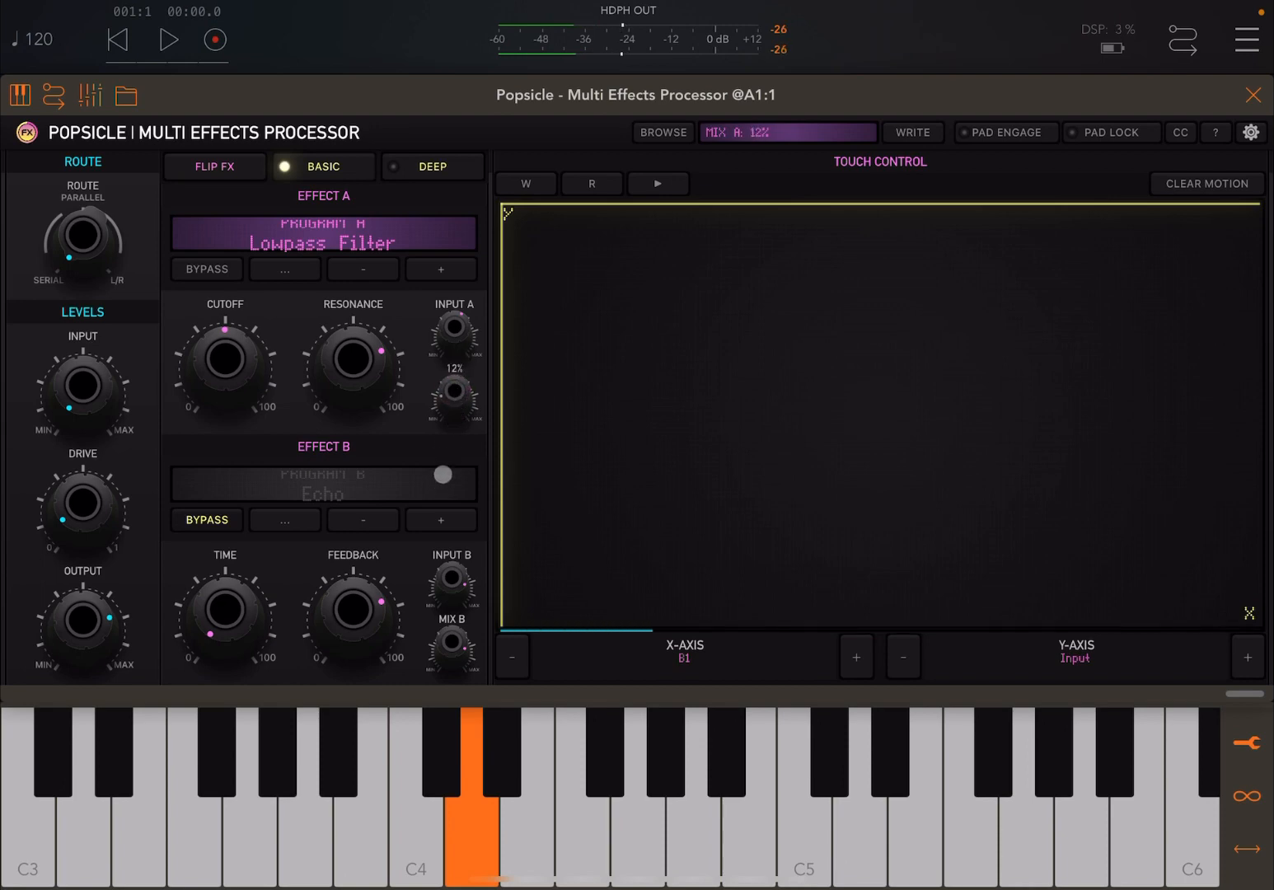
{"action": "left_click_drag", "start_coordinate": [231, 346], "coordinate": [221, 361]}
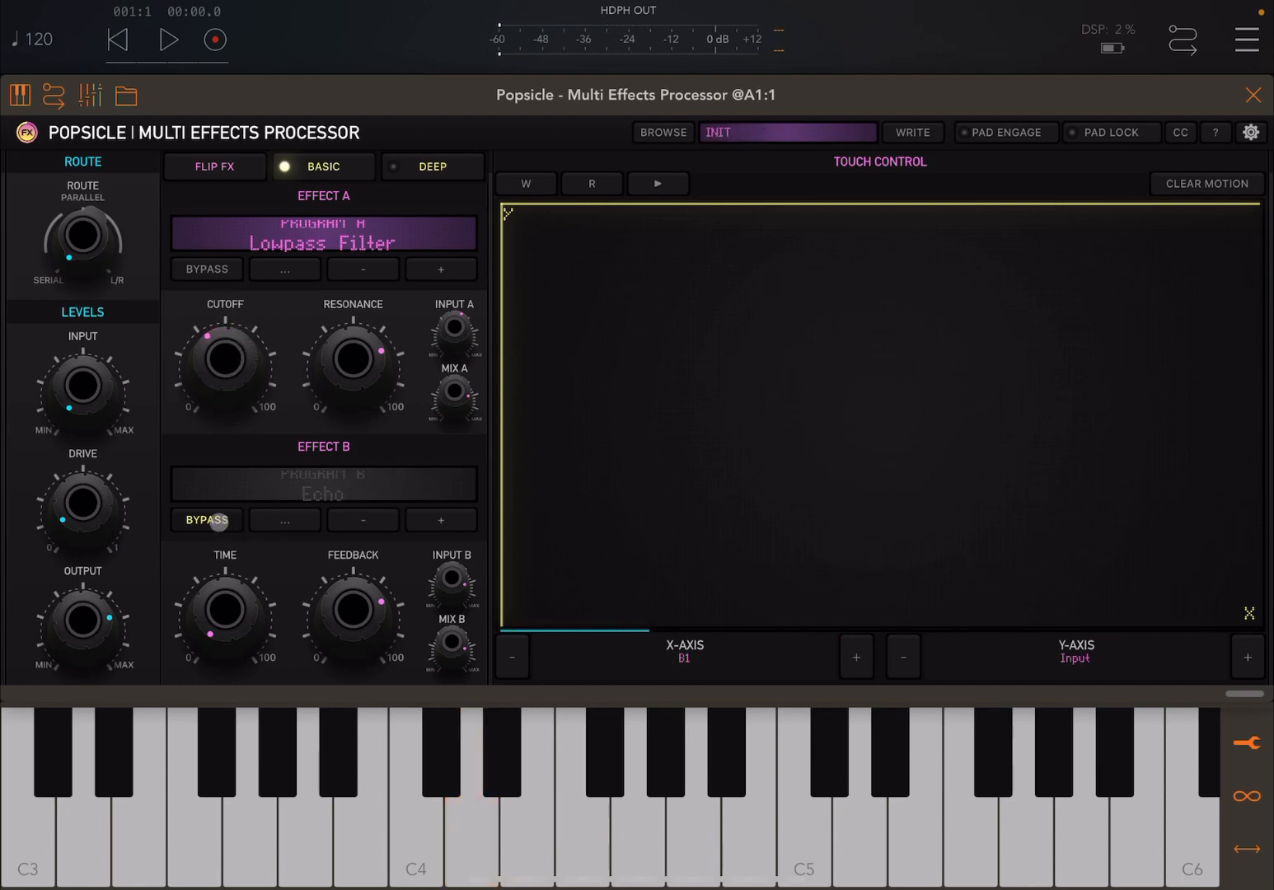
Step: Re-enable the echo, tweak its time around 41 and bring feedback from 85 down toward 60
{"action": "left_click", "coordinate": [206, 521]}
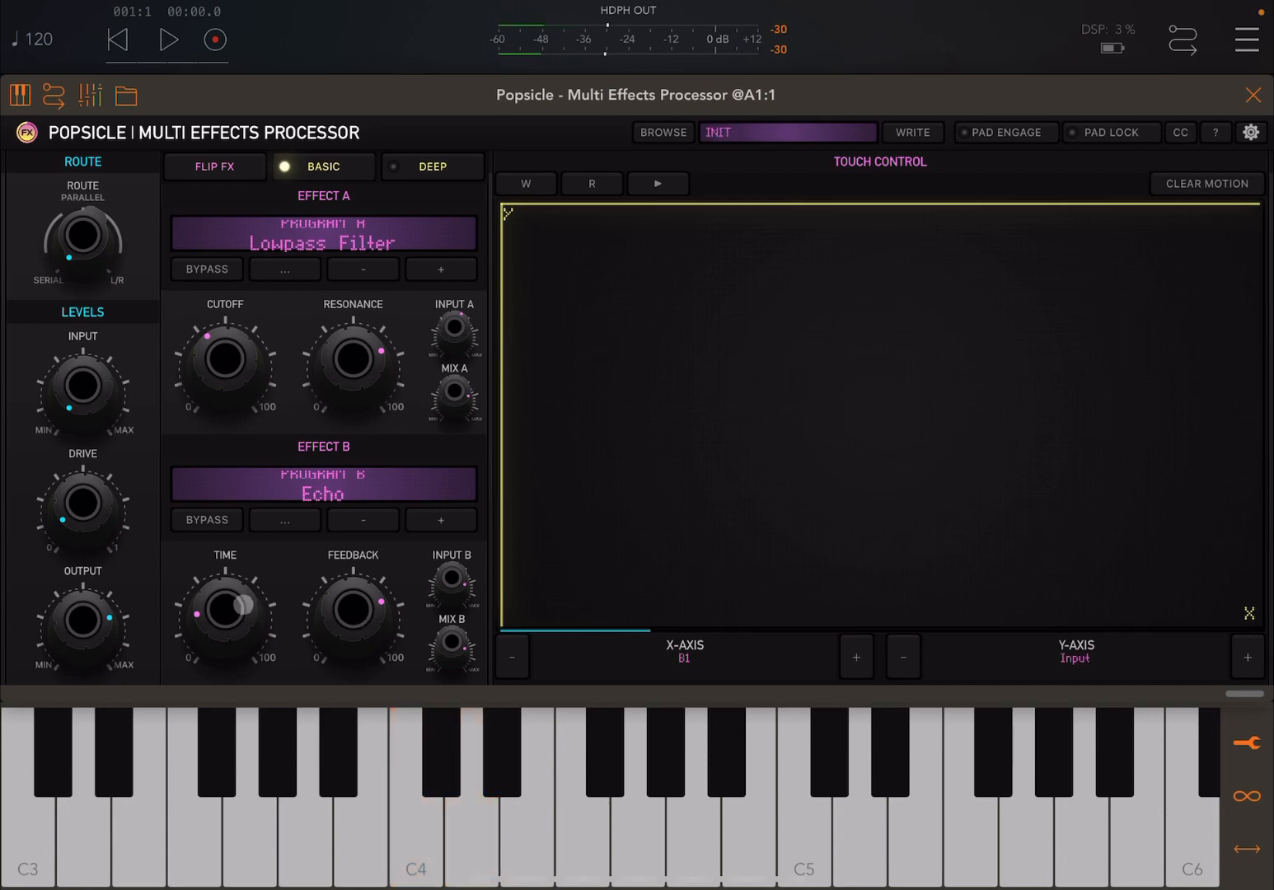
{"action": "left_click_drag", "start_coordinate": [224, 609], "coordinate": [231, 577]}
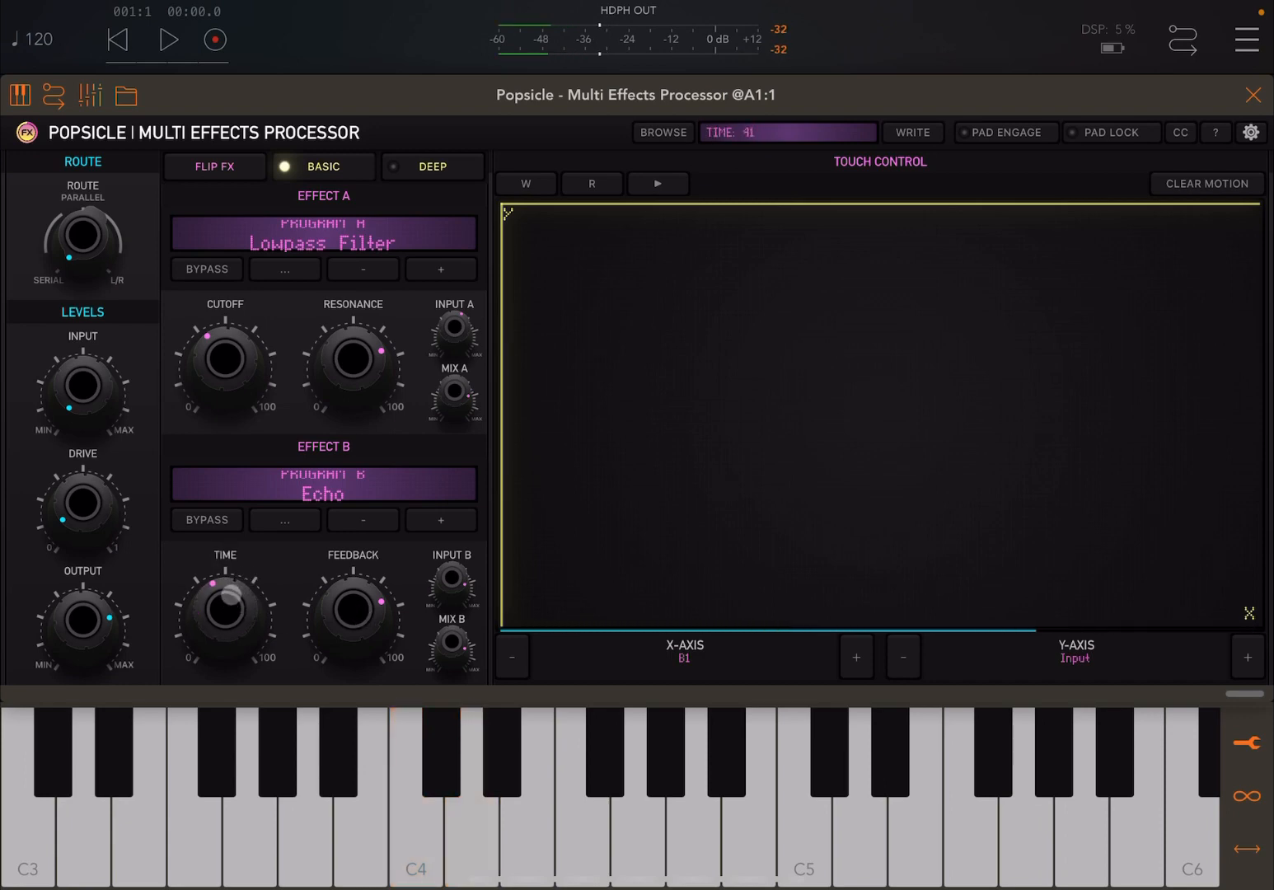
{"action": "left_click_drag", "start_coordinate": [234, 576], "coordinate": [261, 573]}
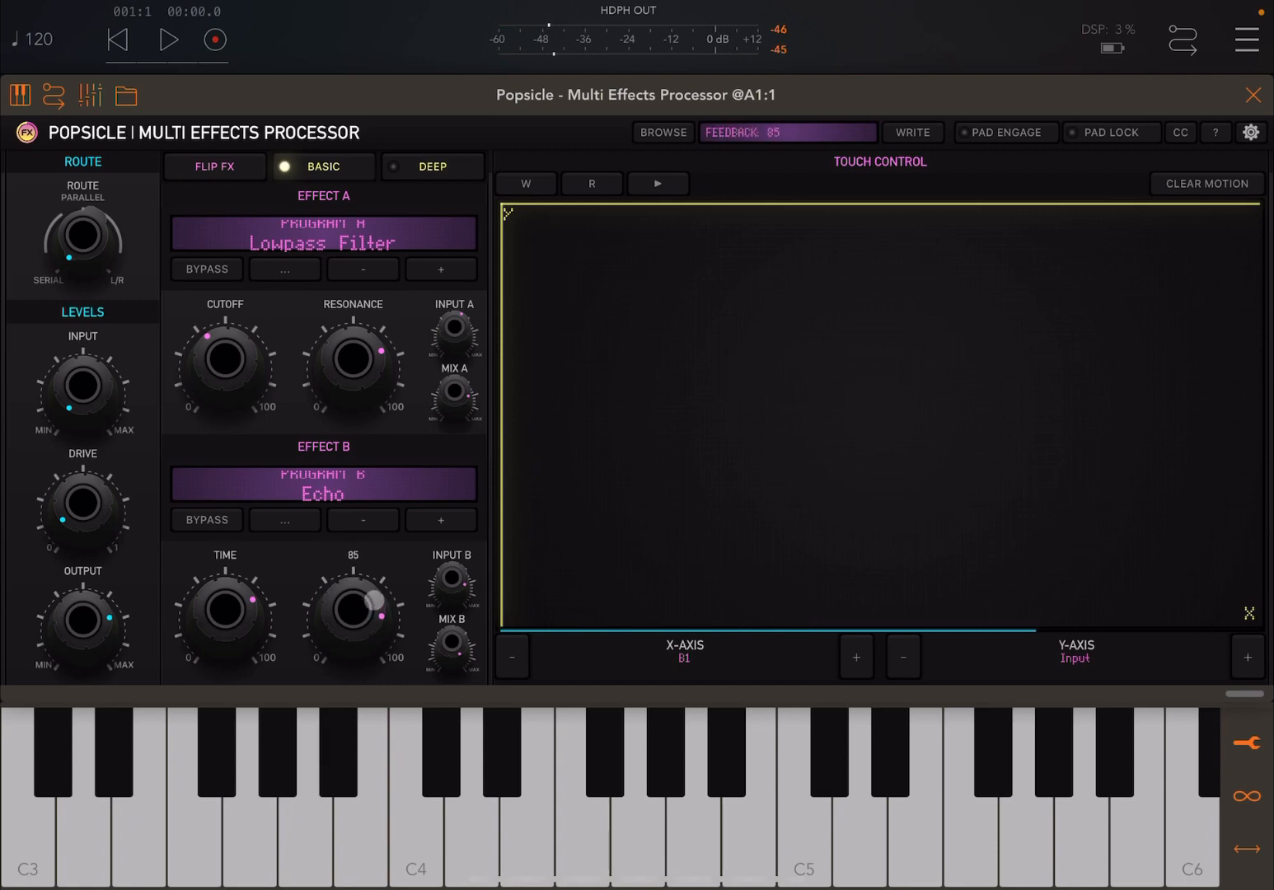
{"action": "left_click_drag", "start_coordinate": [350, 613], "coordinate": [338, 634]}
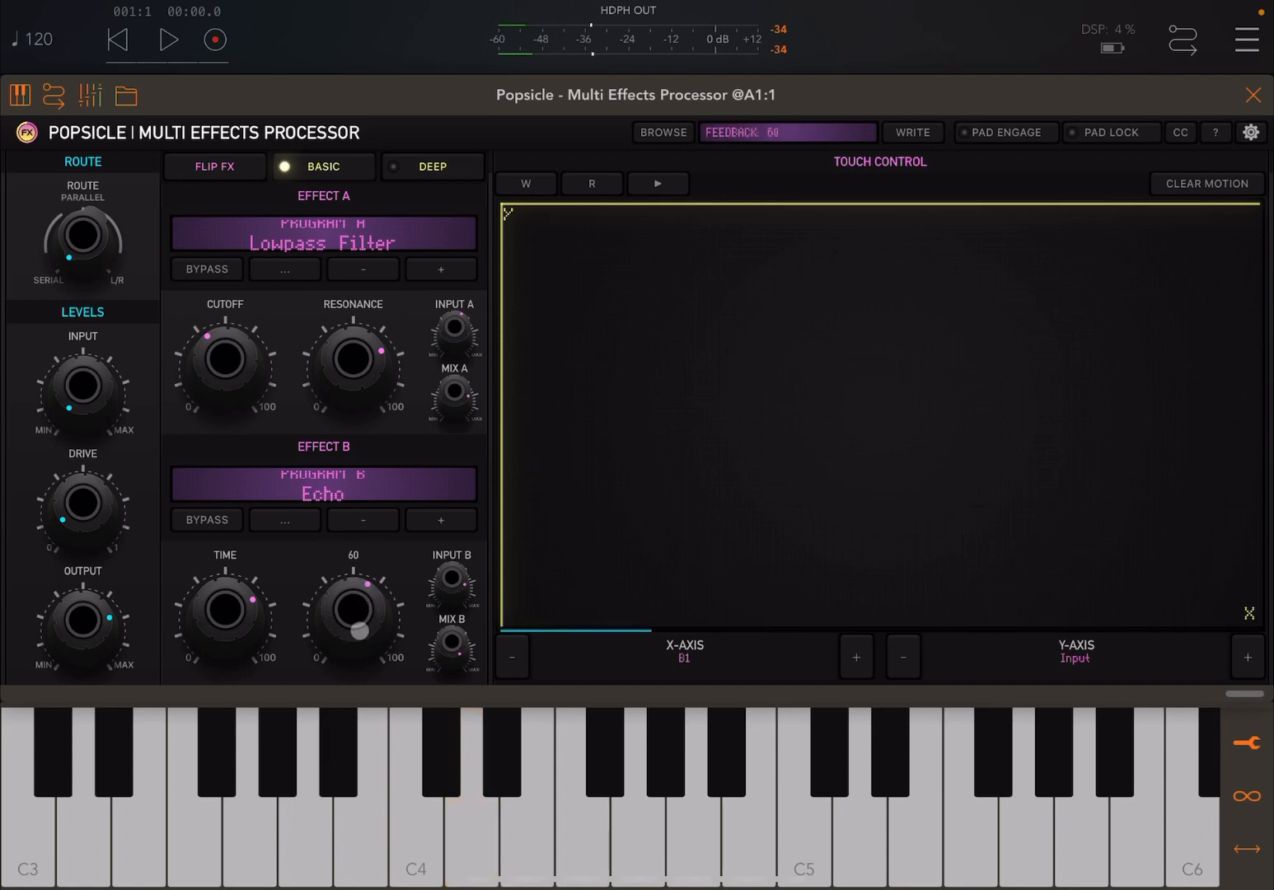
{"action": "left_click_drag", "start_coordinate": [353, 613], "coordinate": [358, 643]}
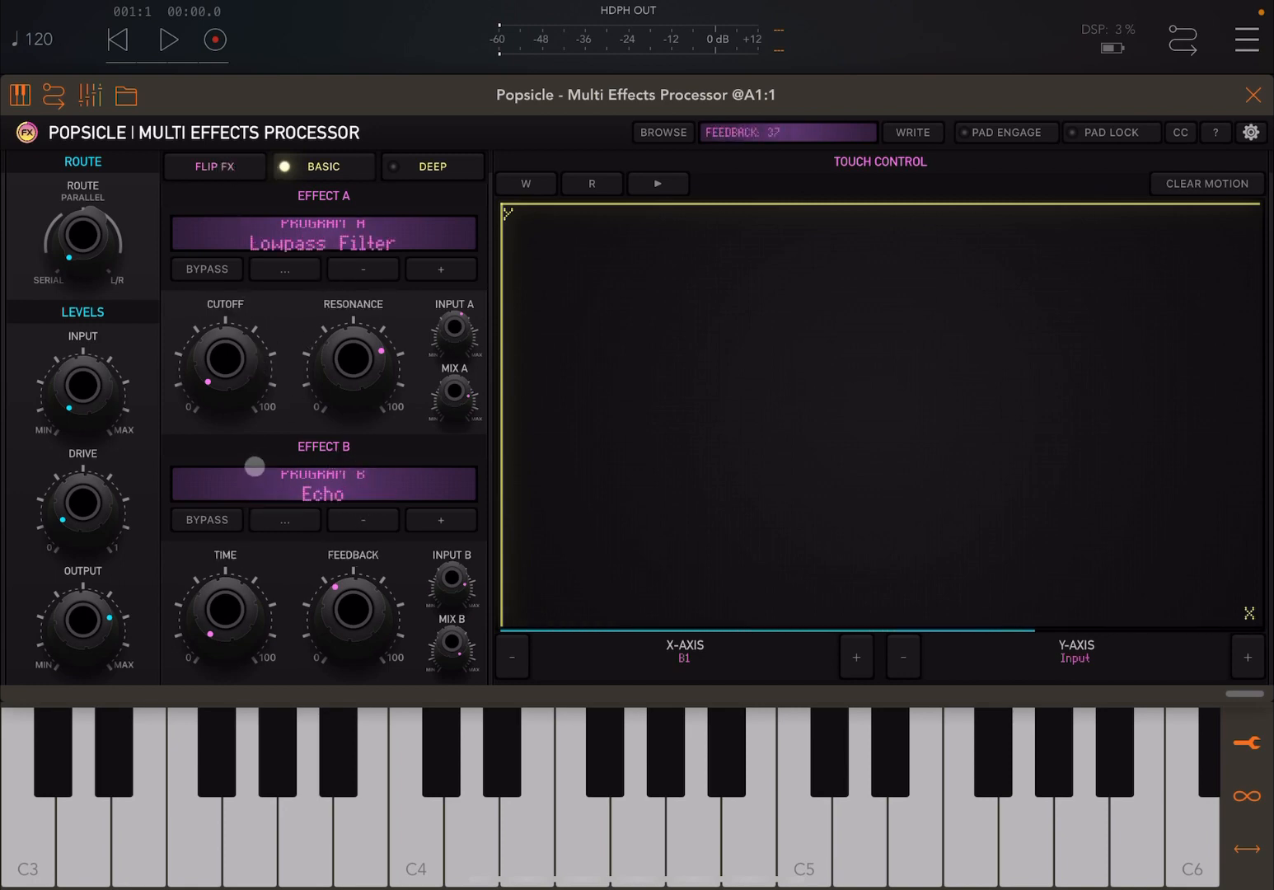
{"action": "left_click", "coordinate": [206, 521]}
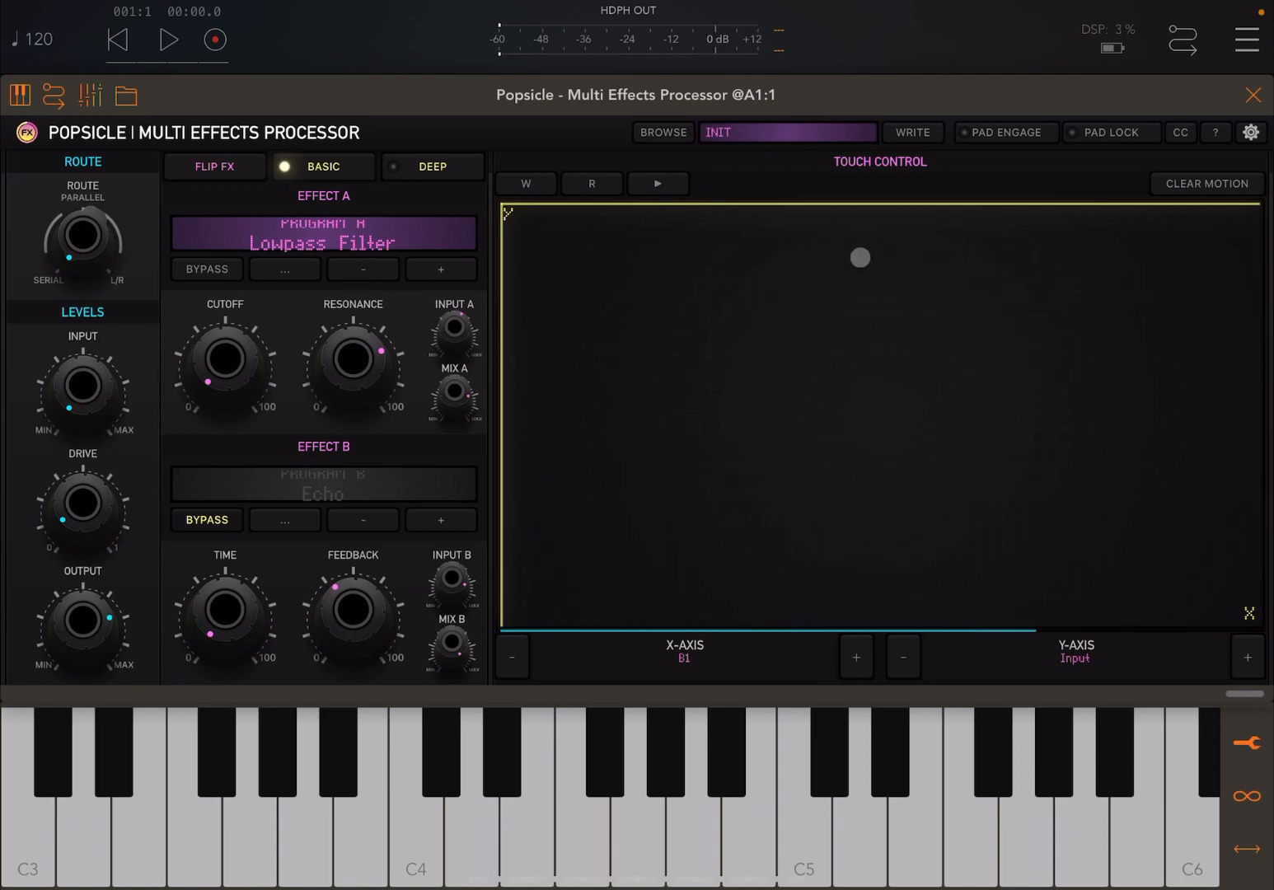
{"action": "left_click_drag", "start_coordinate": [860, 257], "coordinate": [790, 478]}
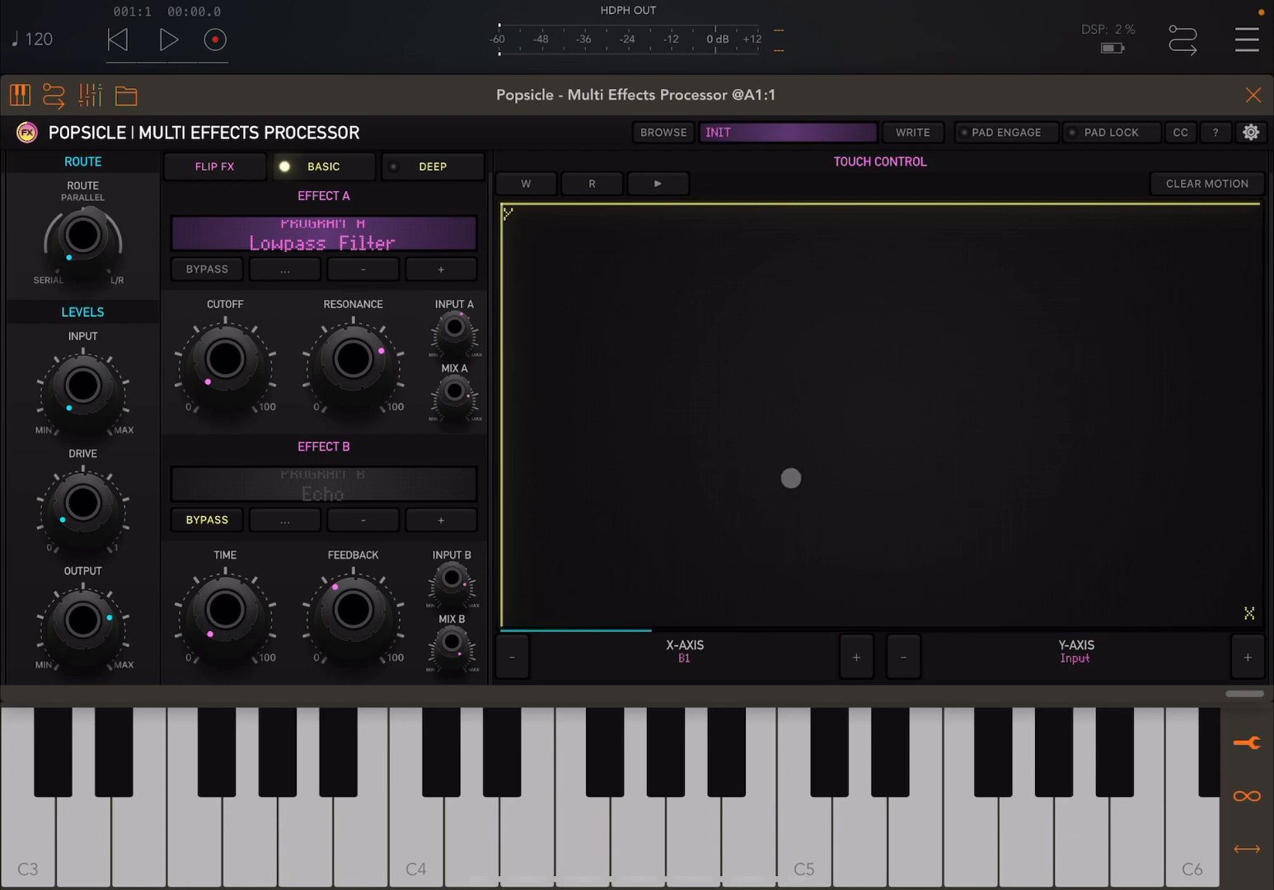
{"action": "left_click_drag", "start_coordinate": [791, 478], "coordinate": [847, 442]}
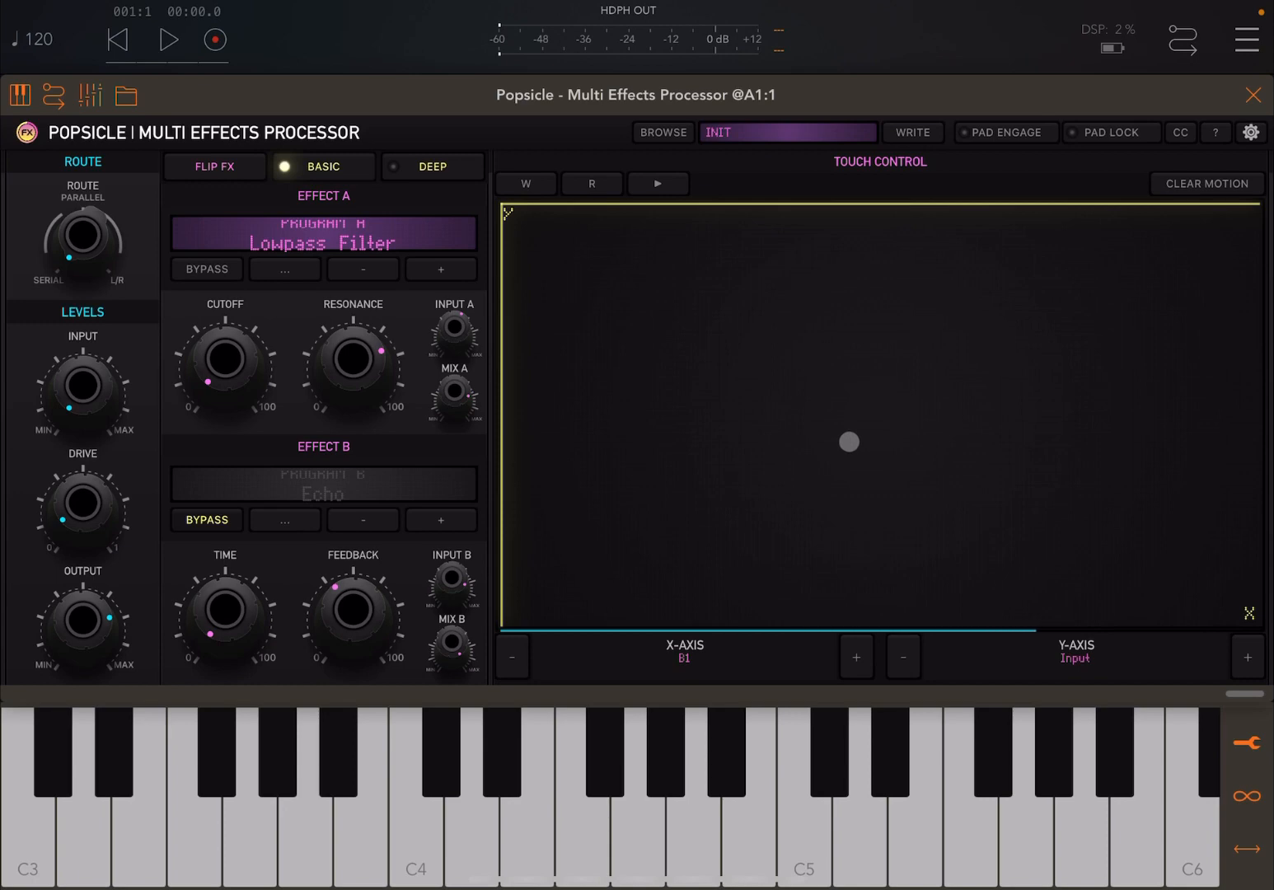
{"action": "left_click_drag", "start_coordinate": [851, 442], "coordinate": [857, 445]}
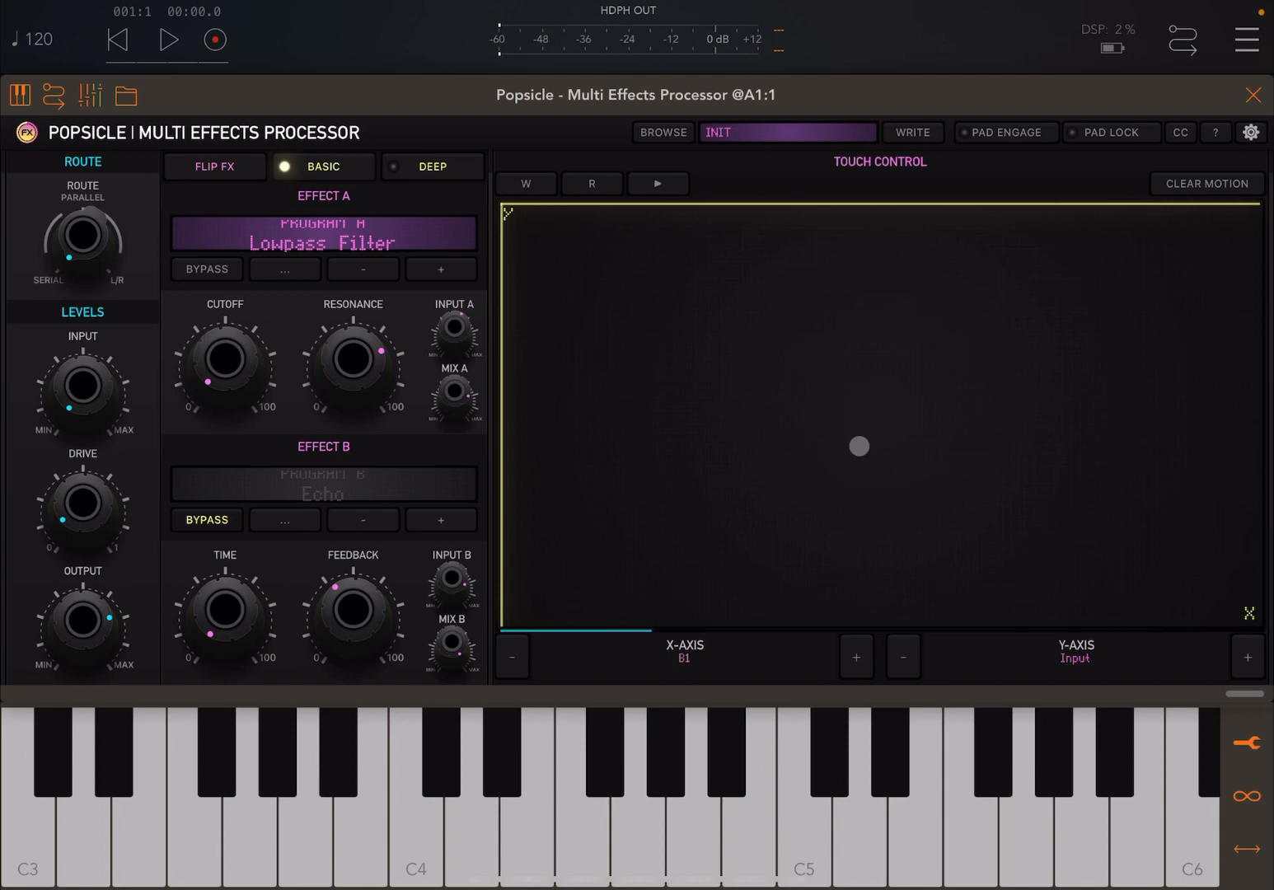
{"action": "left_click_drag", "start_coordinate": [857, 445], "coordinate": [885, 445]}
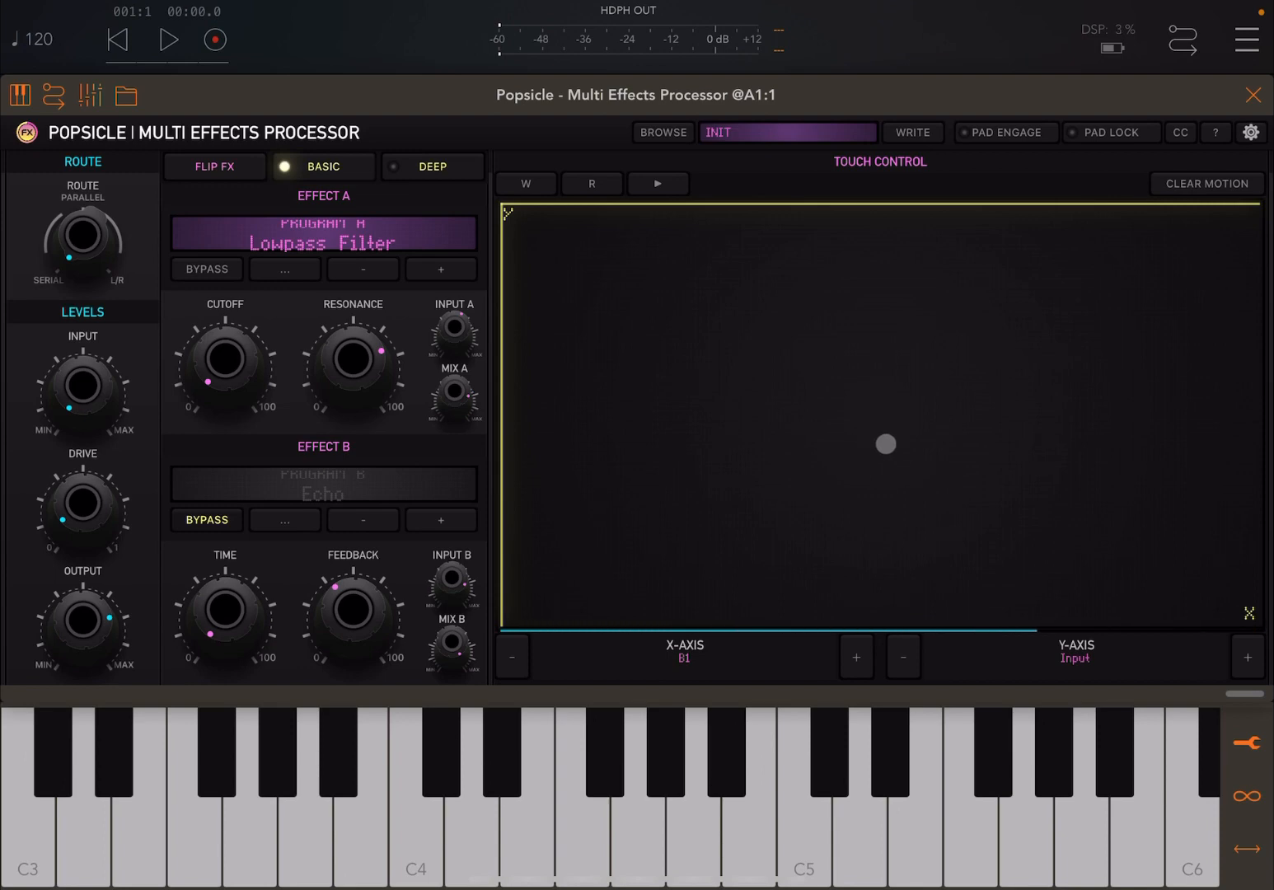
{"action": "left_click_drag", "start_coordinate": [883, 444], "coordinate": [946, 422]}
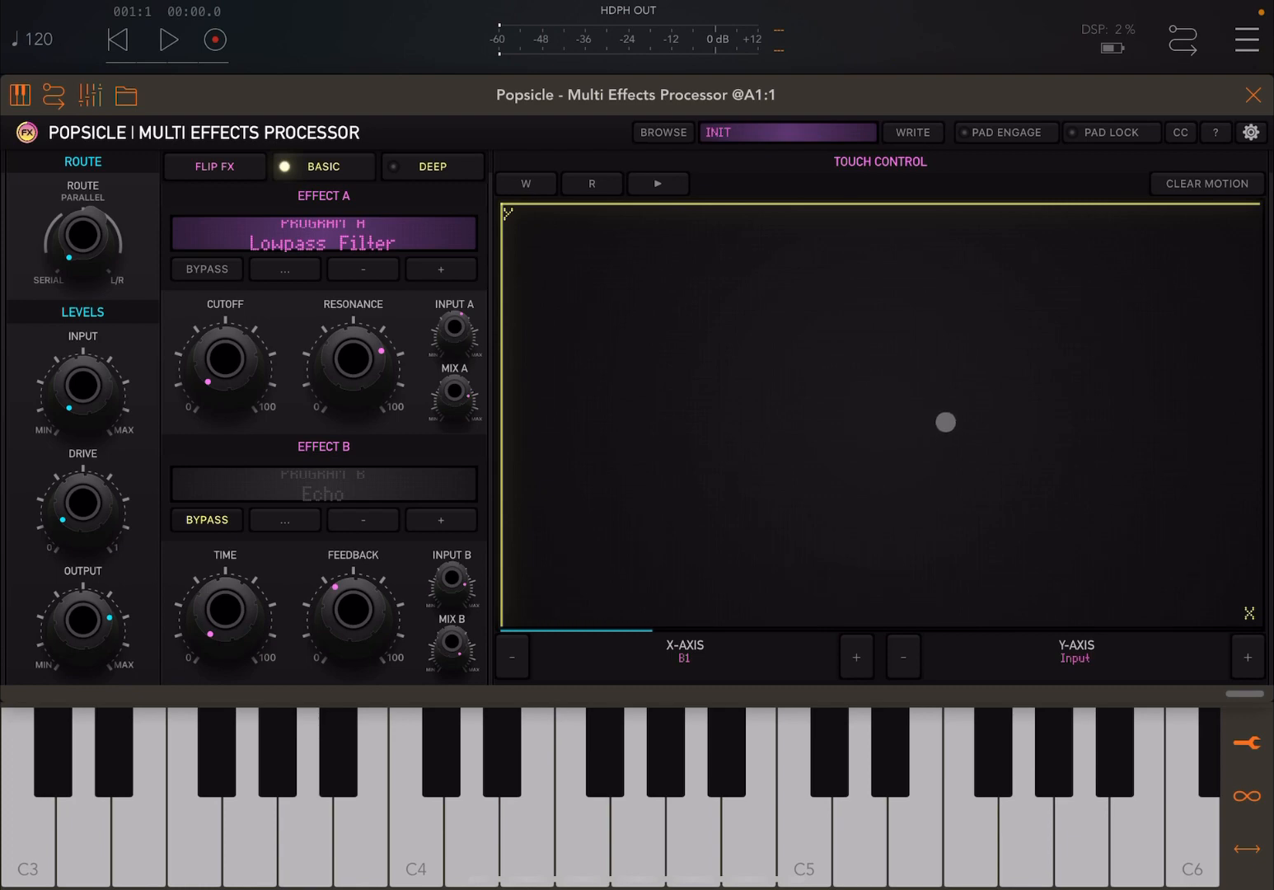
{"action": "left_click_drag", "start_coordinate": [946, 422], "coordinate": [730, 494]}
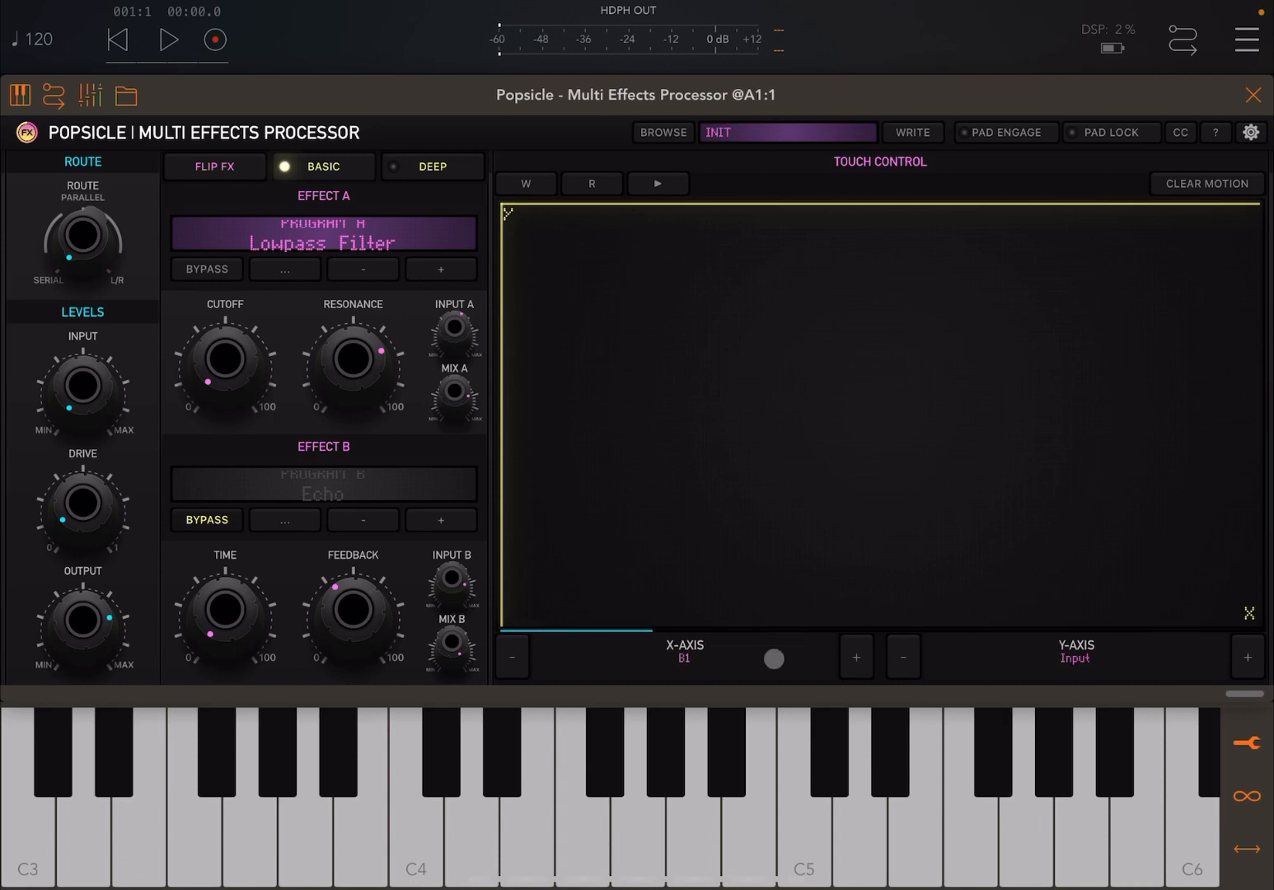
Step: Nudge the Touch Control axis selectors, moving the X-axis target from B1 through A1 to A2
{"action": "left_click_drag", "start_coordinate": [773, 659], "coordinate": [745, 646]}
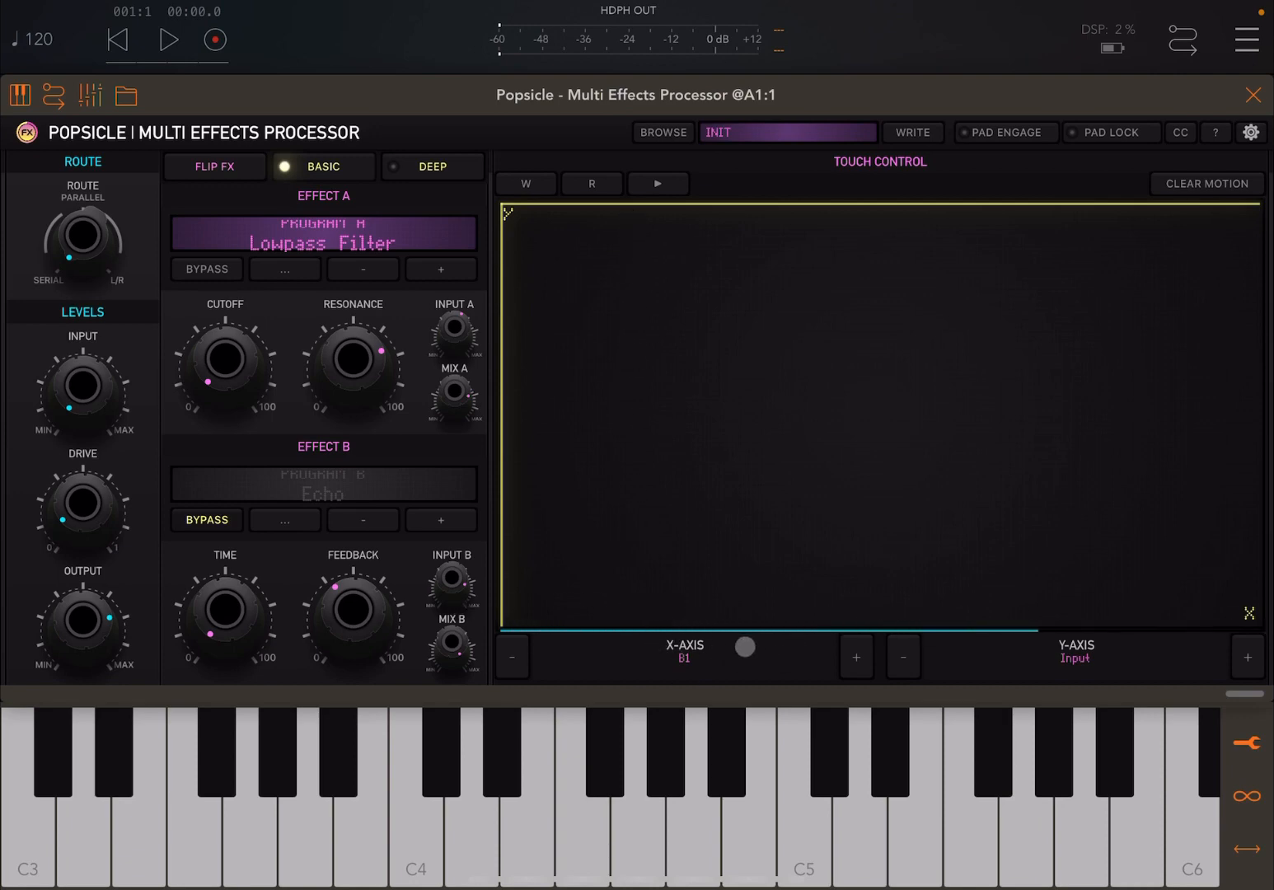
{"action": "left_click_drag", "start_coordinate": [744, 646], "coordinate": [691, 661]}
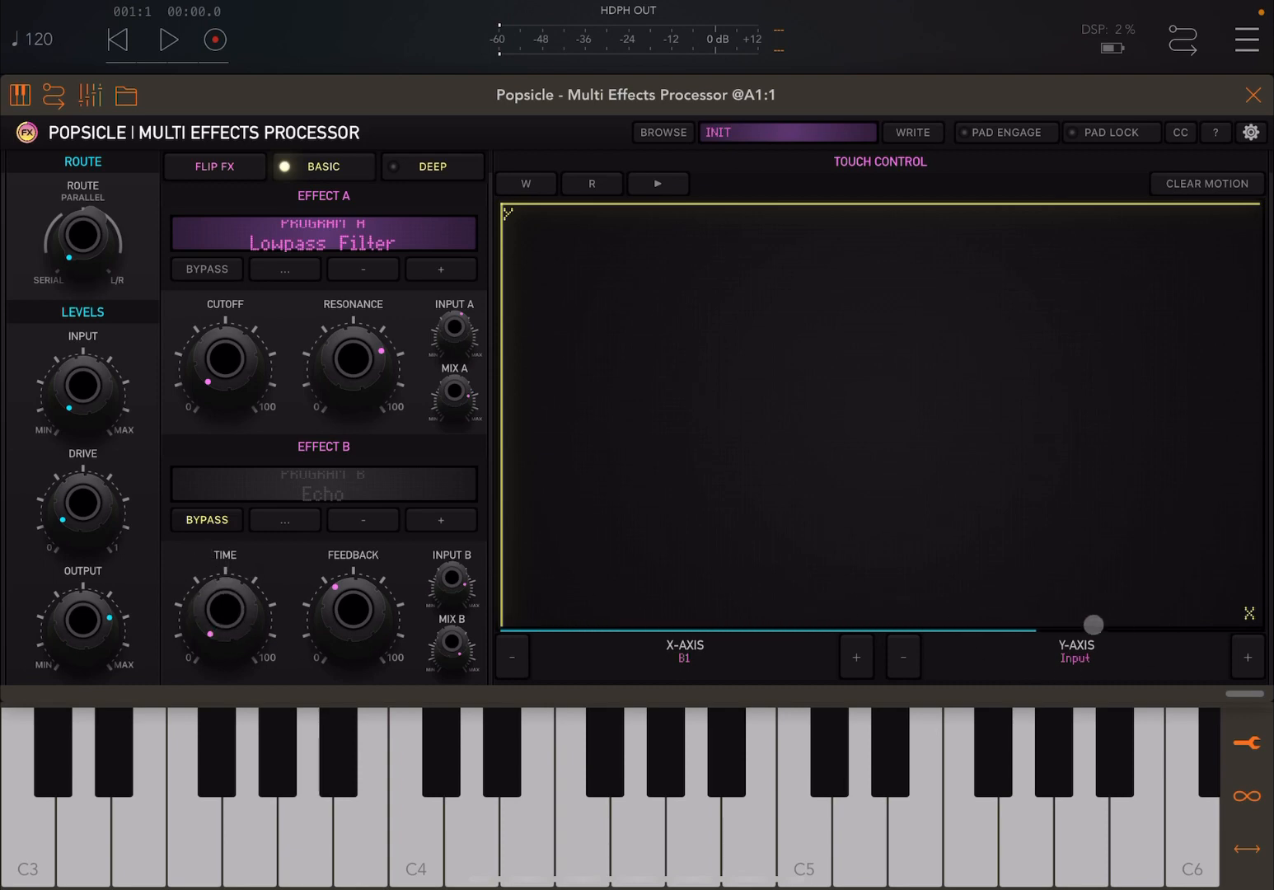
{"action": "left_click_drag", "start_coordinate": [1091, 623], "coordinate": [1104, 649]}
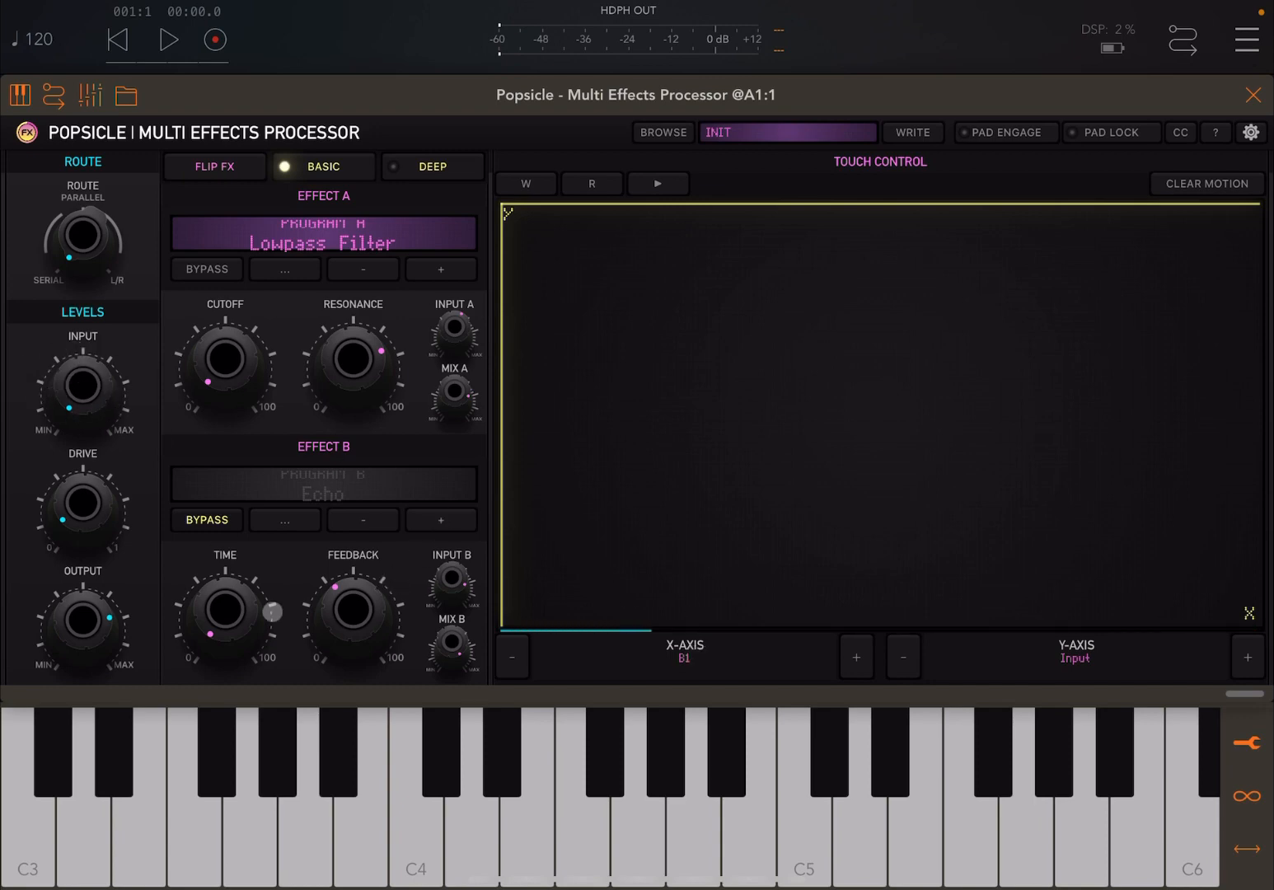
{"action": "left_click", "coordinate": [682, 656]}
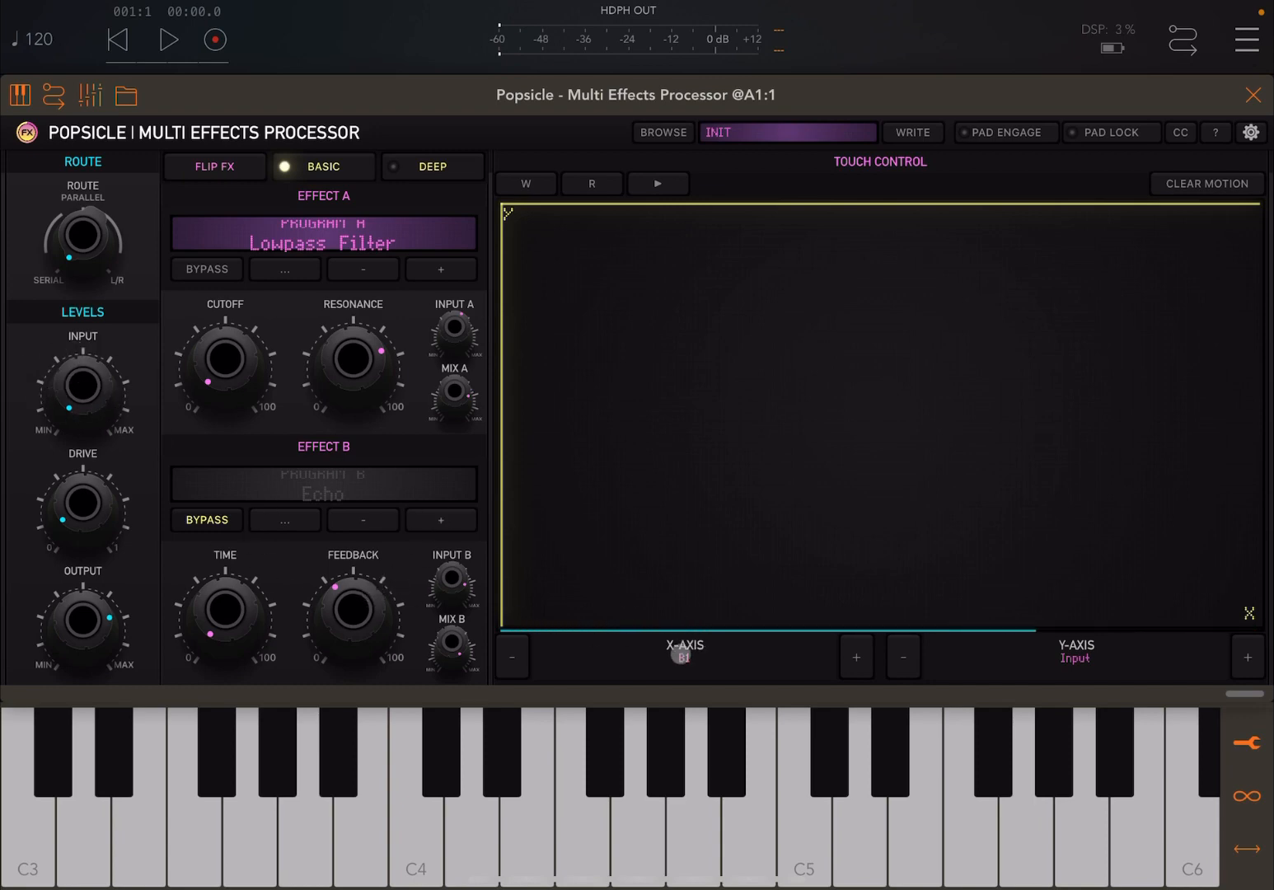
{"action": "left_click", "coordinate": [593, 568]}
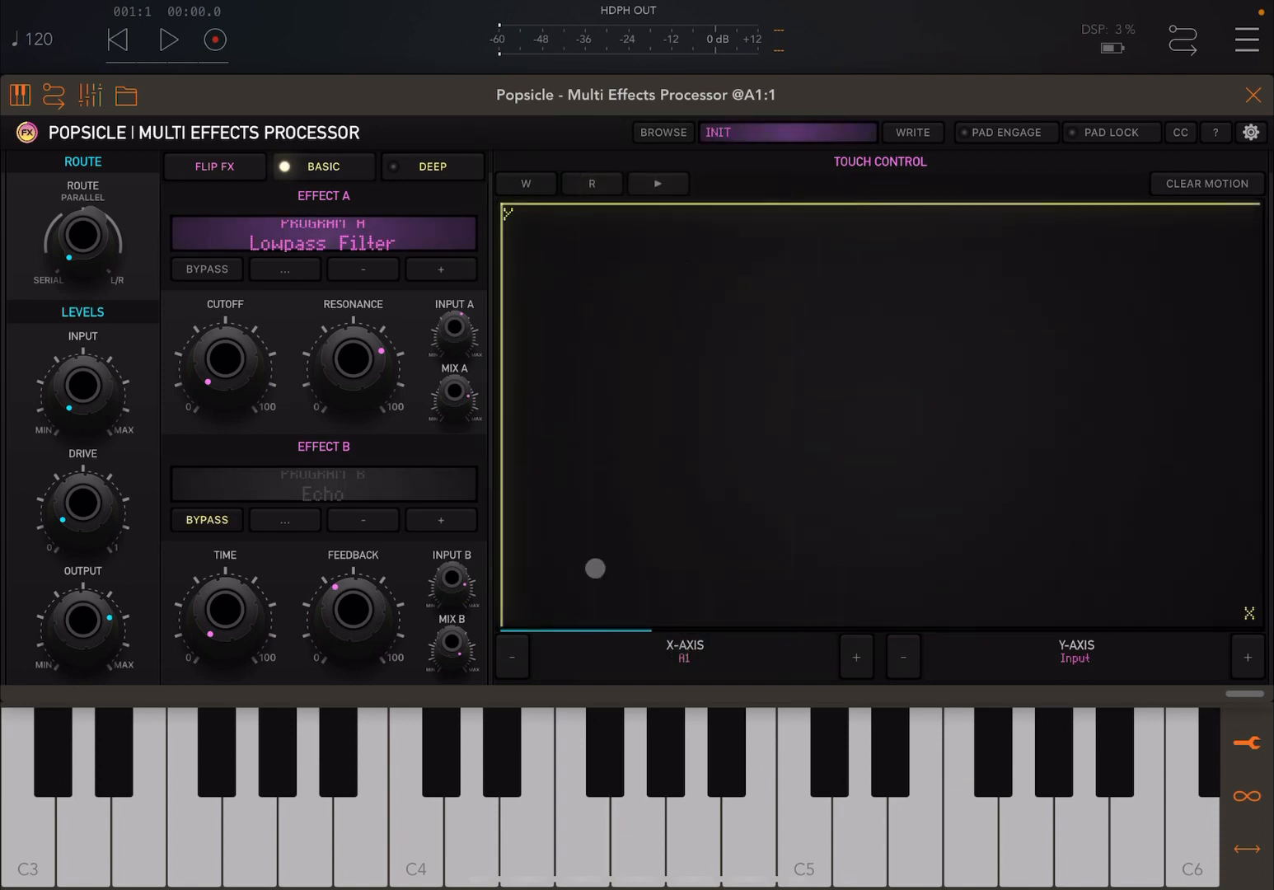
{"action": "left_click_drag", "start_coordinate": [595, 567], "coordinate": [770, 623]}
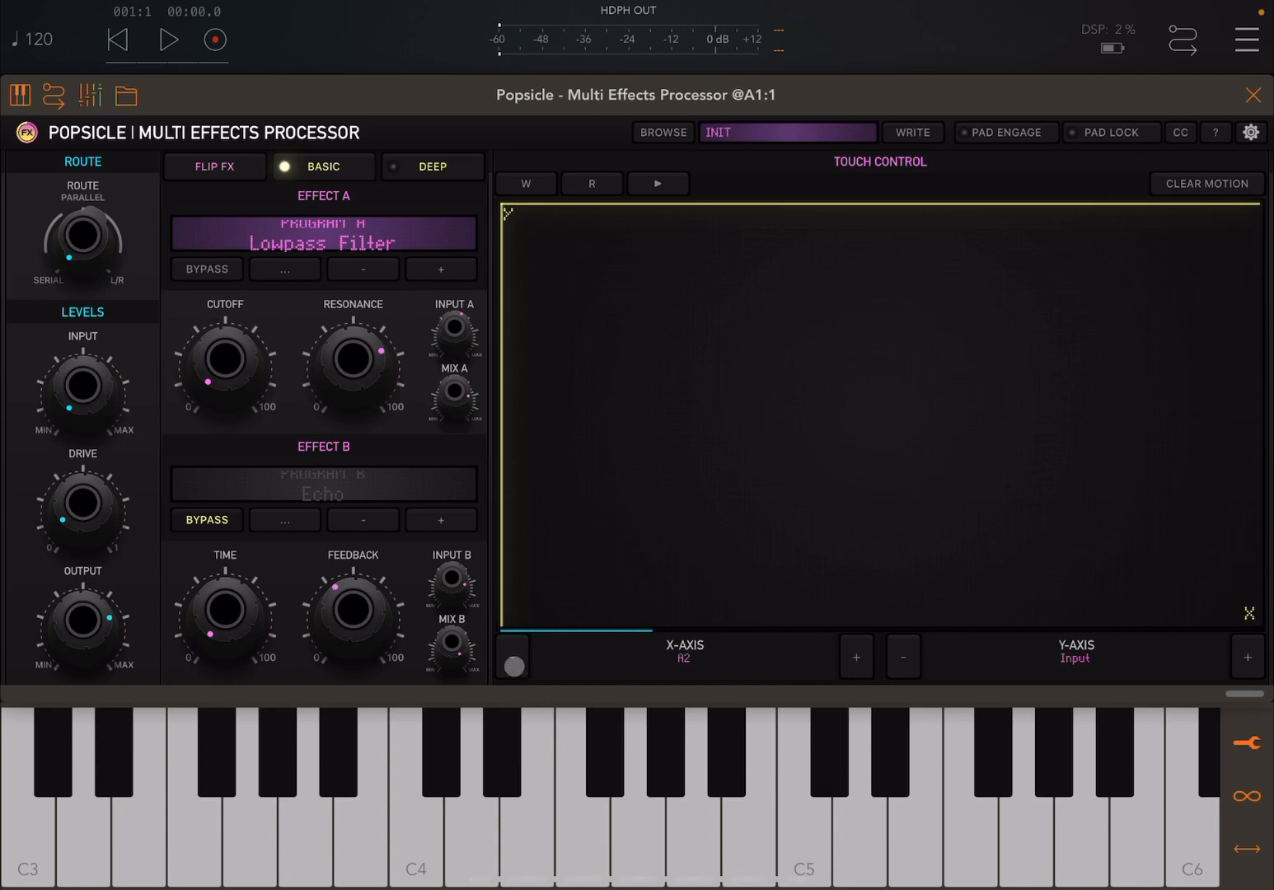
Step: Choose A1 (filter cutoff) for the pad's X axis from the parameter list and test the pad
{"action": "left_click", "coordinate": [684, 653]}
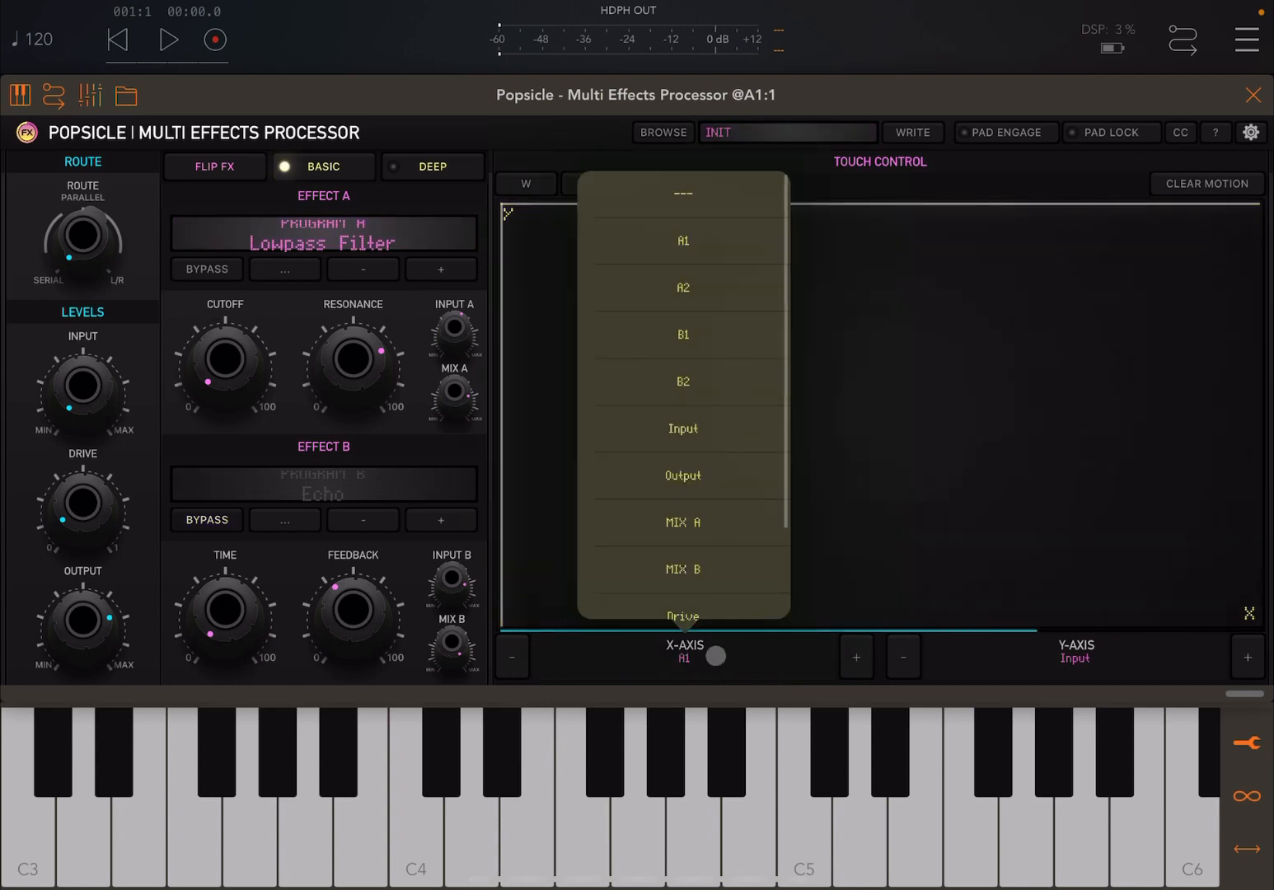
{"action": "left_click", "coordinate": [682, 428]}
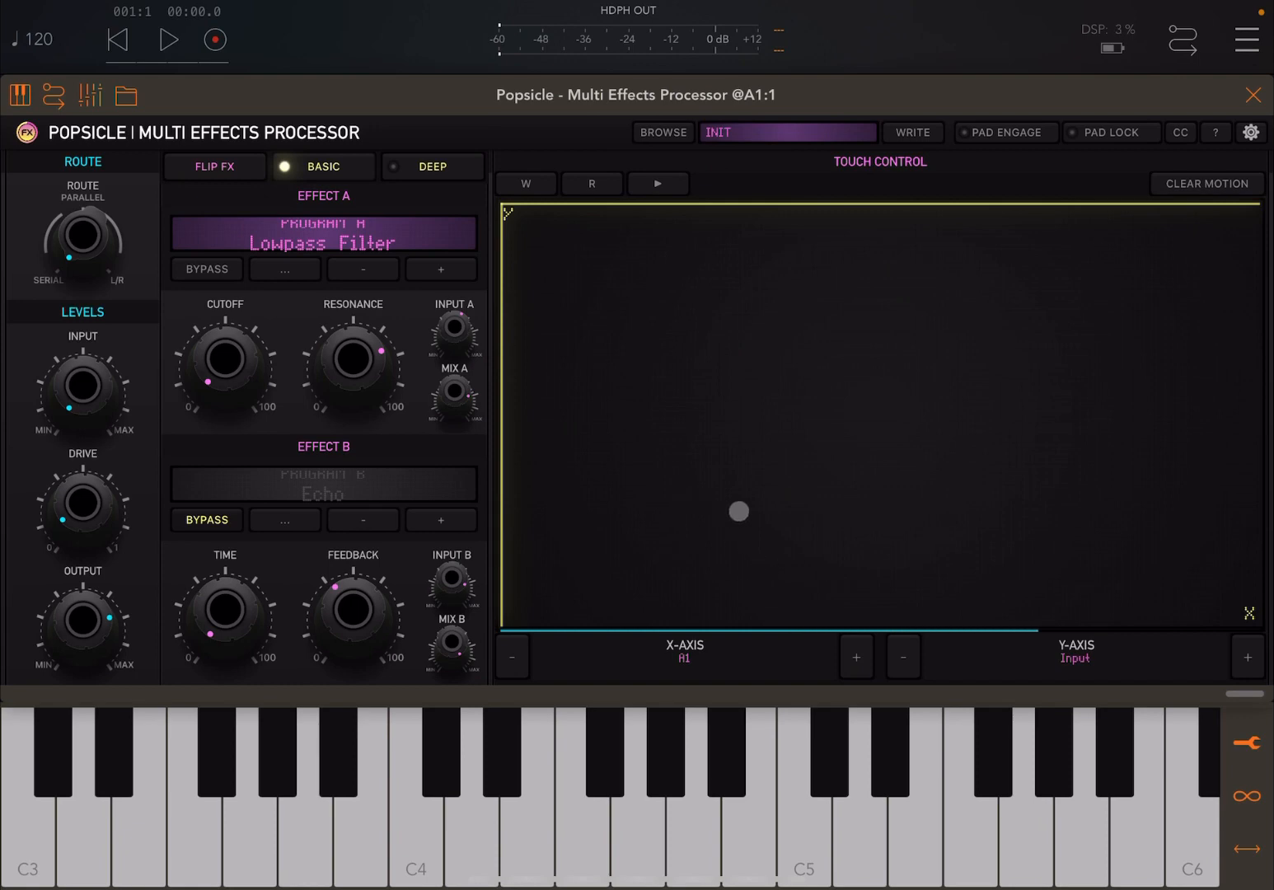
{"action": "left_click_drag", "start_coordinate": [738, 511], "coordinate": [870, 526]}
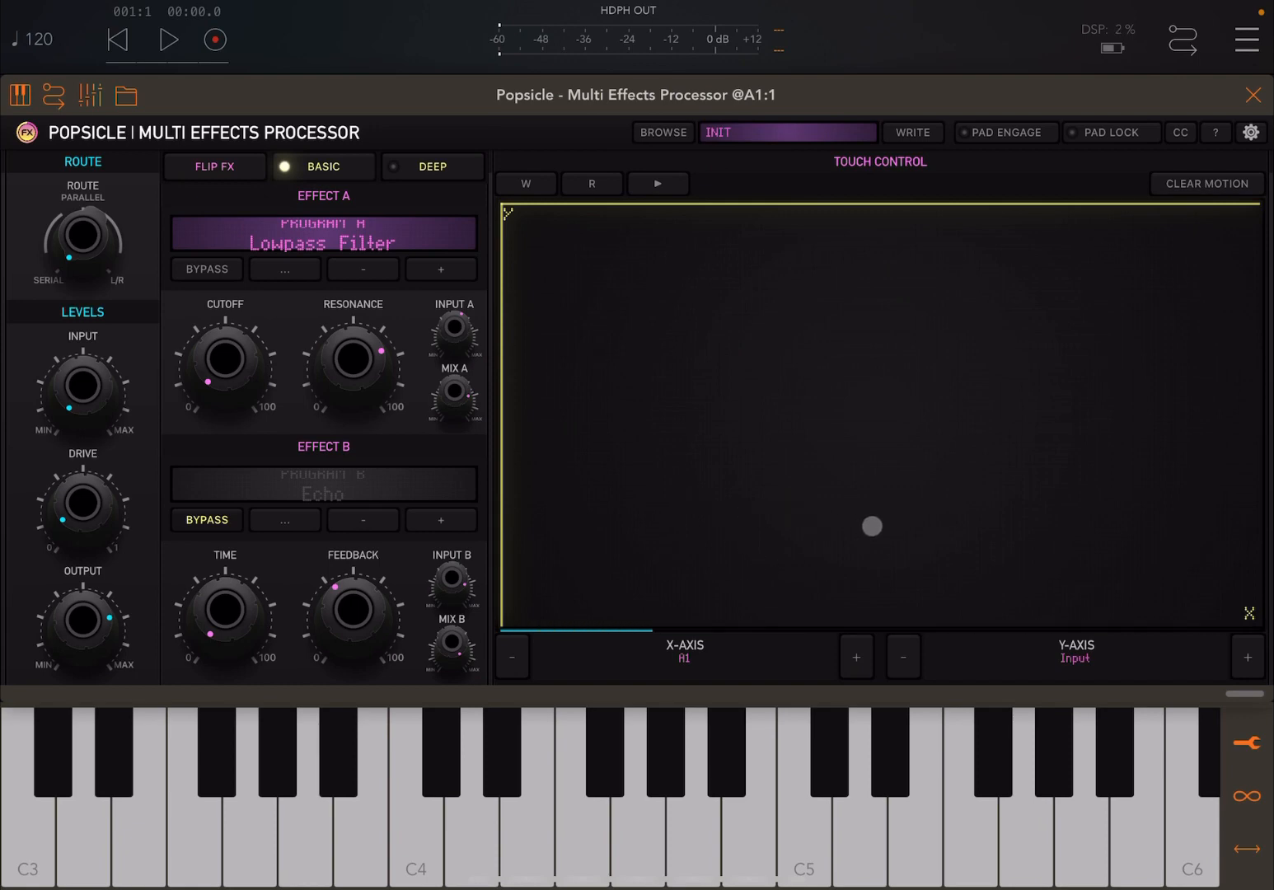
{"action": "left_click_drag", "start_coordinate": [872, 526], "coordinate": [986, 587]}
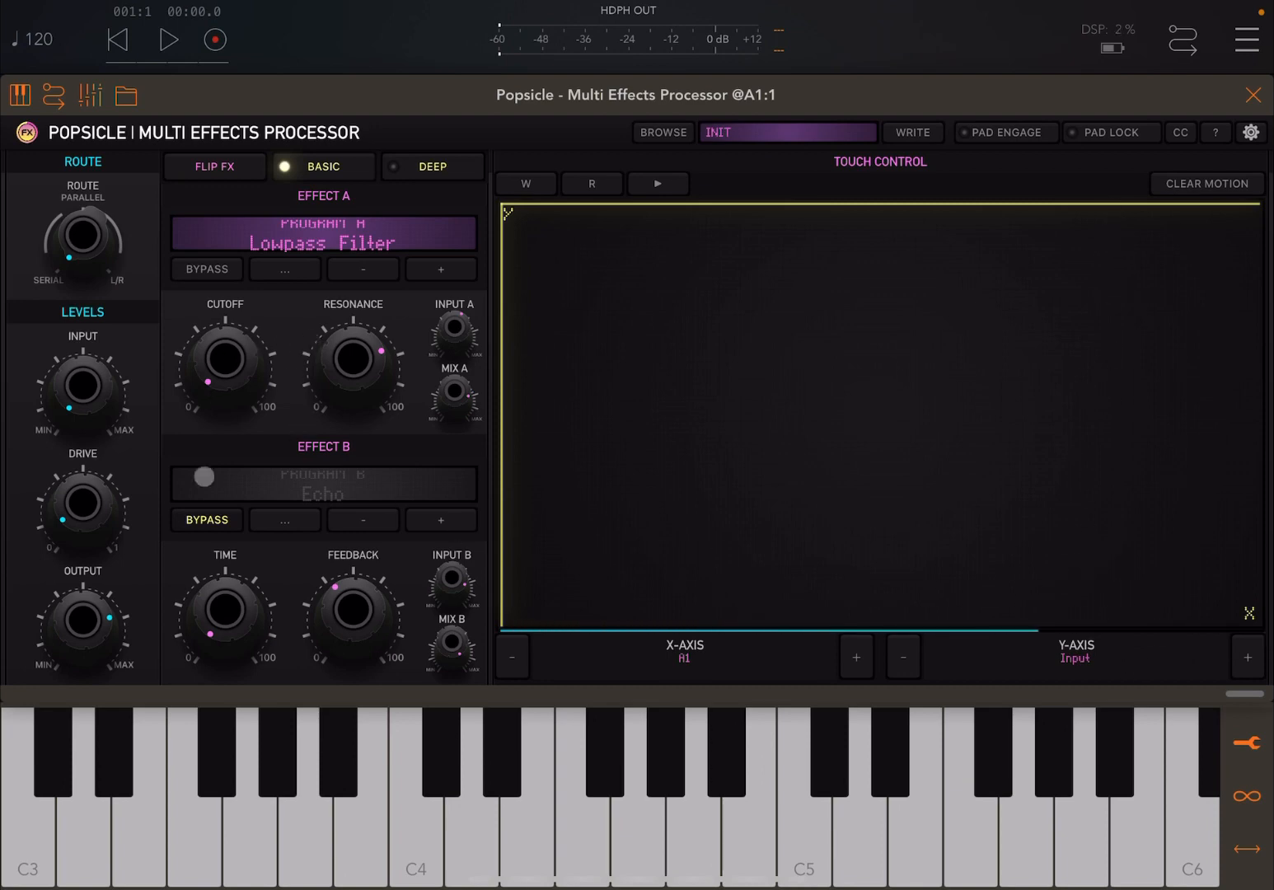
{"action": "left_click", "coordinate": [572, 542]}
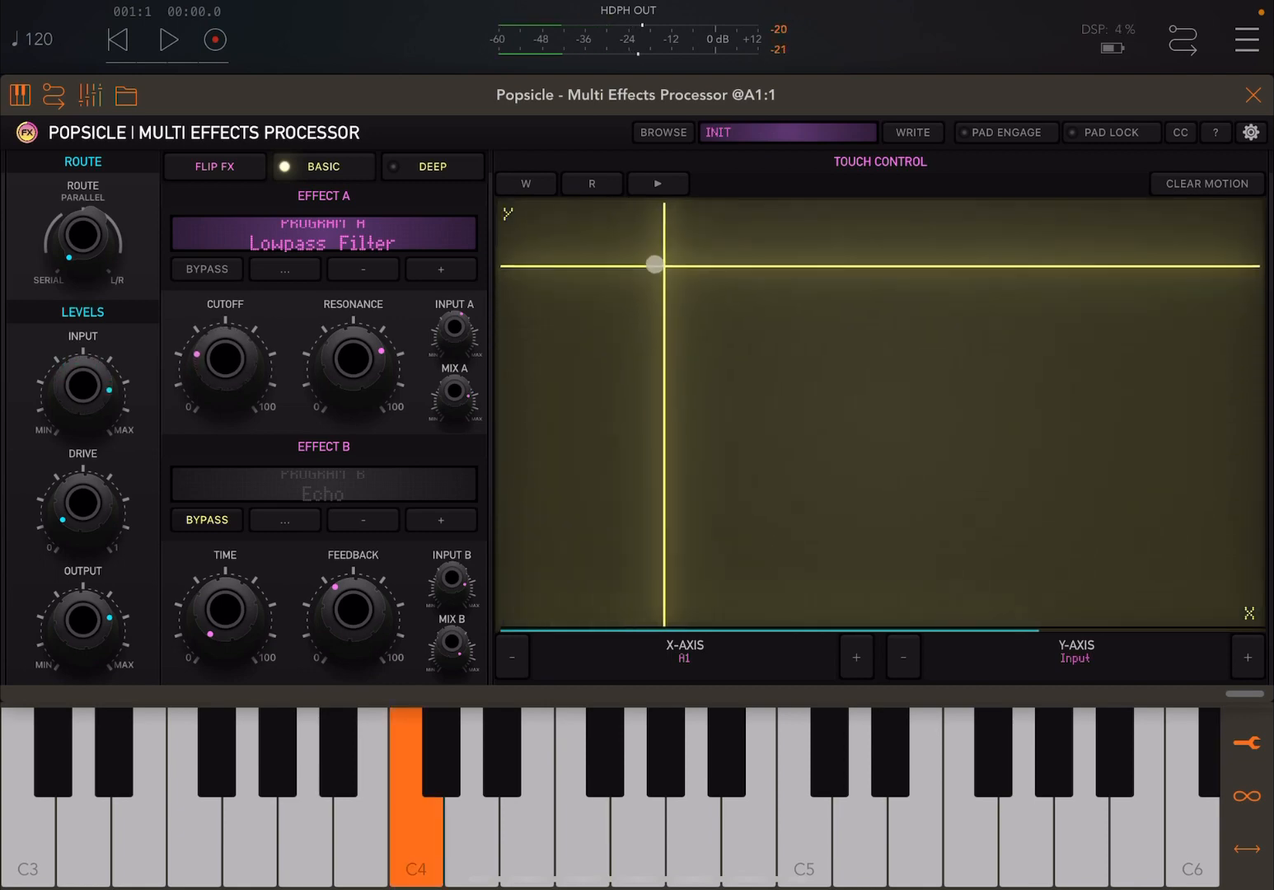
Step: Sweep the pad to move cutoff (X) and input level (Y) up and back down while C4 plays
{"action": "left_click_drag", "start_coordinate": [656, 263], "coordinate": [1111, 281]}
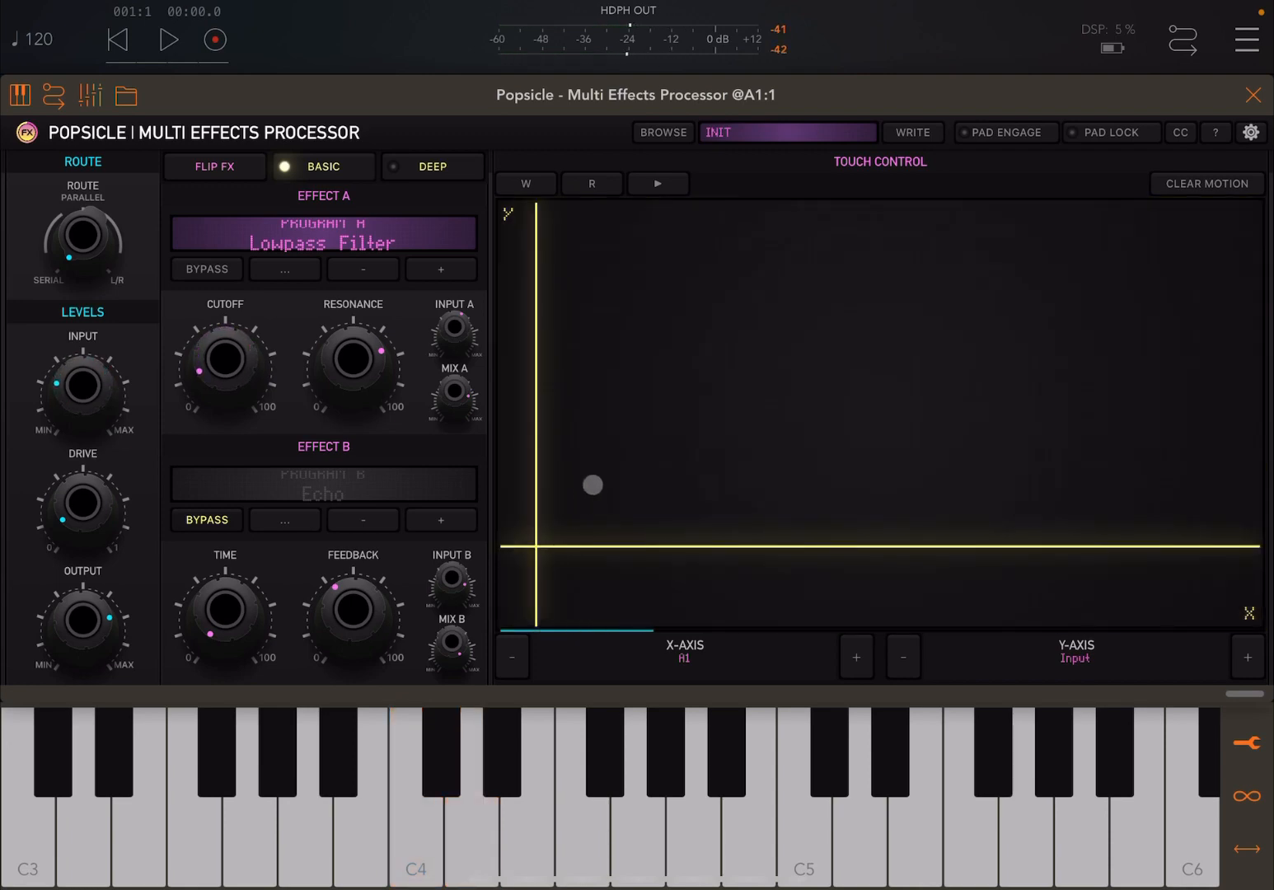
{"action": "left_click_drag", "start_coordinate": [592, 484], "coordinate": [989, 168]}
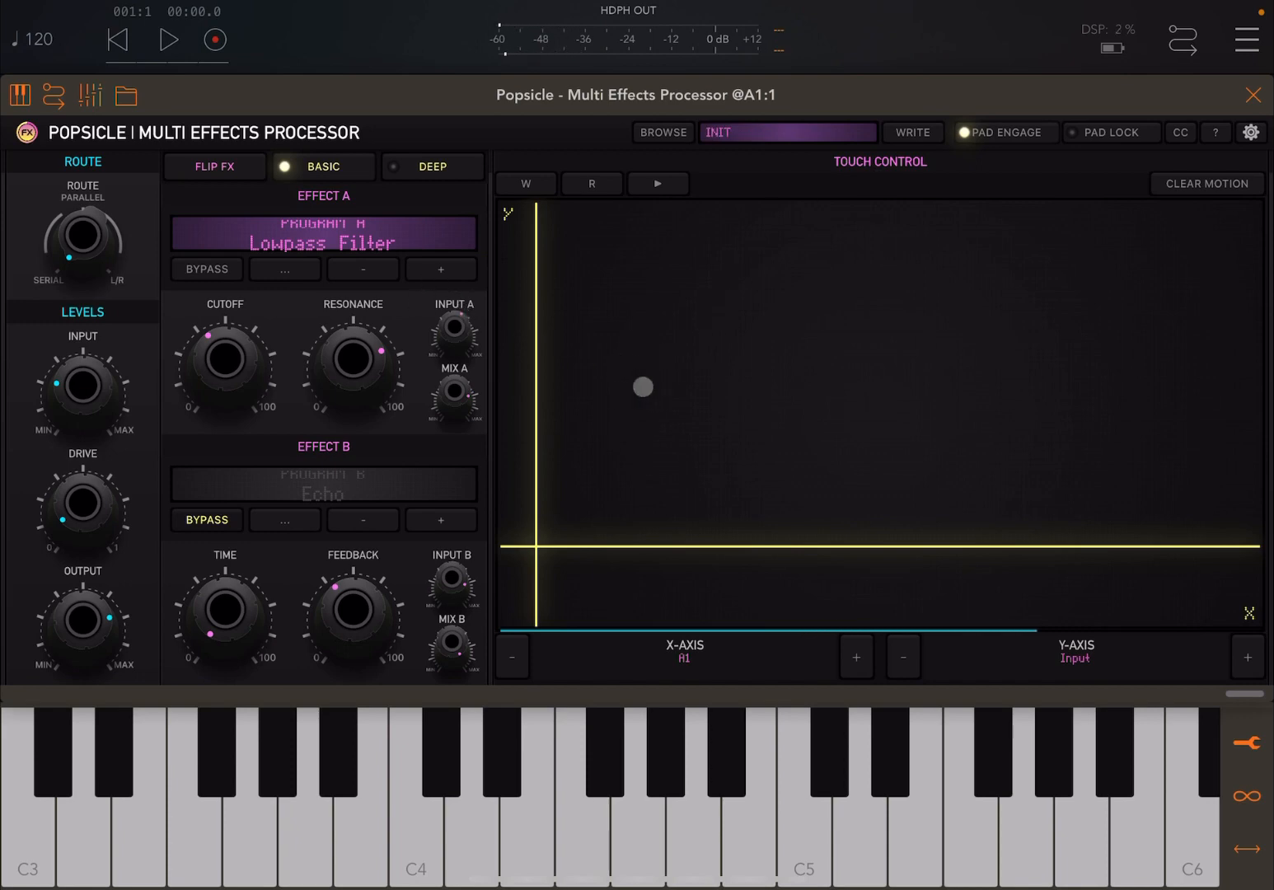
{"action": "left_click_drag", "start_coordinate": [643, 386], "coordinate": [684, 371]}
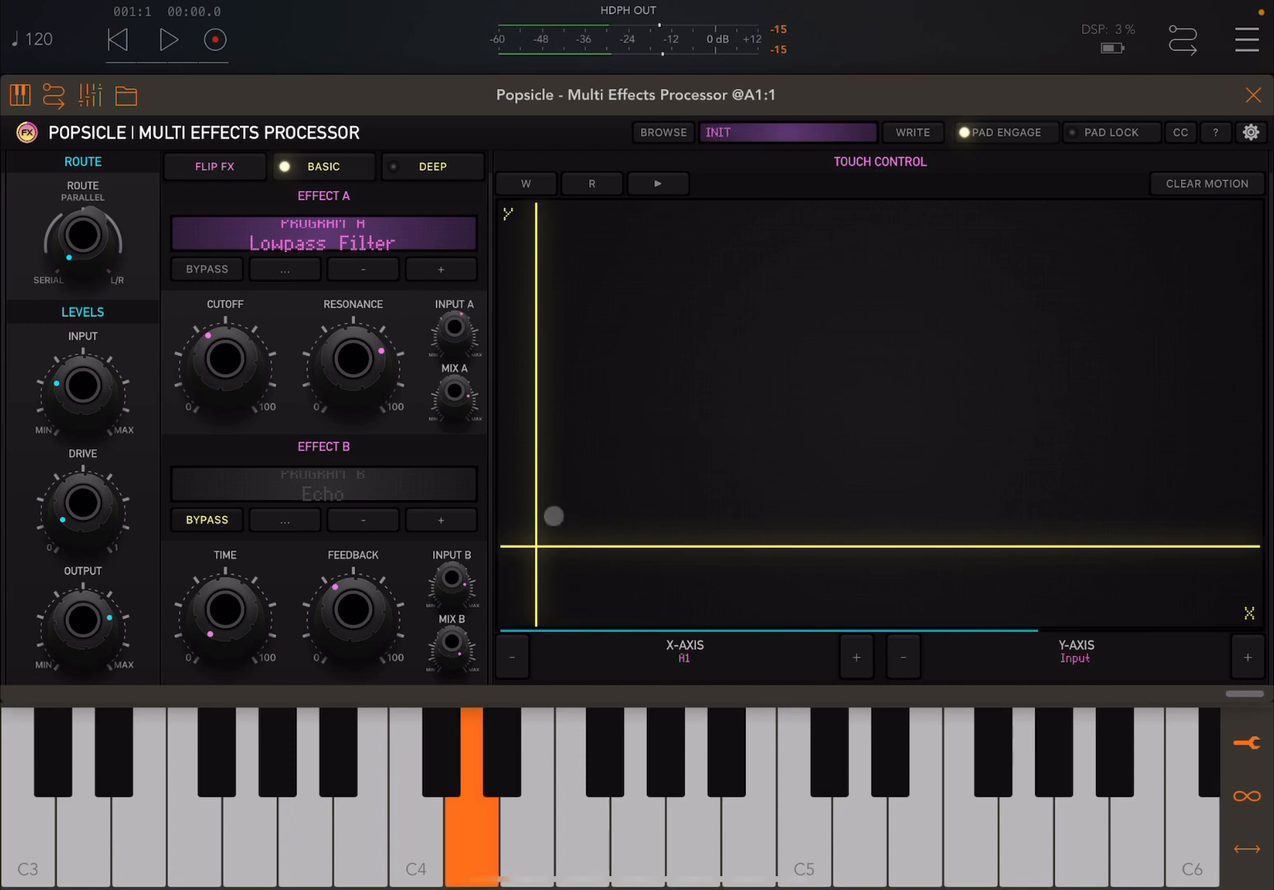
{"action": "left_click_drag", "start_coordinate": [554, 515], "coordinate": [1037, 324]}
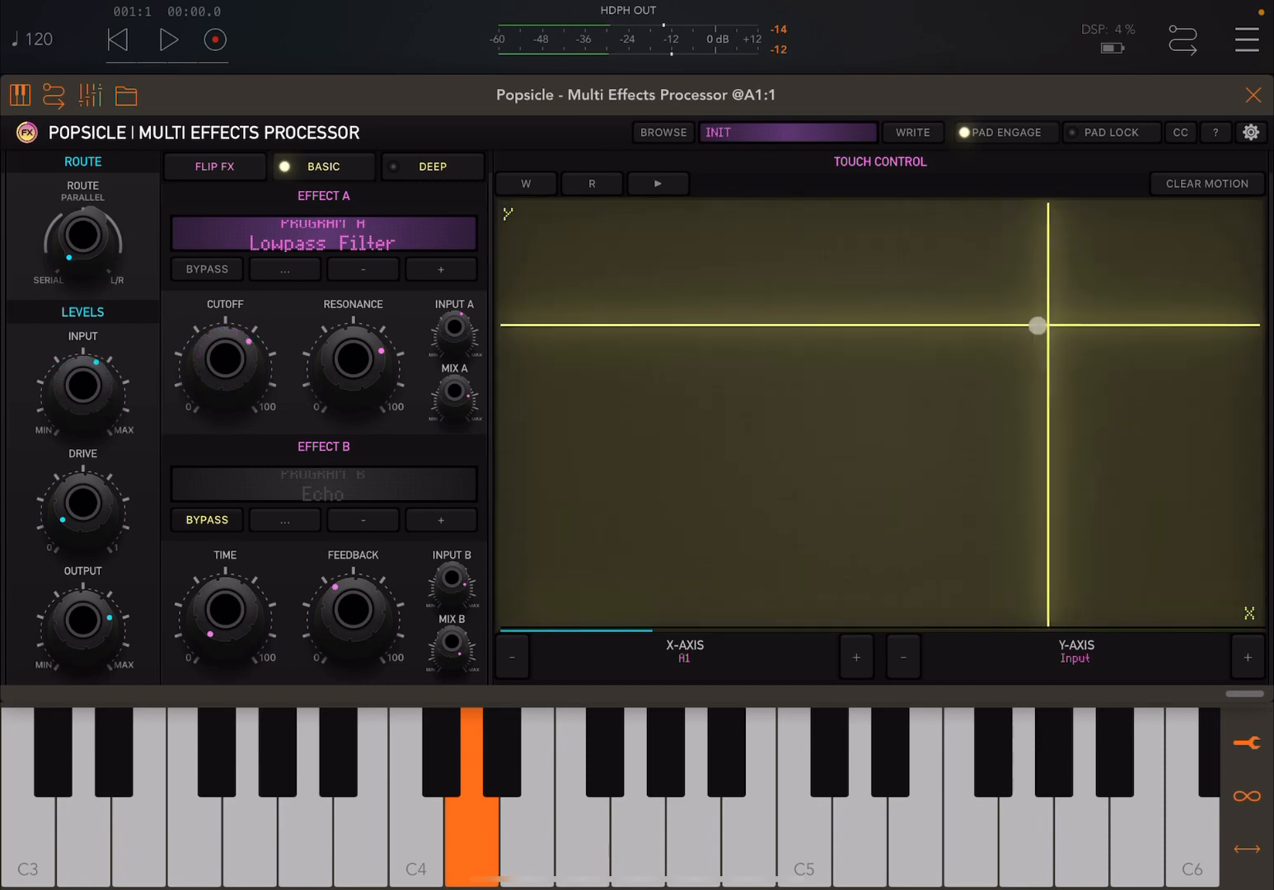
{"action": "left_click_drag", "start_coordinate": [1036, 324], "coordinate": [529, 542]}
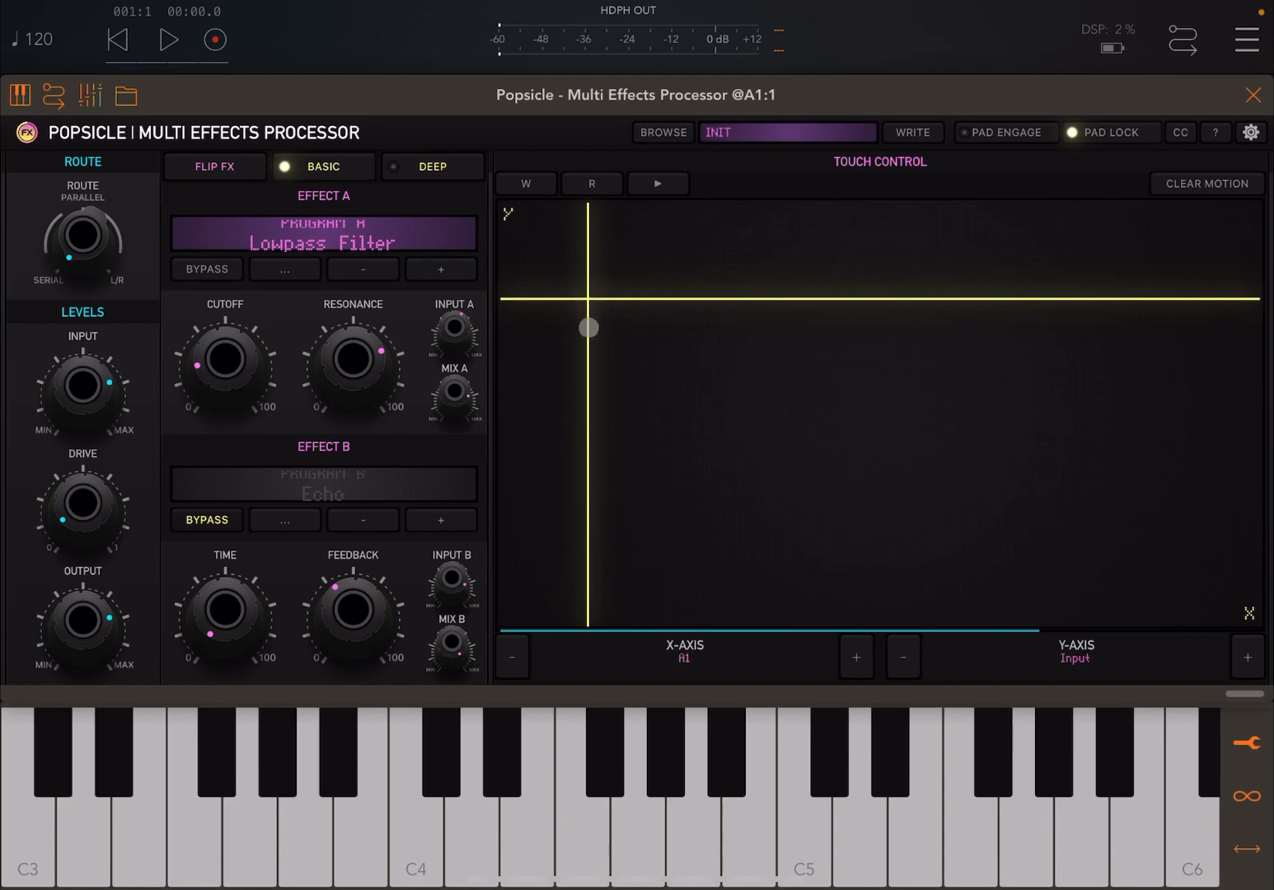
Step: Toggle pad lock and drag the pad to its low-cutoff corner so the knobs drop back on release
{"action": "left_click_drag", "start_coordinate": [586, 326], "coordinate": [573, 290]}
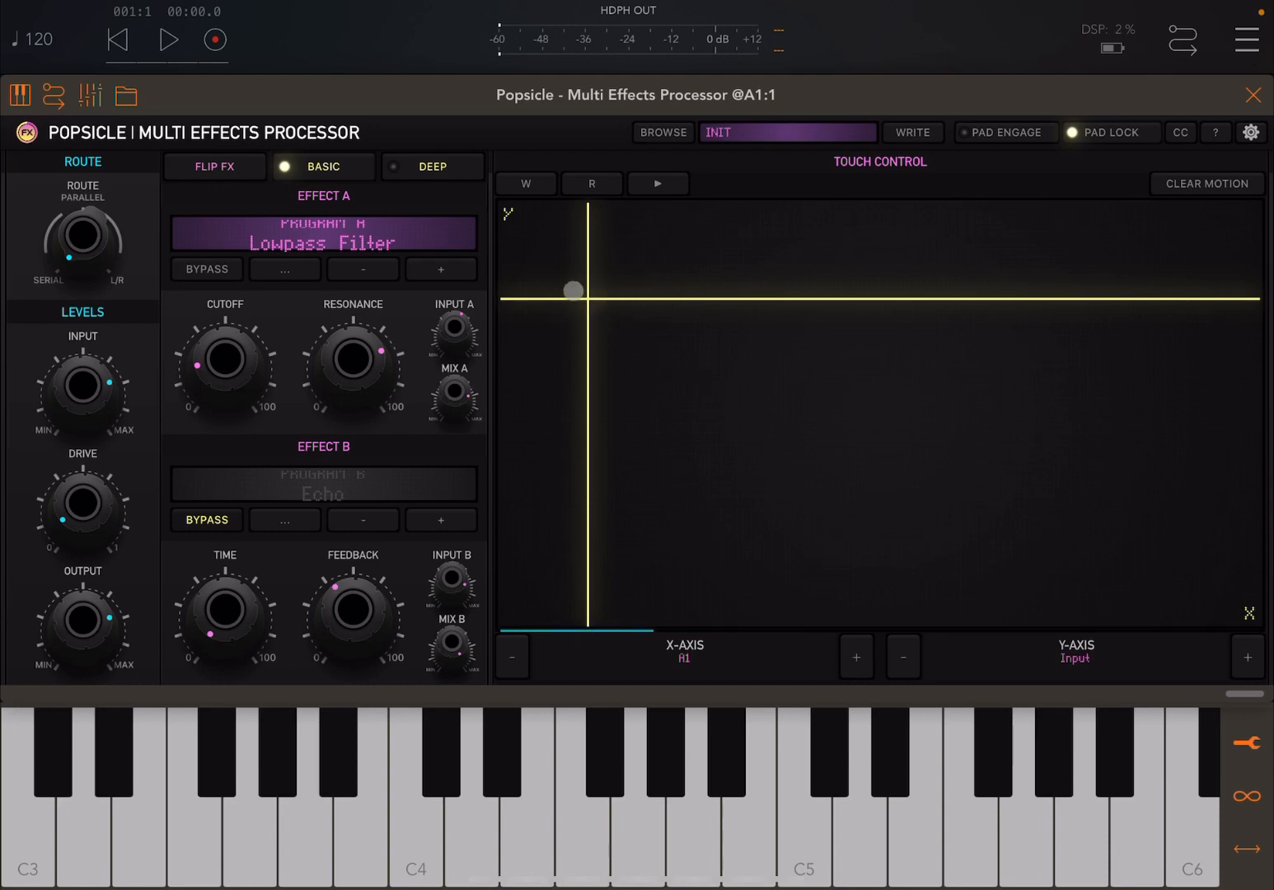
{"action": "left_click_drag", "start_coordinate": [574, 290], "coordinate": [600, 326]}
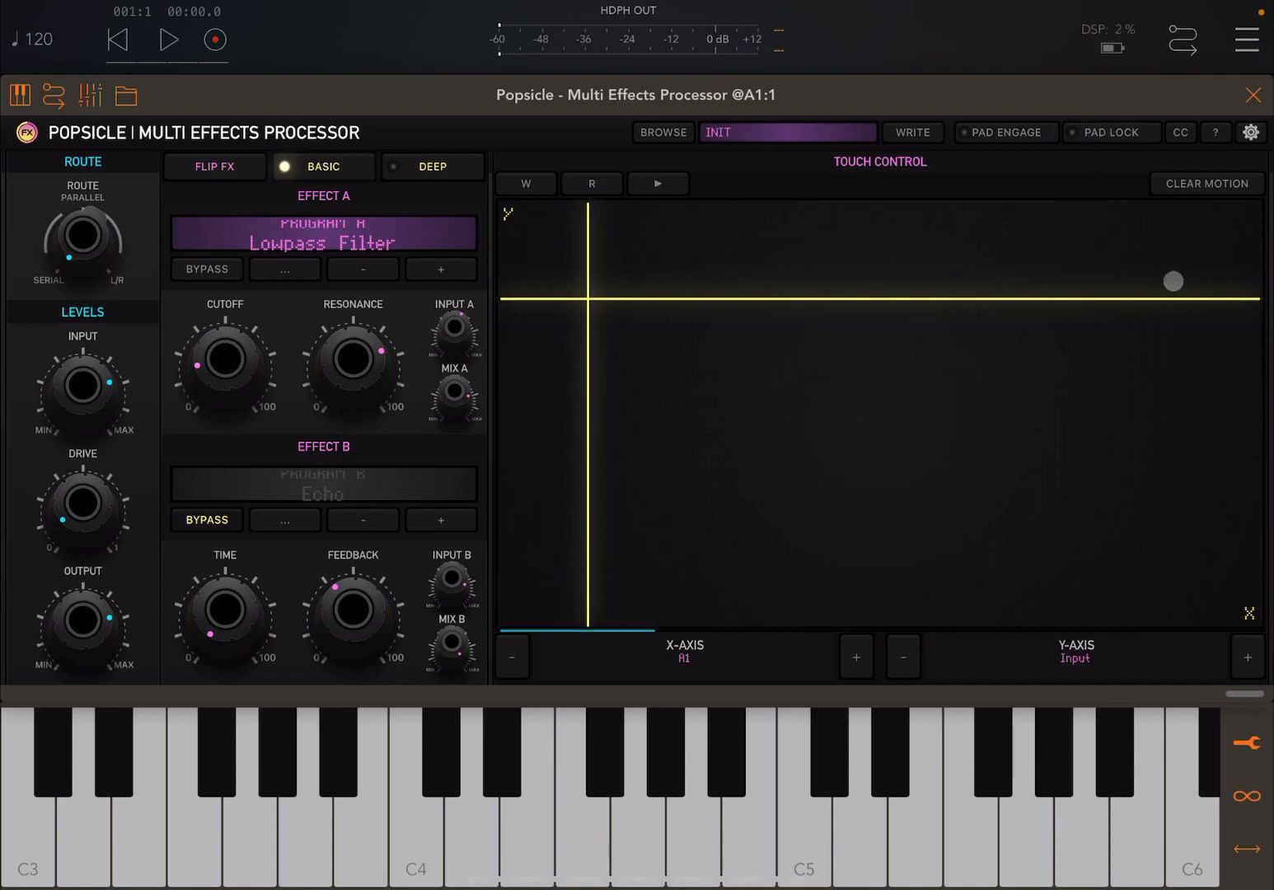
{"action": "left_click_drag", "start_coordinate": [1172, 280], "coordinate": [1094, 274]}
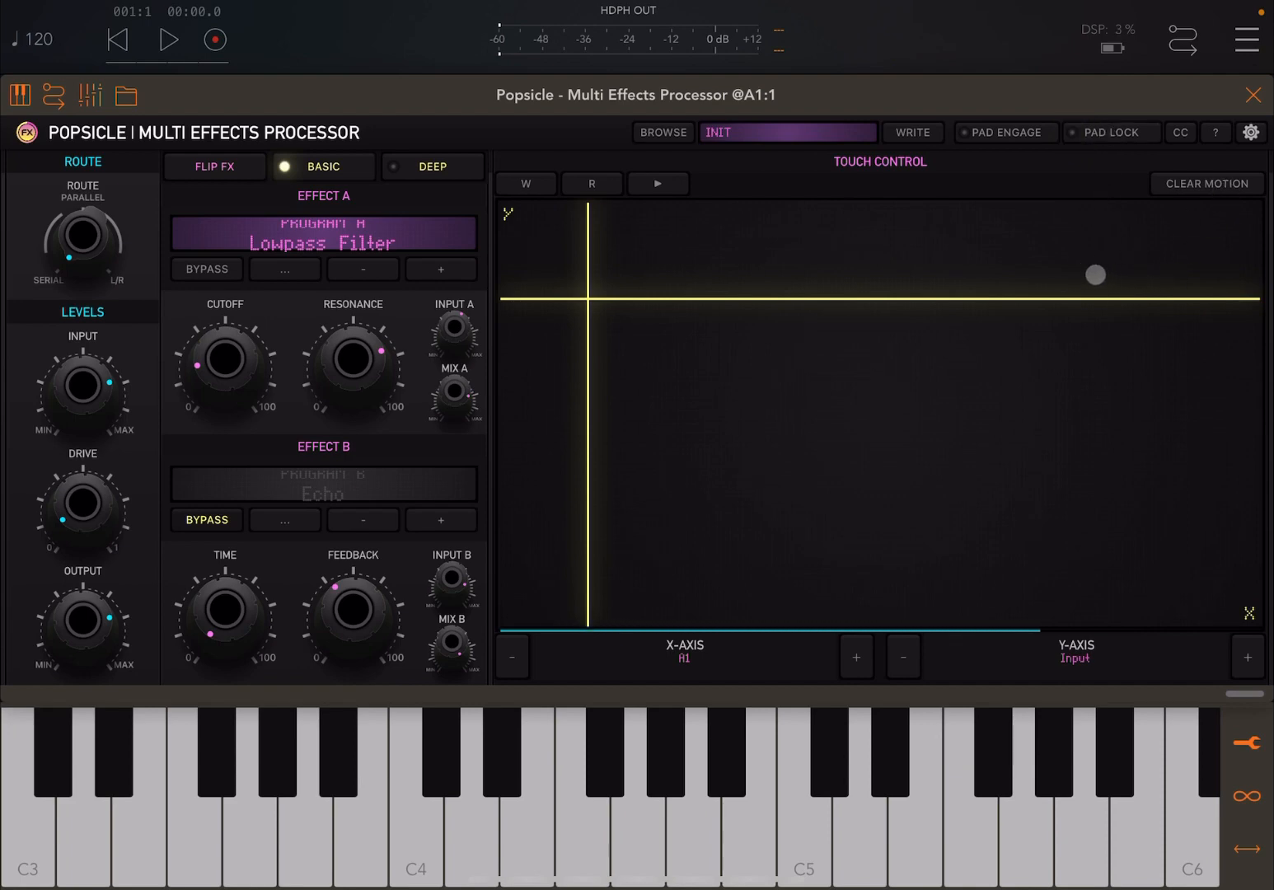
{"action": "left_click_drag", "start_coordinate": [1096, 273], "coordinate": [511, 613]}
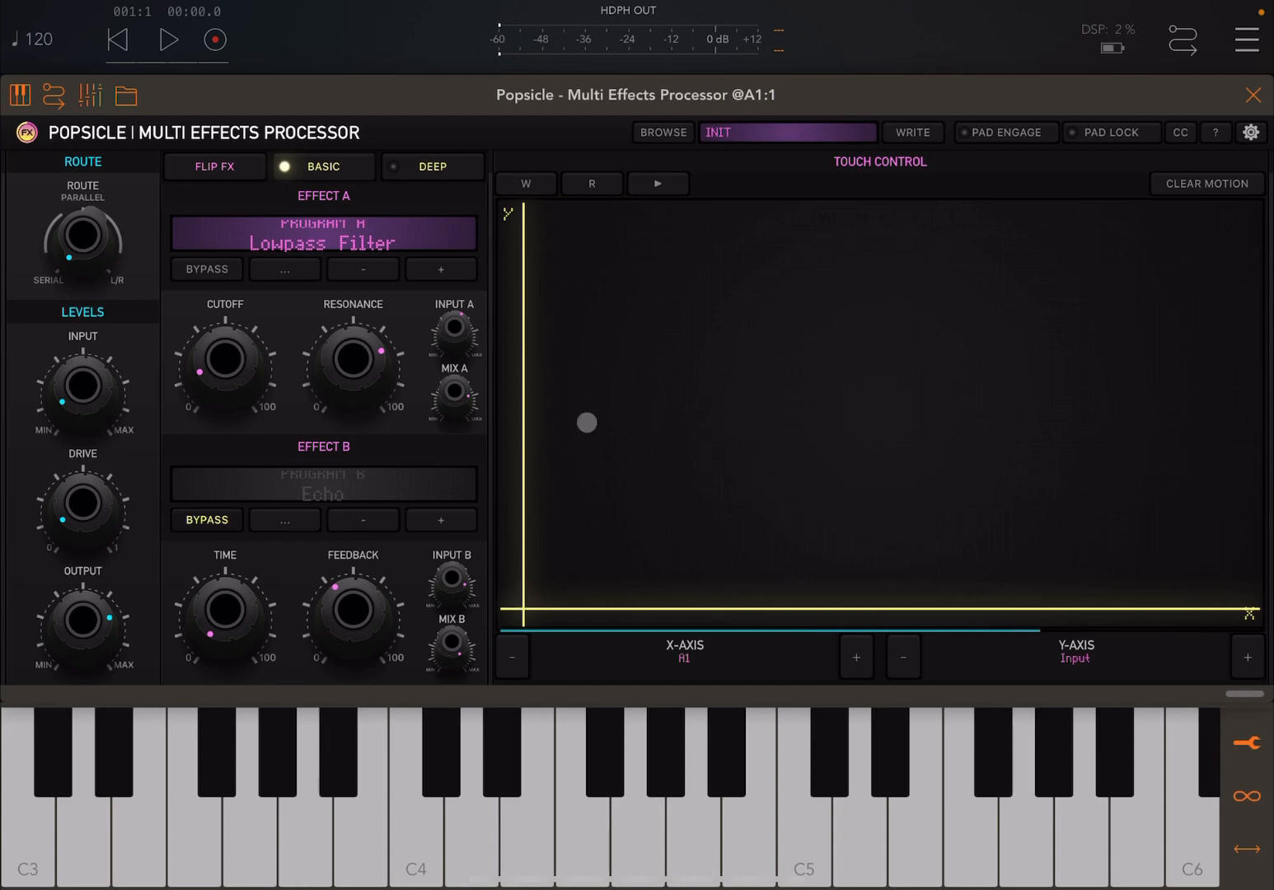
Step: Record a pad sweep of the cutoff from lowest to near maximum and play it back
{"action": "left_click_drag", "start_coordinate": [586, 422], "coordinate": [514, 590]}
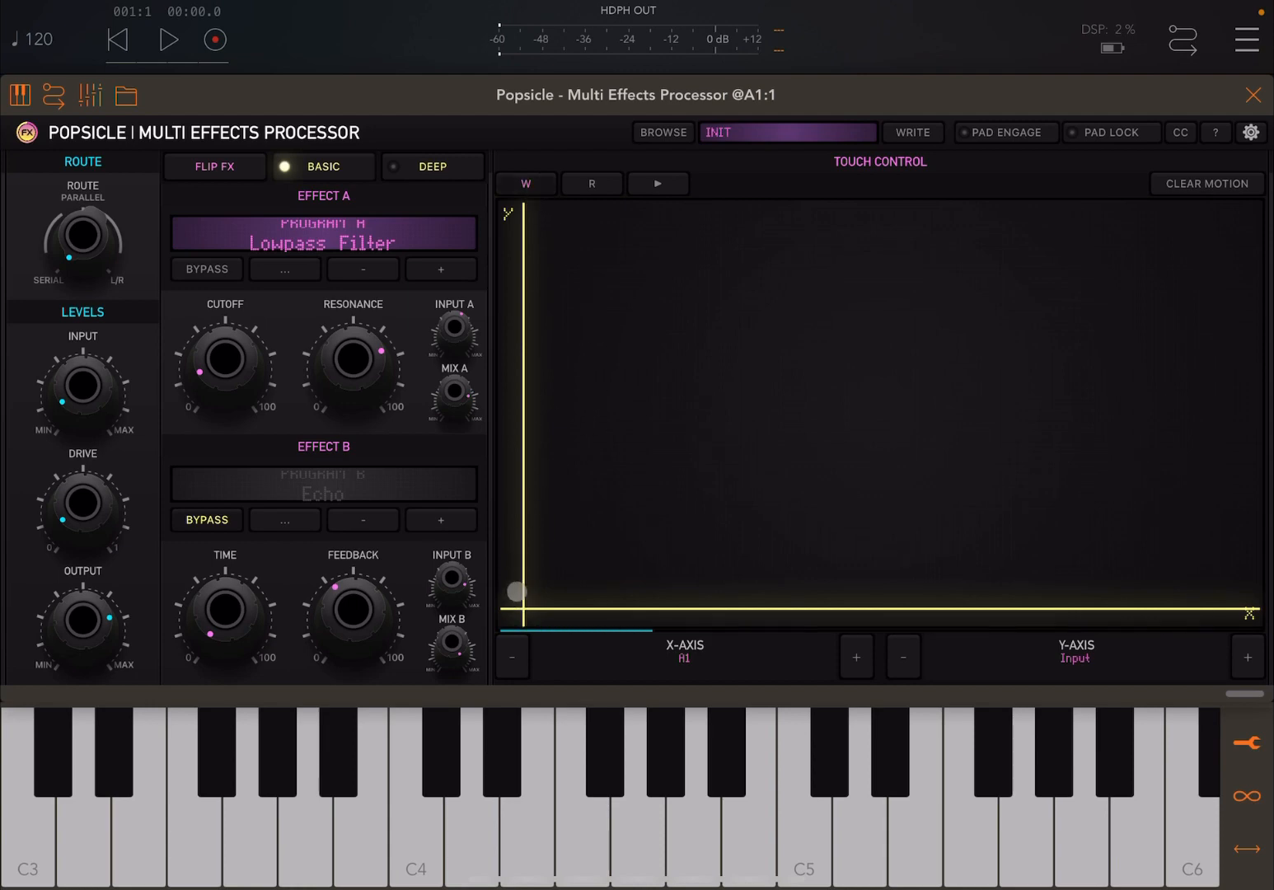
{"action": "left_click_drag", "start_coordinate": [515, 590], "coordinate": [989, 517]}
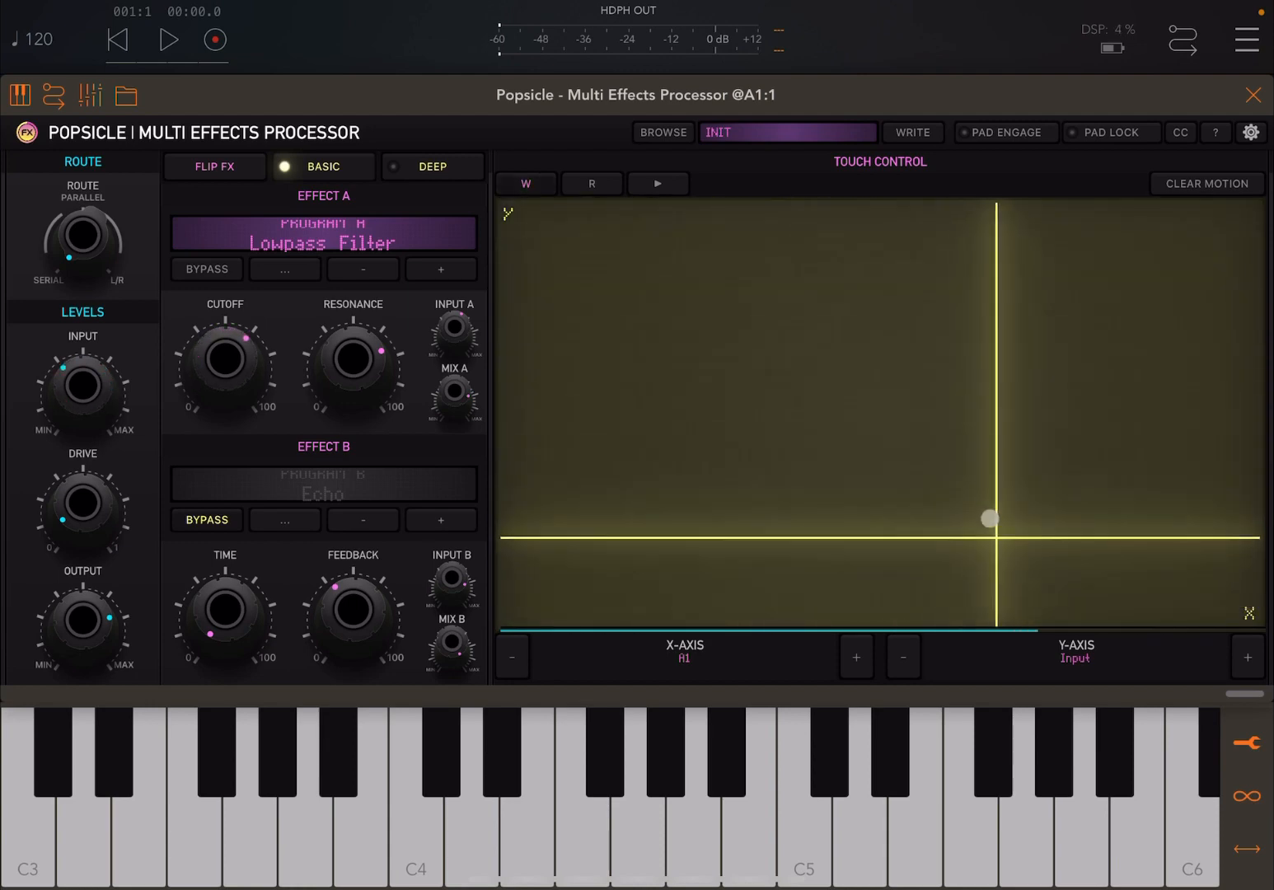
{"action": "left_click_drag", "start_coordinate": [988, 518], "coordinate": [607, 212]}
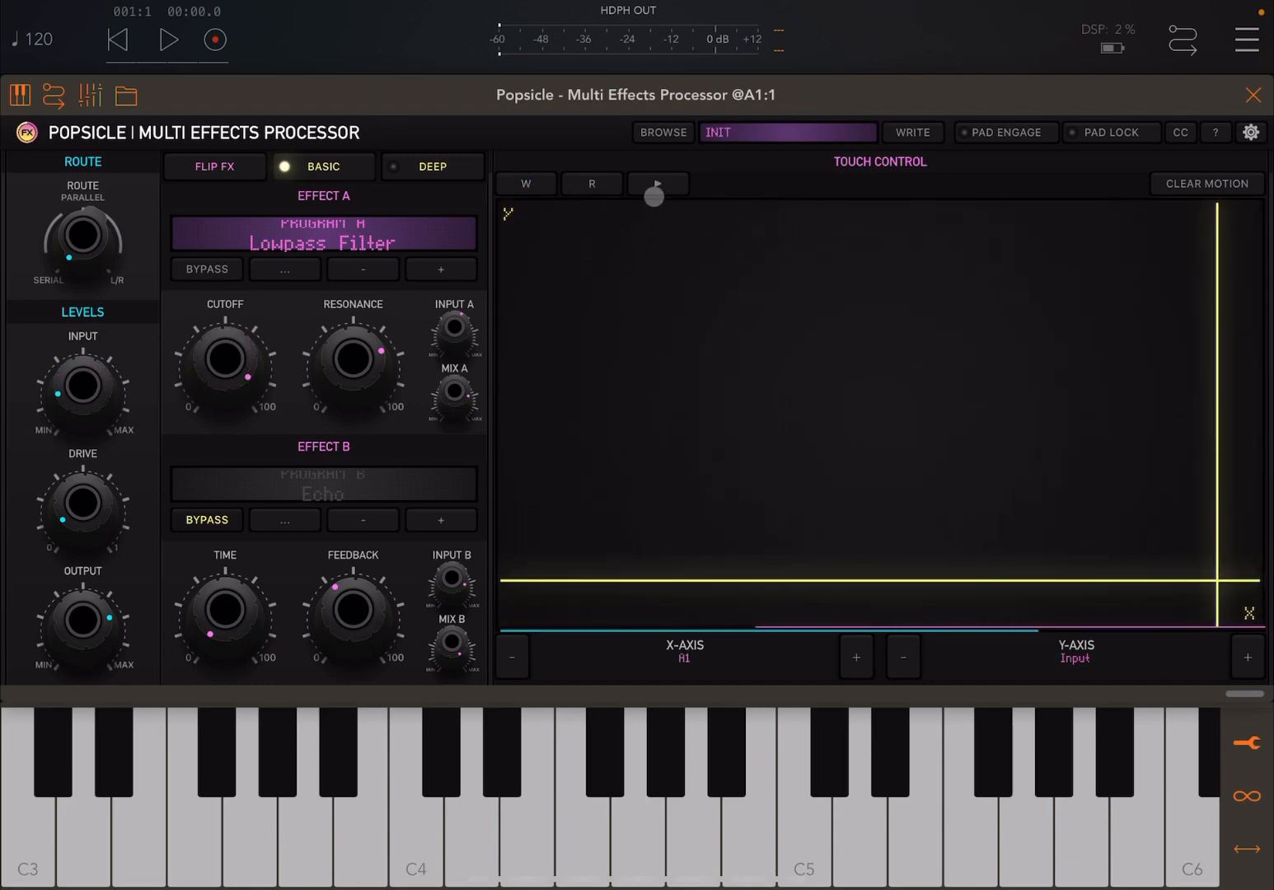
{"action": "left_click", "coordinate": [473, 791]}
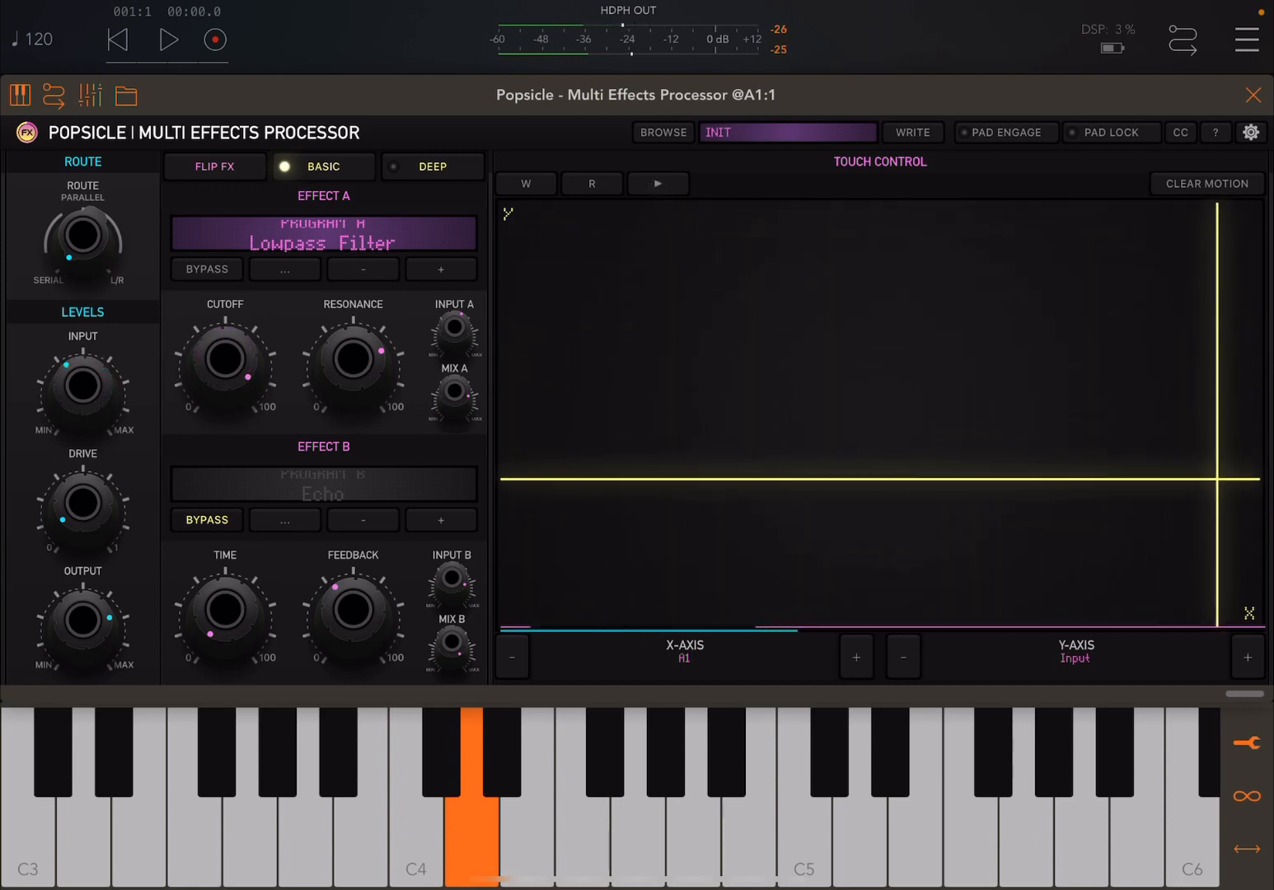
{"action": "left_click", "coordinate": [676, 303]}
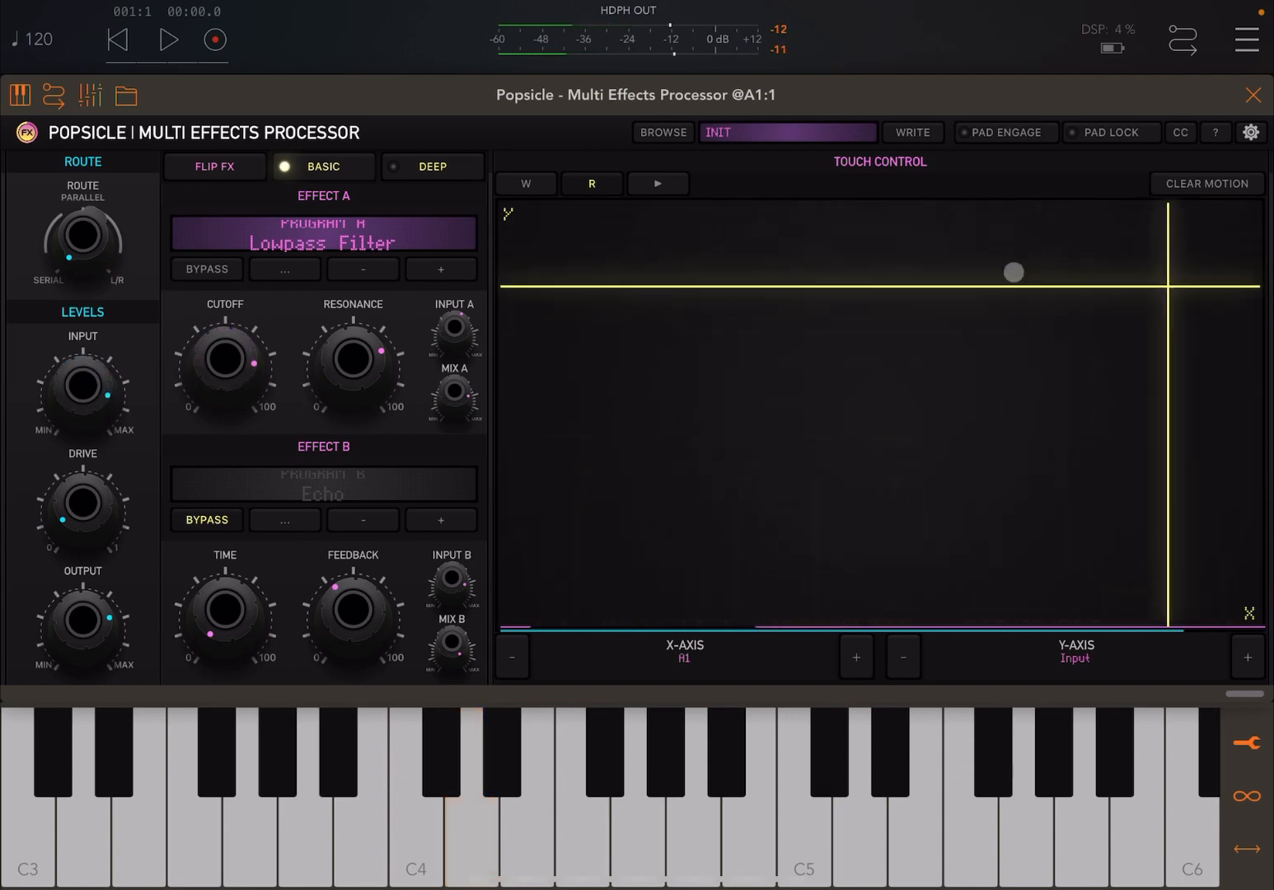
Step: Sweep the cutoff by hand again and settle it at a high position
{"action": "left_click_drag", "start_coordinate": [1012, 272], "coordinate": [615, 323]}
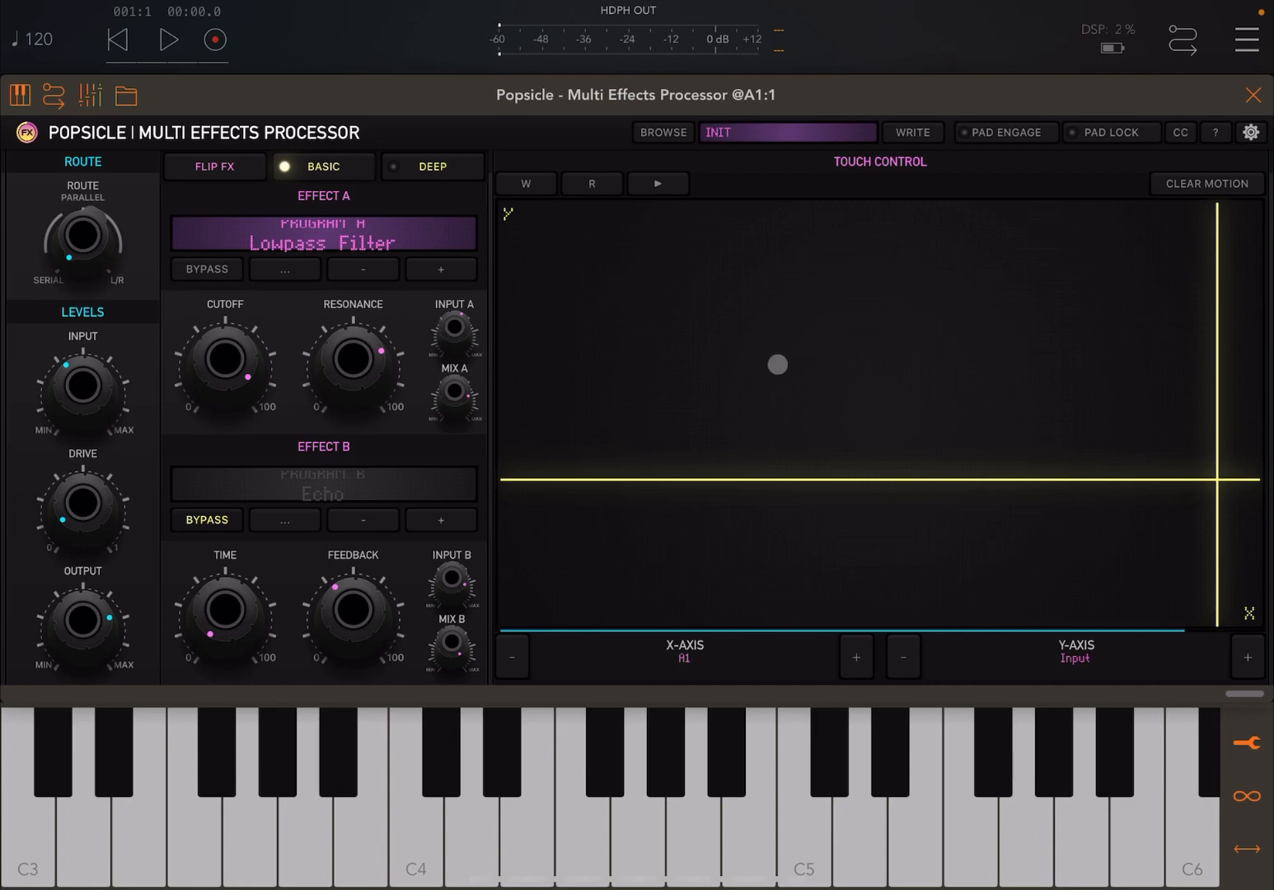
{"action": "left_click_drag", "start_coordinate": [776, 364], "coordinate": [861, 451]}
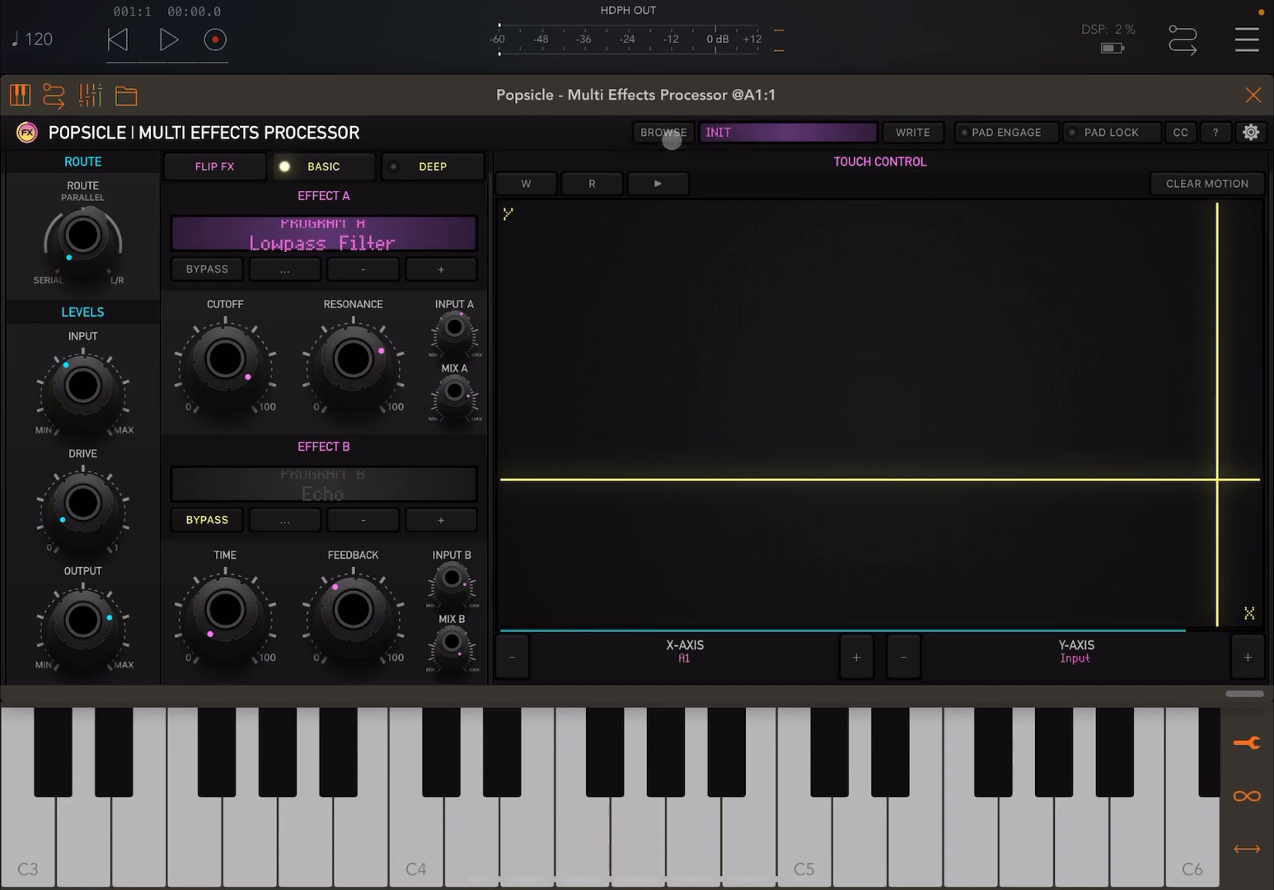
{"action": "left_click", "coordinate": [664, 131]}
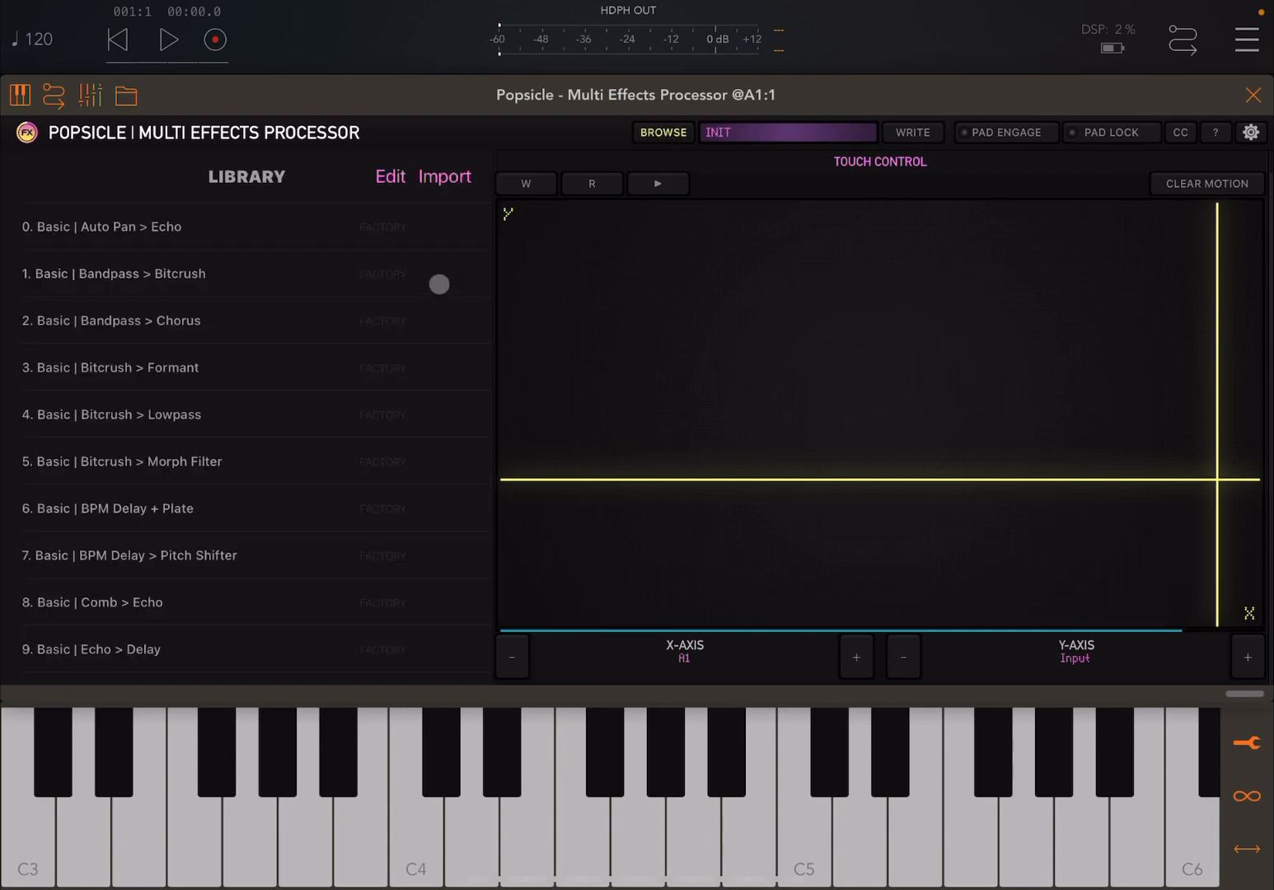
{"action": "left_click", "coordinate": [390, 177]}
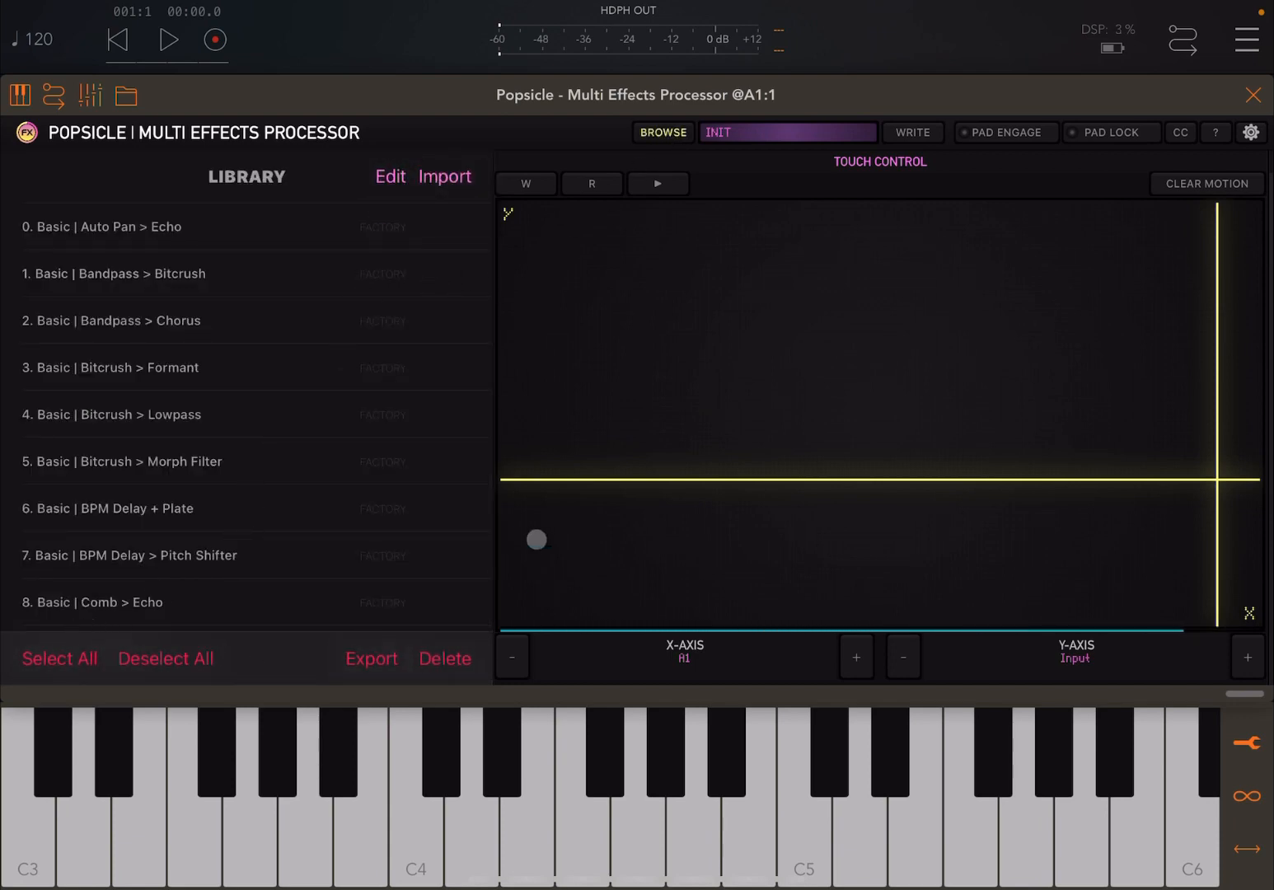
{"action": "left_click", "coordinate": [662, 132]}
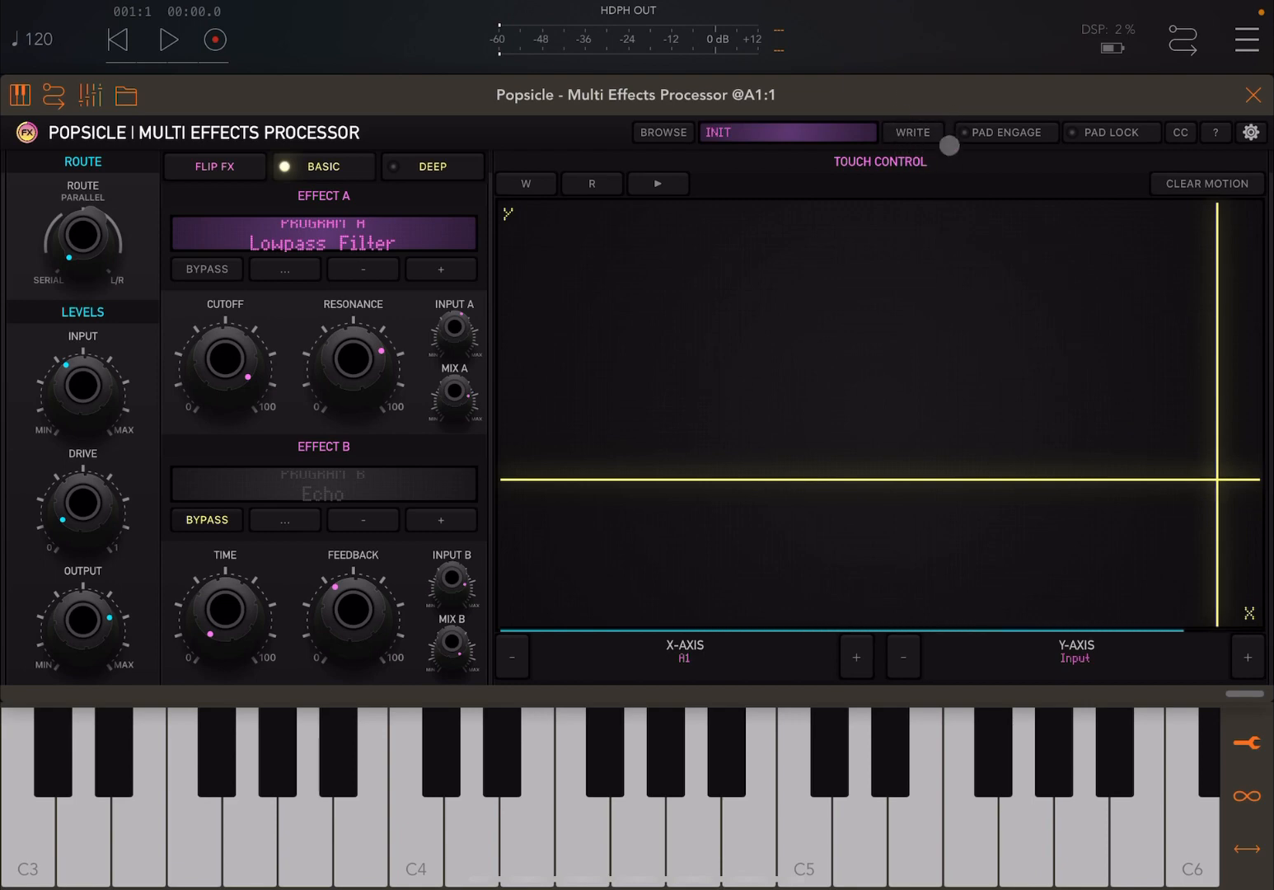
{"action": "left_click", "coordinate": [639, 229]}
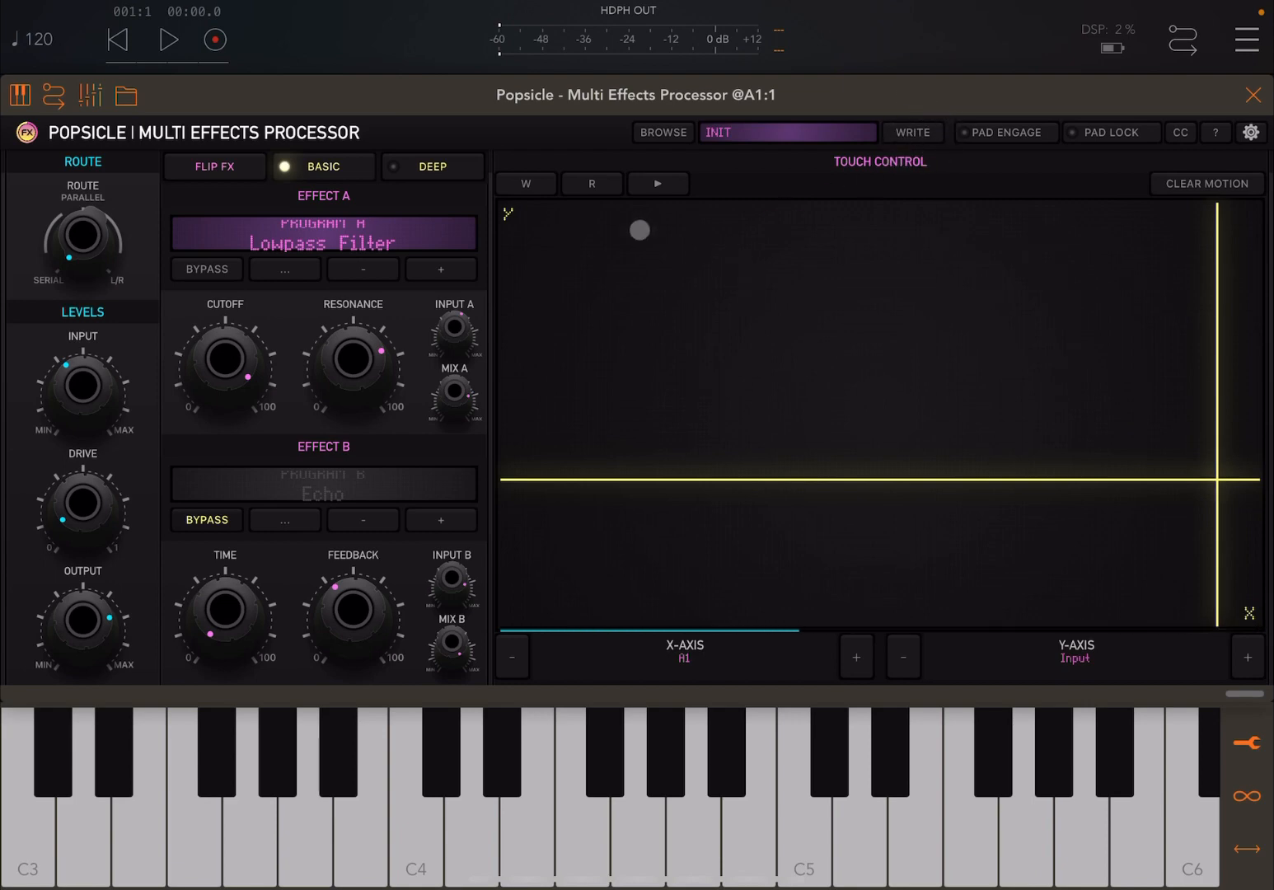
Step: Enable DEEP mode to show the Modulation section and switch LFO tempo sync off
{"action": "left_click", "coordinate": [431, 166]}
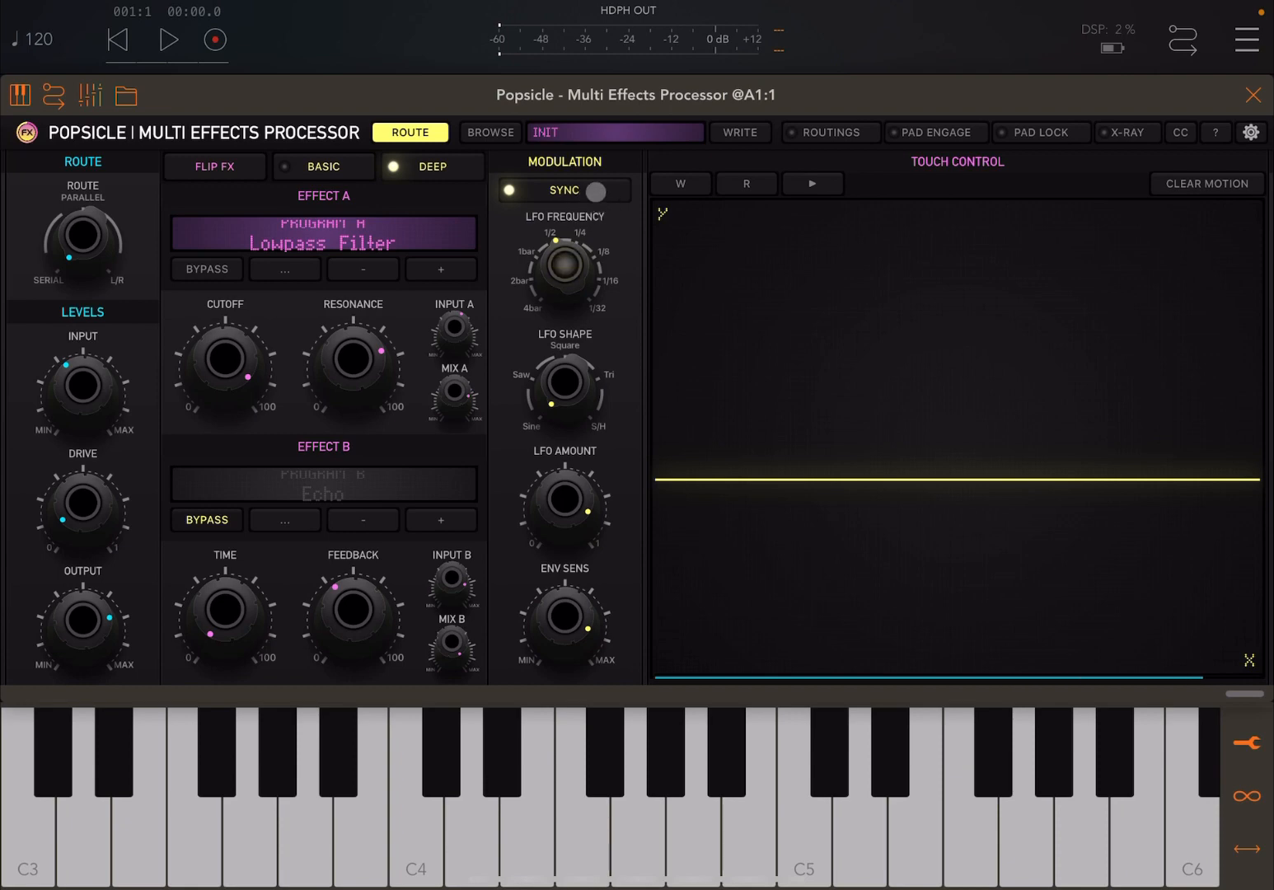
{"action": "left_click", "coordinate": [595, 191]}
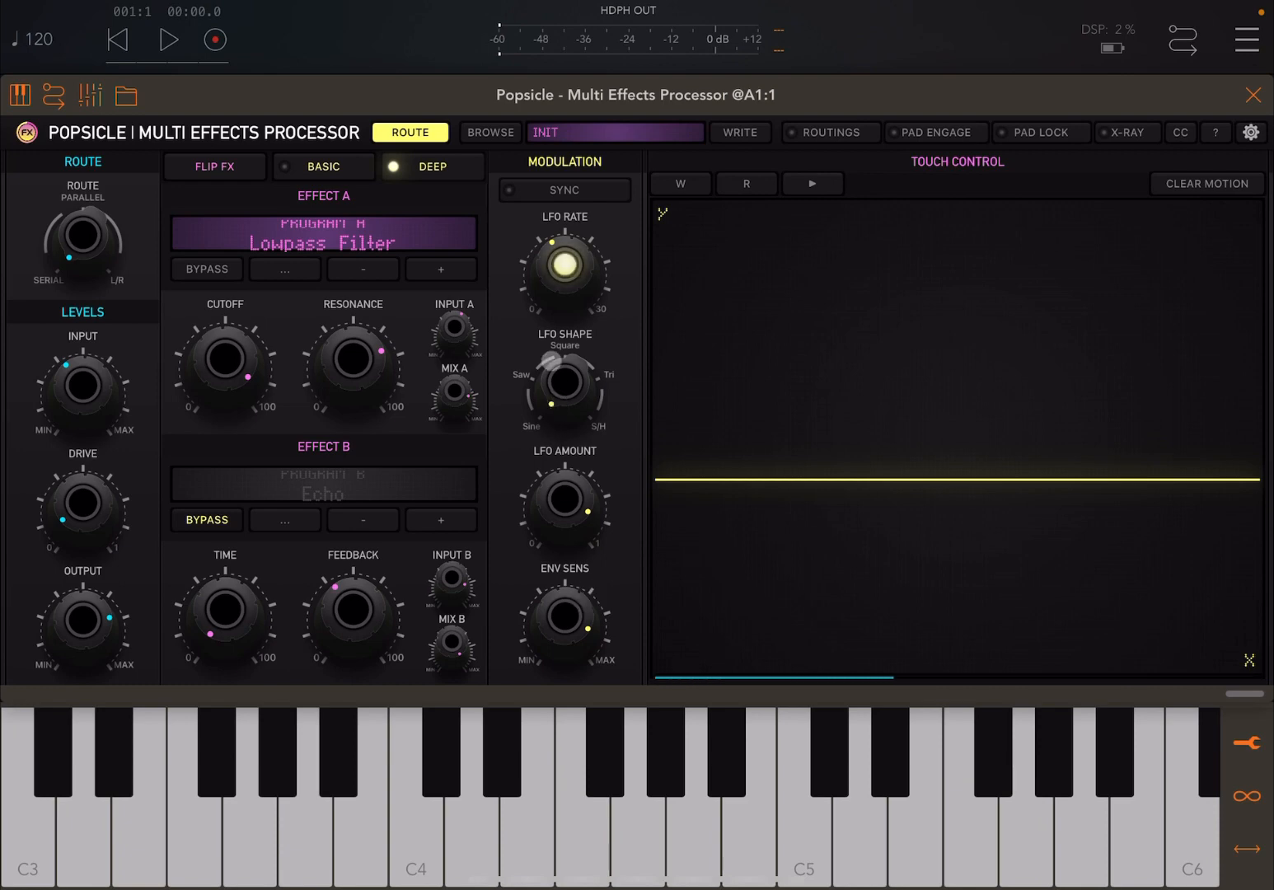
Step: Give the lowpass cutoff 100% LFO modulation in its Modulation Sources panel and confirm with Done
{"action": "left_click", "coordinate": [409, 132]}
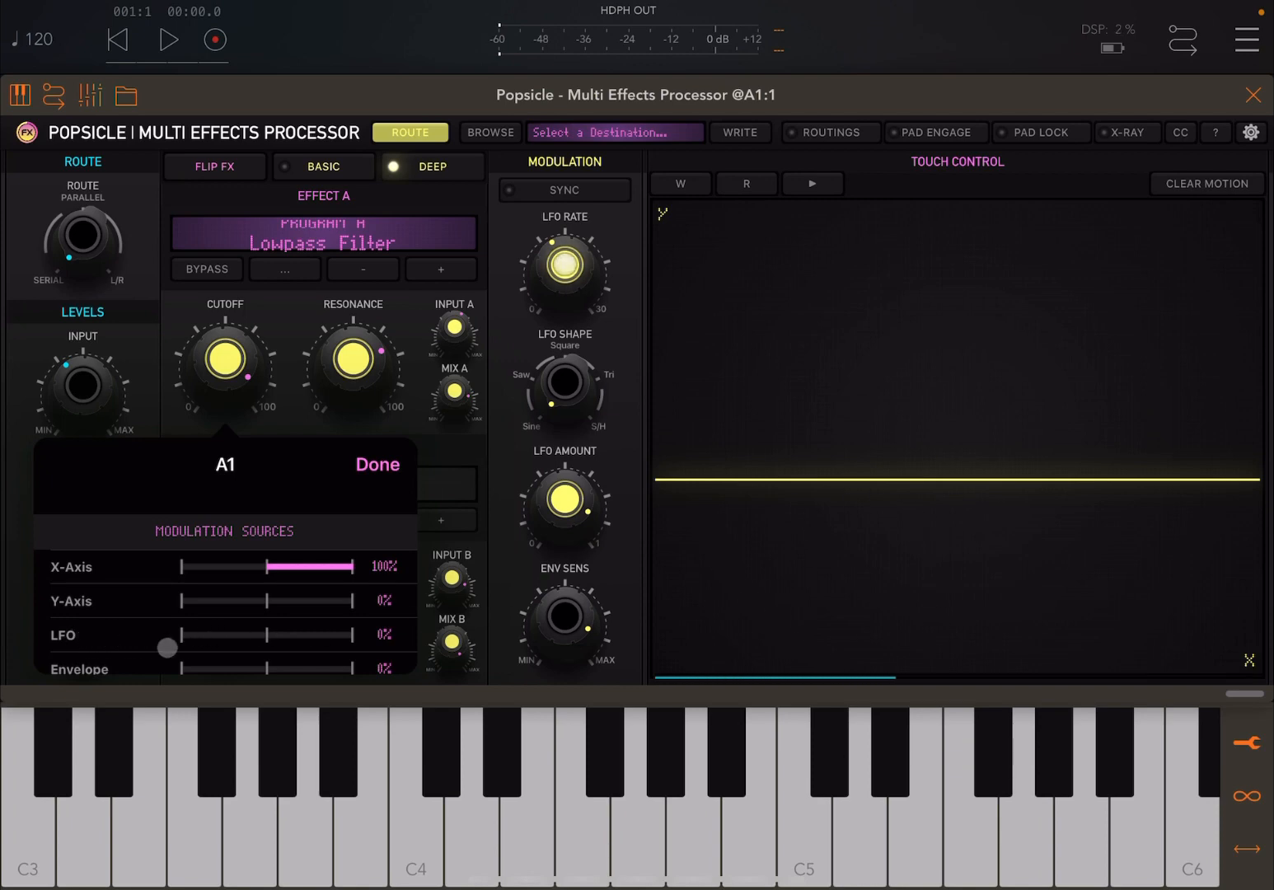
{"action": "left_click_drag", "start_coordinate": [165, 646], "coordinate": [211, 631]}
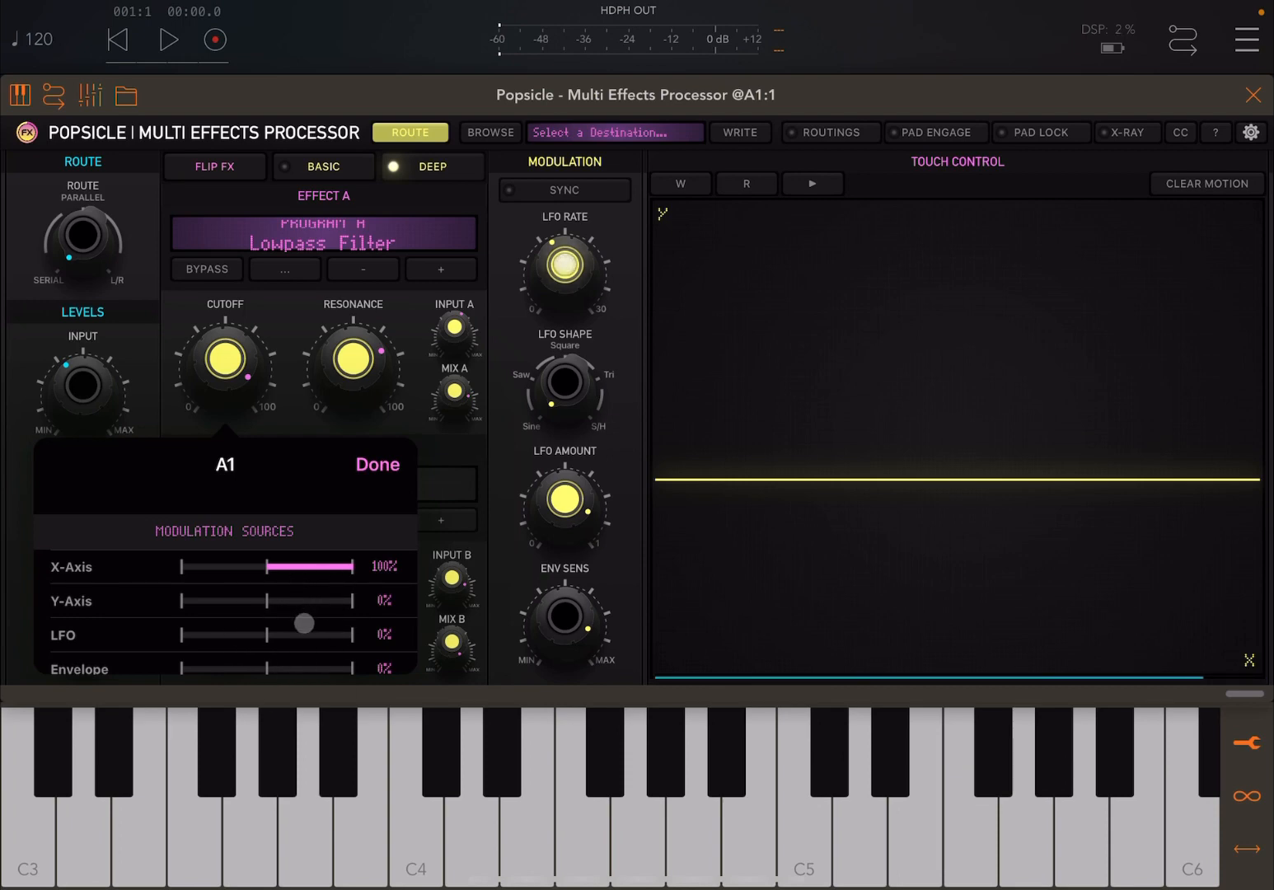
{"action": "left_click_drag", "start_coordinate": [303, 623], "coordinate": [320, 639]}
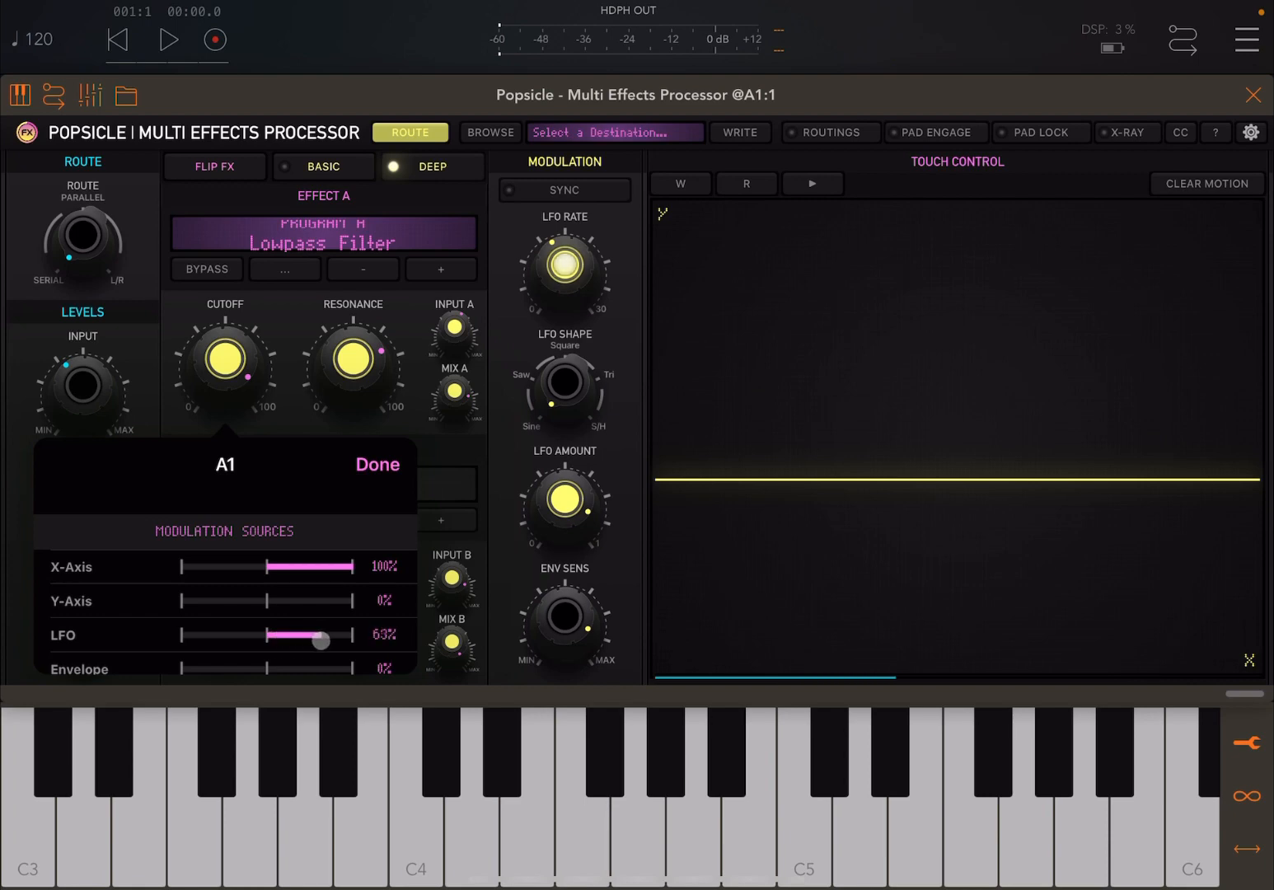
{"action": "left_click_drag", "start_coordinate": [321, 641], "coordinate": [358, 646]}
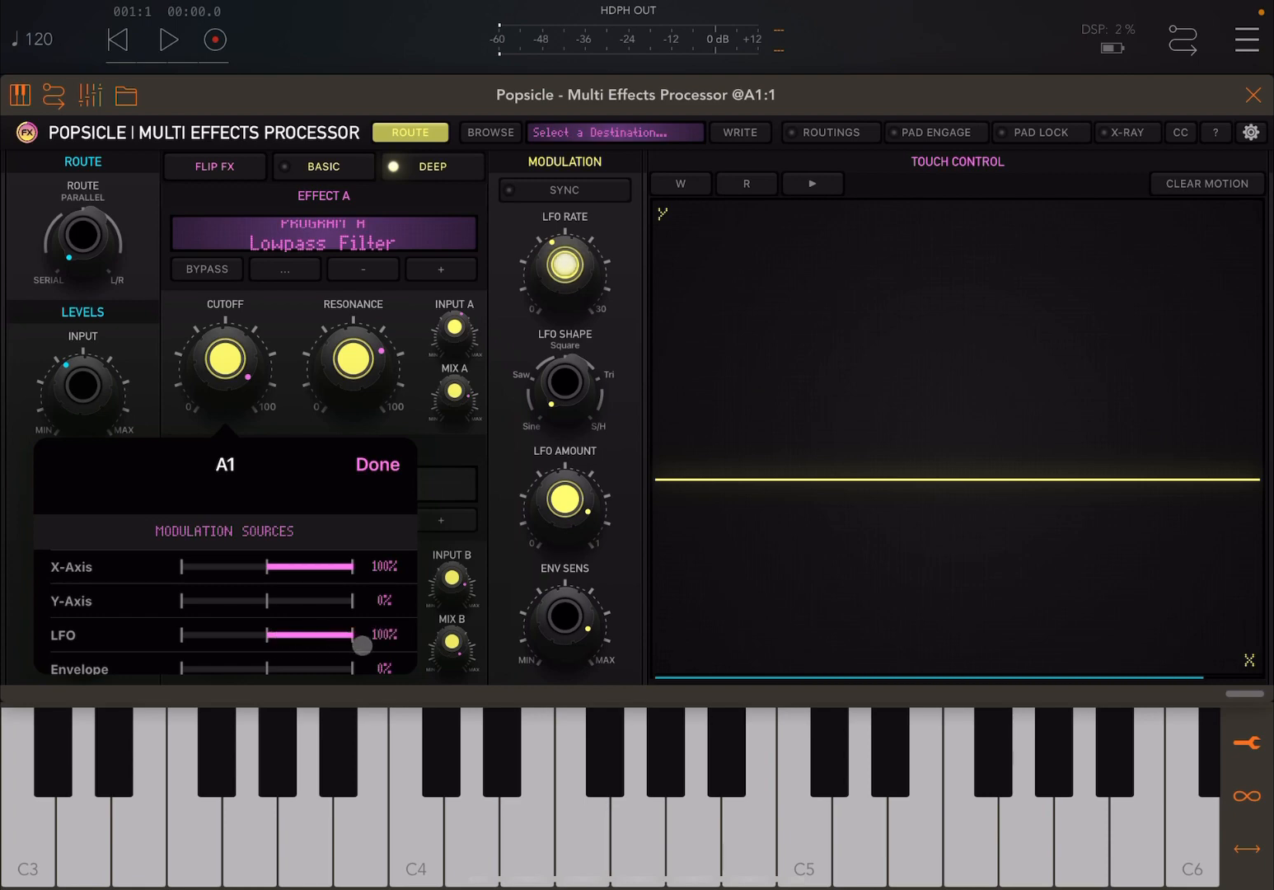
{"action": "left_click", "coordinate": [378, 465]}
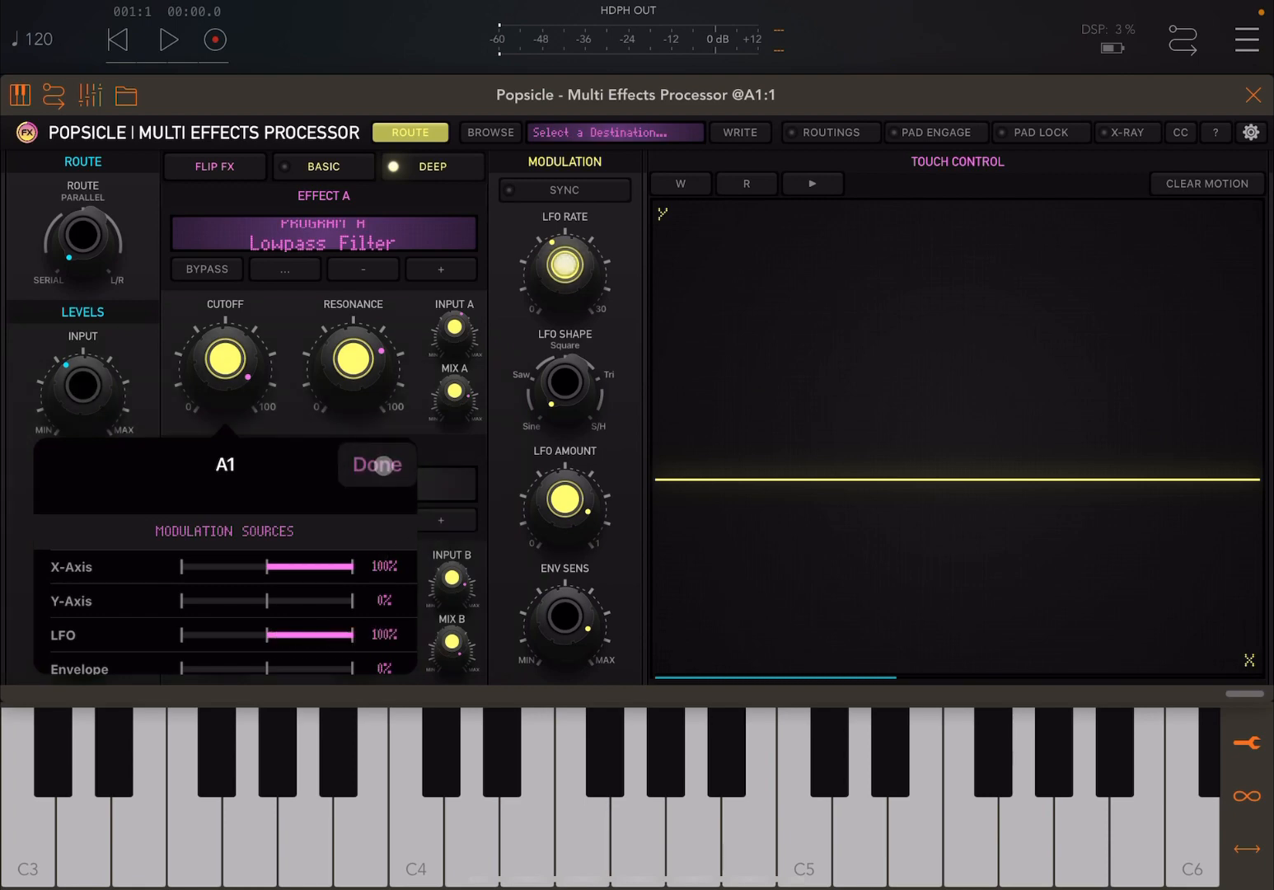
{"action": "left_click", "coordinate": [376, 463]}
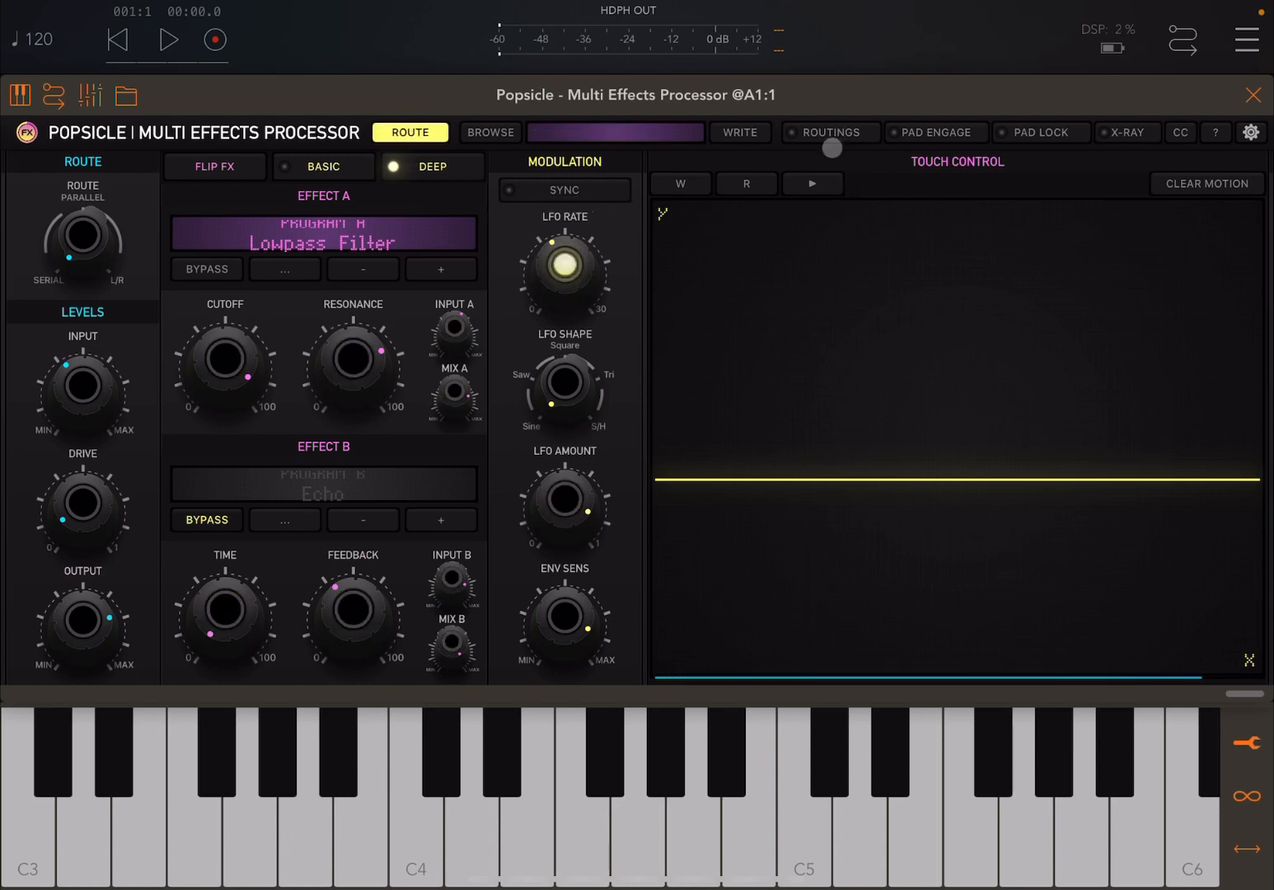
Step: In Routings, reset the LFO → A1 depth to zero, then drive it to 100% and leave Routings
{"action": "left_click", "coordinate": [830, 132]}
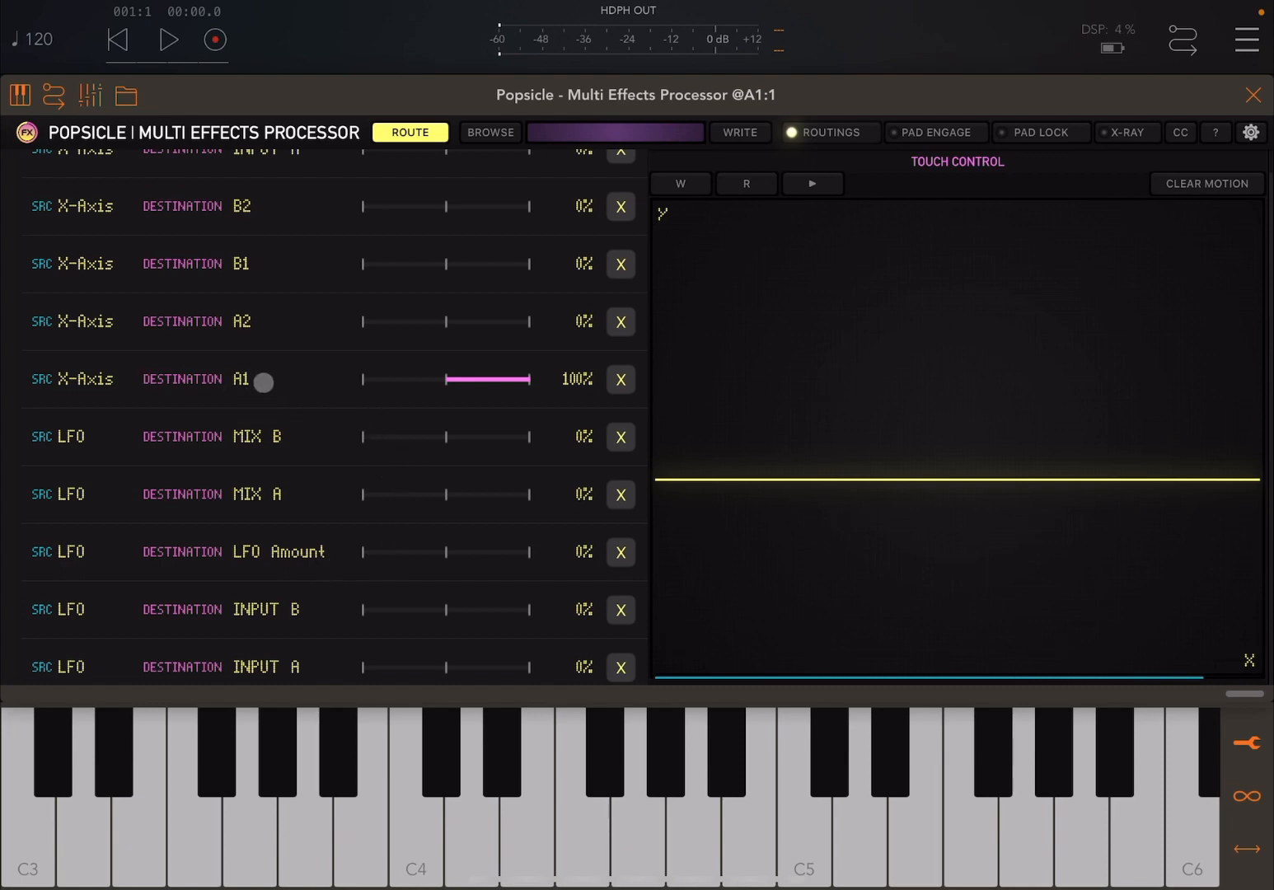
{"action": "left_click_drag", "start_coordinate": [263, 380], "coordinate": [458, 395]}
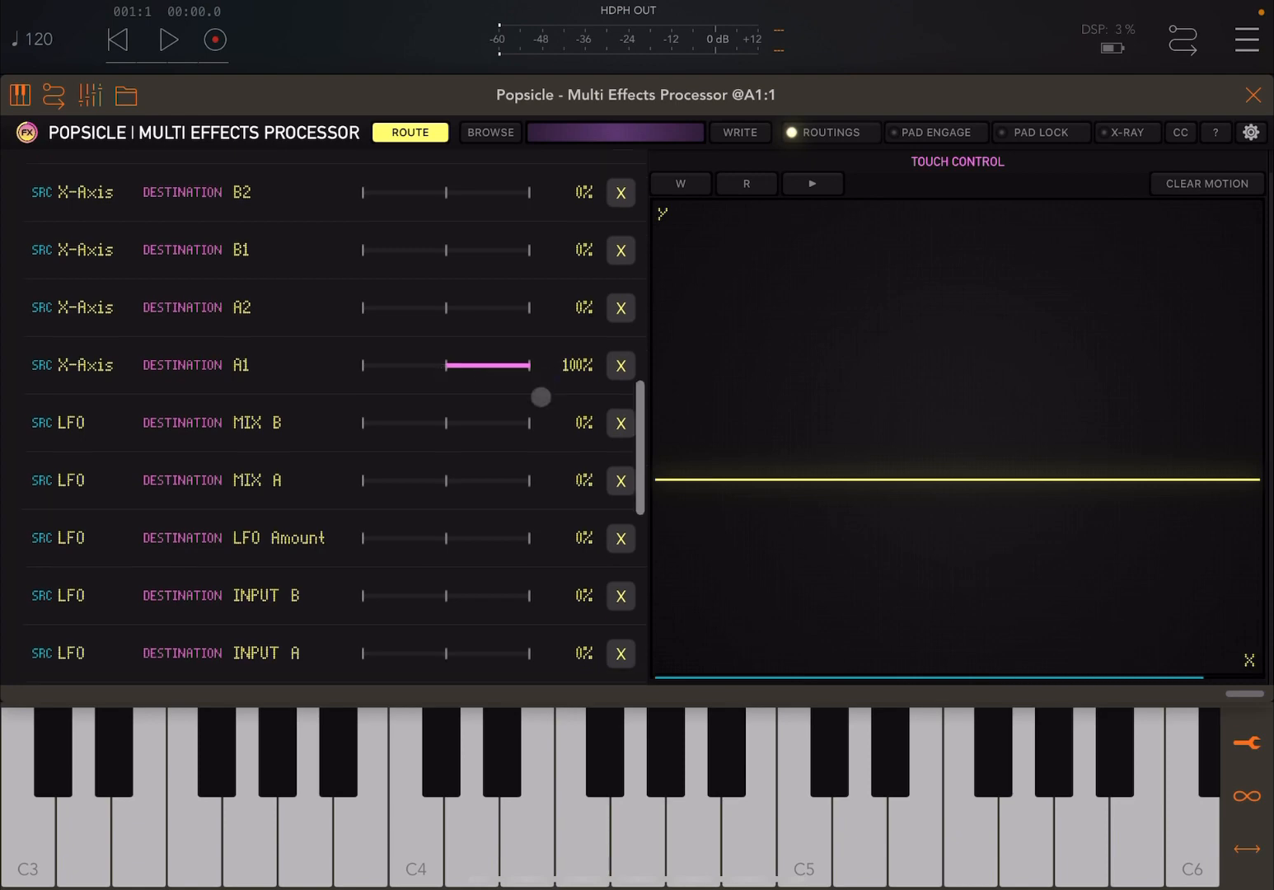
{"action": "scroll", "scroll_direction": "down", "scroll_amount": 3}
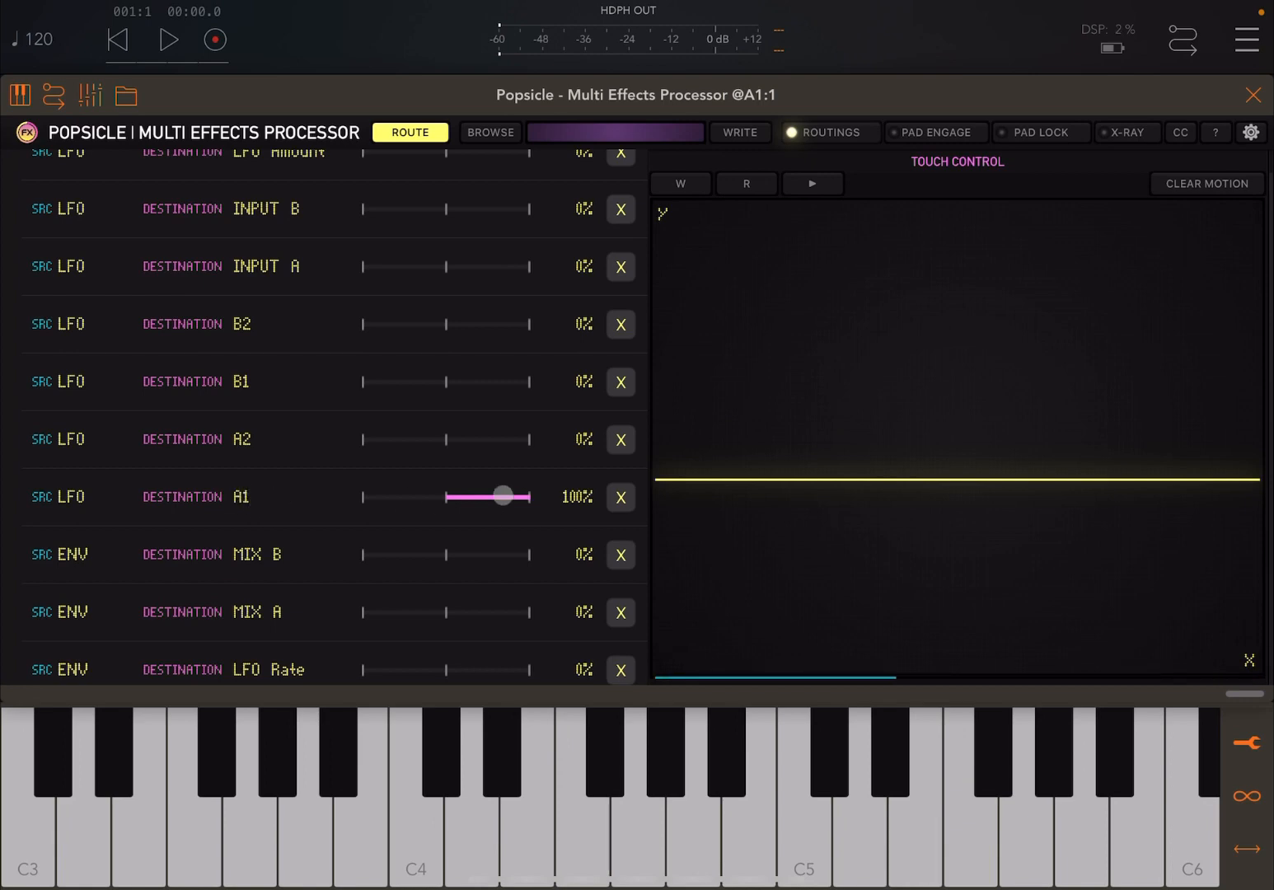
{"action": "left_click_drag", "start_coordinate": [503, 496], "coordinate": [544, 497]}
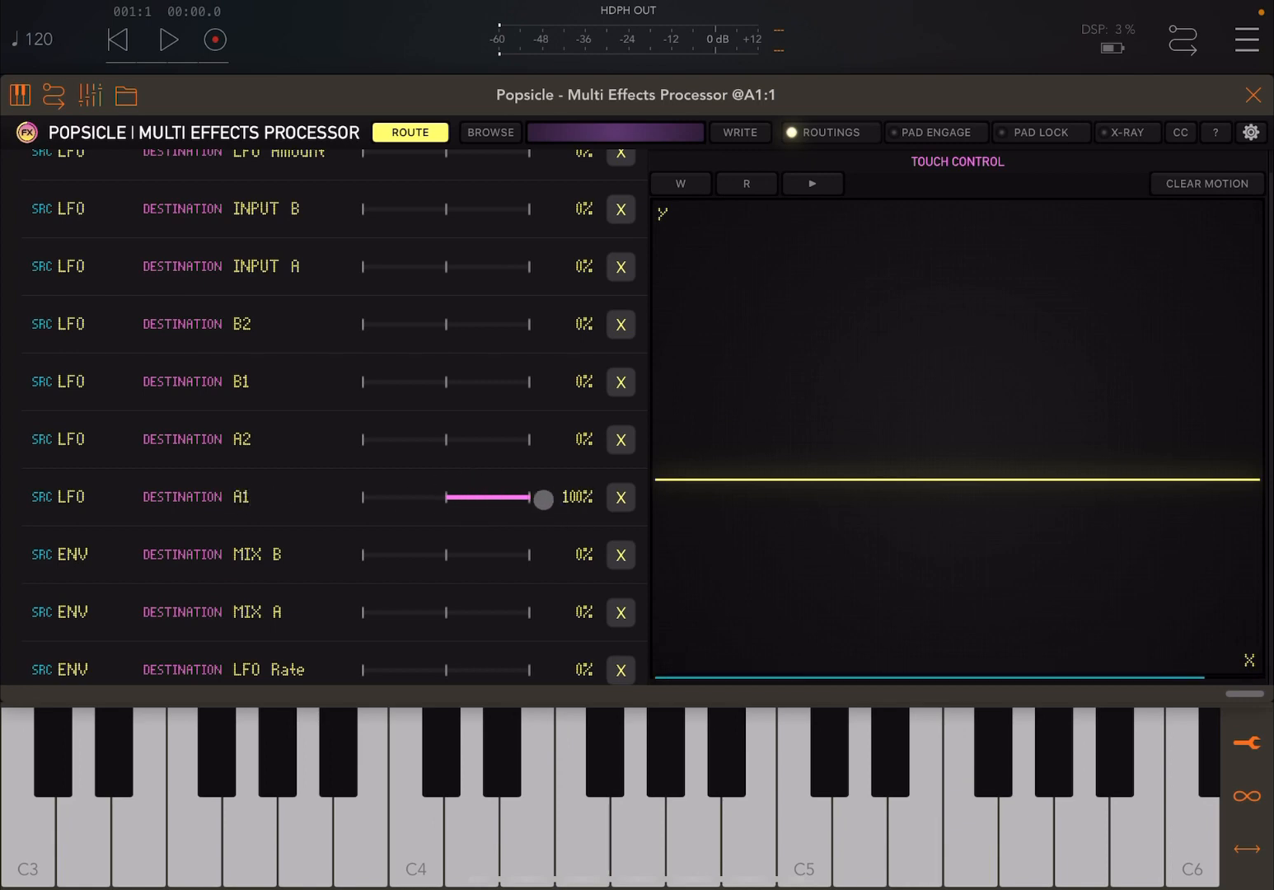
{"action": "left_click", "coordinate": [620, 497]}
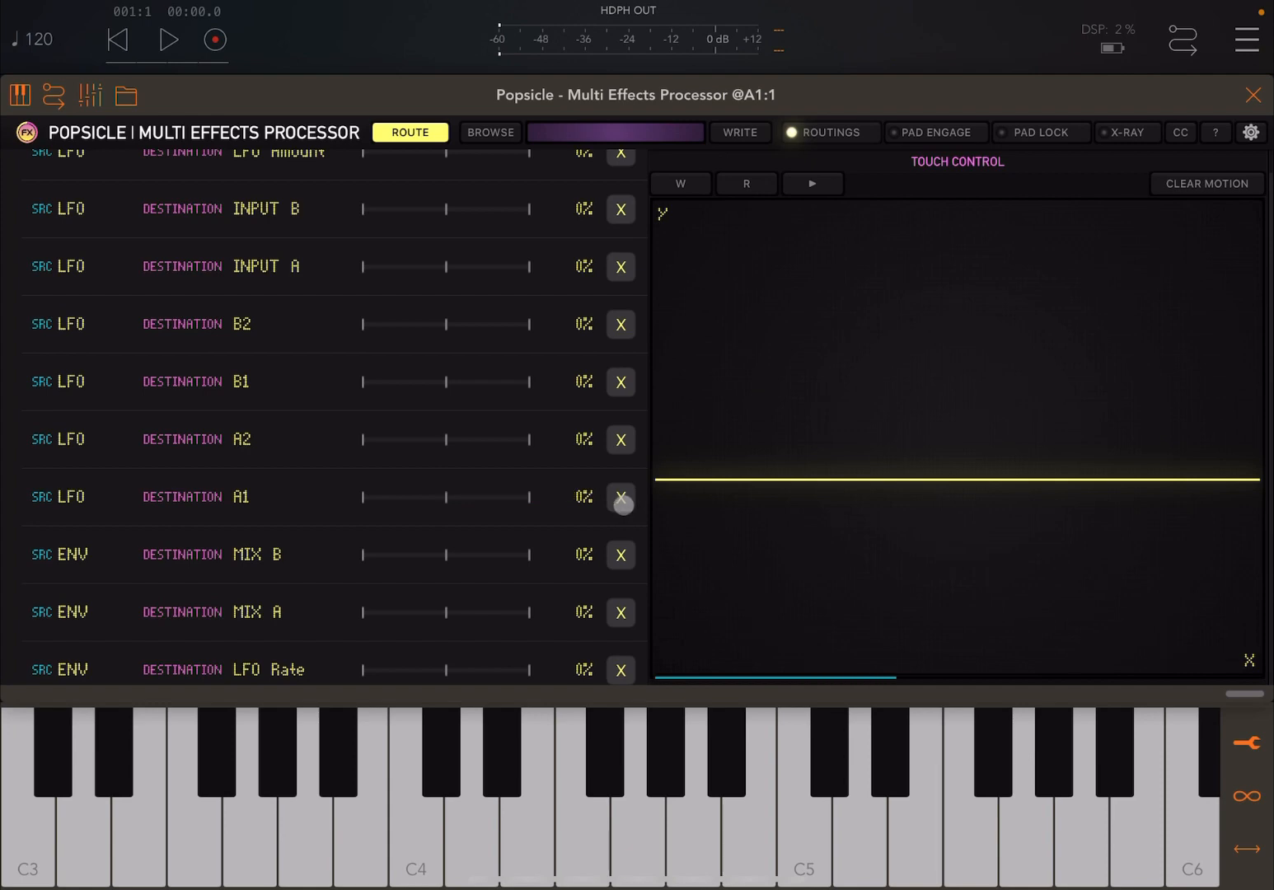
{"action": "left_click_drag", "start_coordinate": [363, 498], "coordinate": [524, 497]}
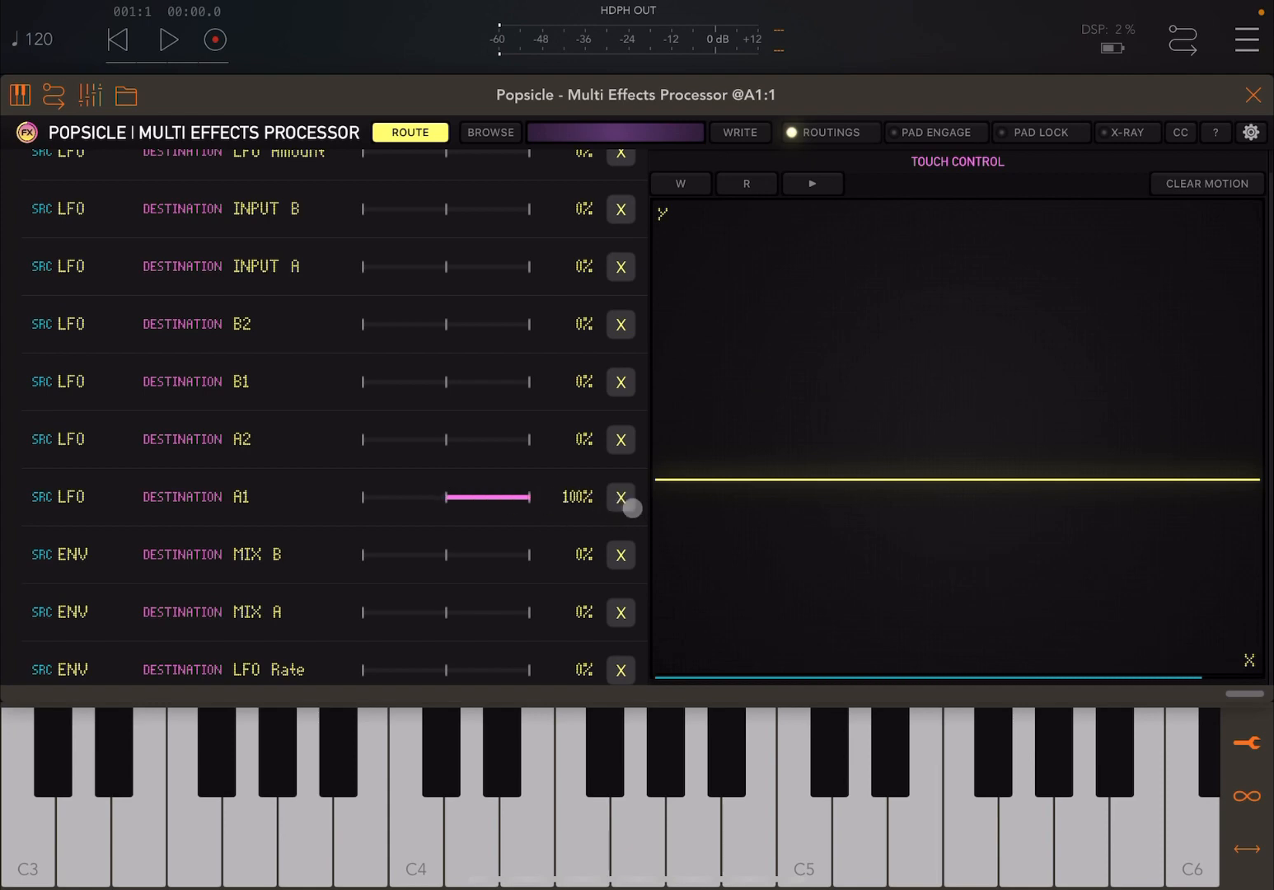
{"action": "left_click", "coordinate": [827, 131]}
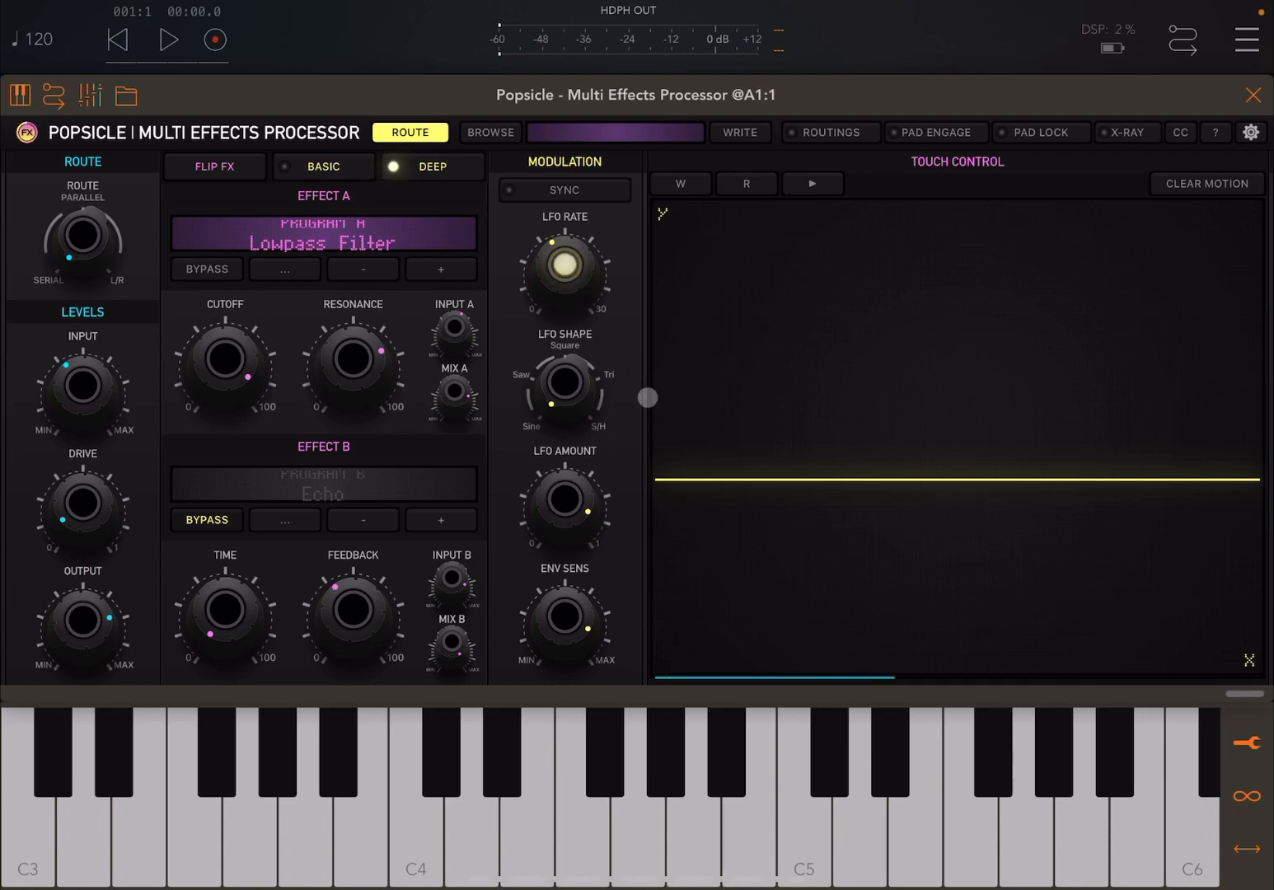
Step: With C4 playing, set LFO amount to 1.0 and raise the LFO rate past 0.4Hz
{"action": "left_click", "coordinate": [416, 783]}
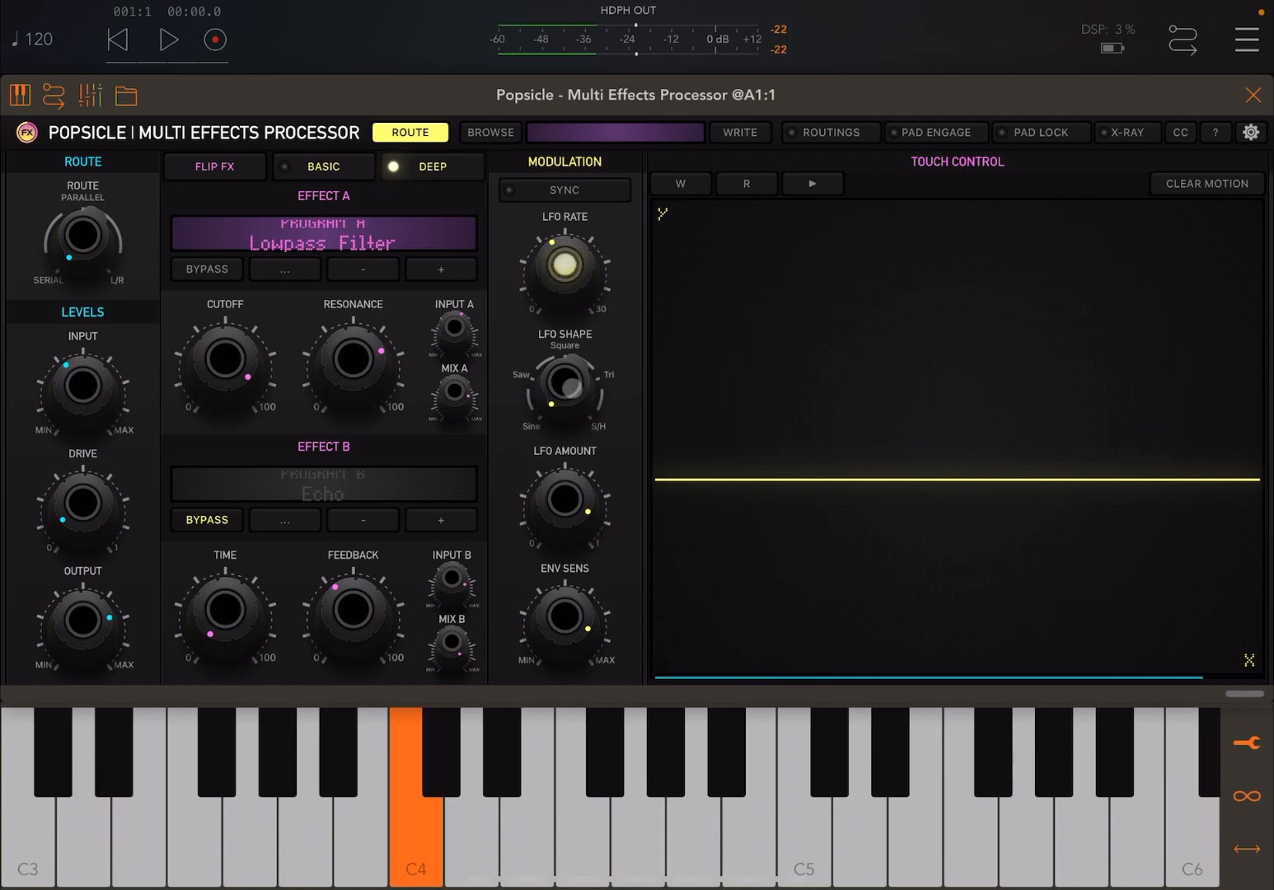
{"action": "left_click_drag", "start_coordinate": [563, 507], "coordinate": [573, 486]}
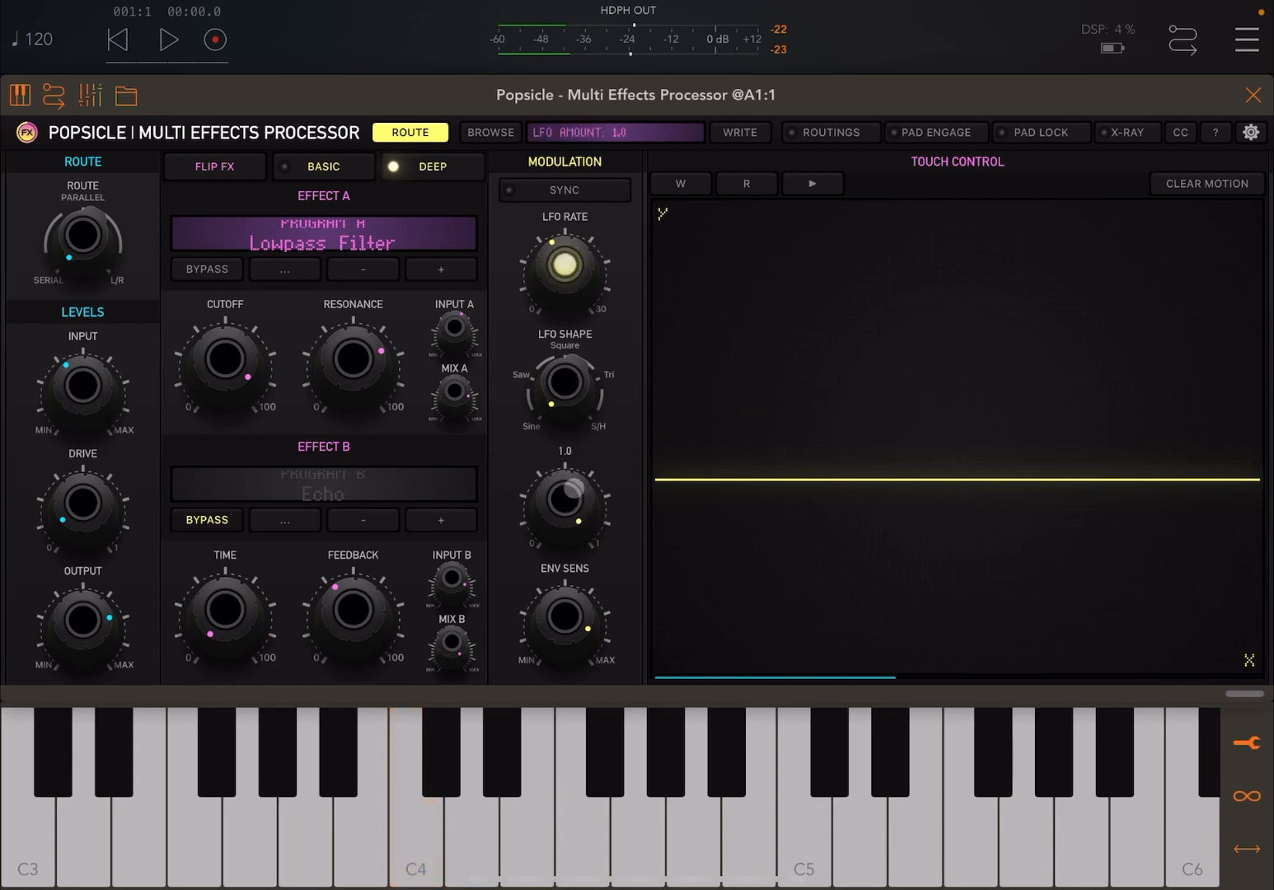
{"action": "left_click", "coordinate": [303, 807]}
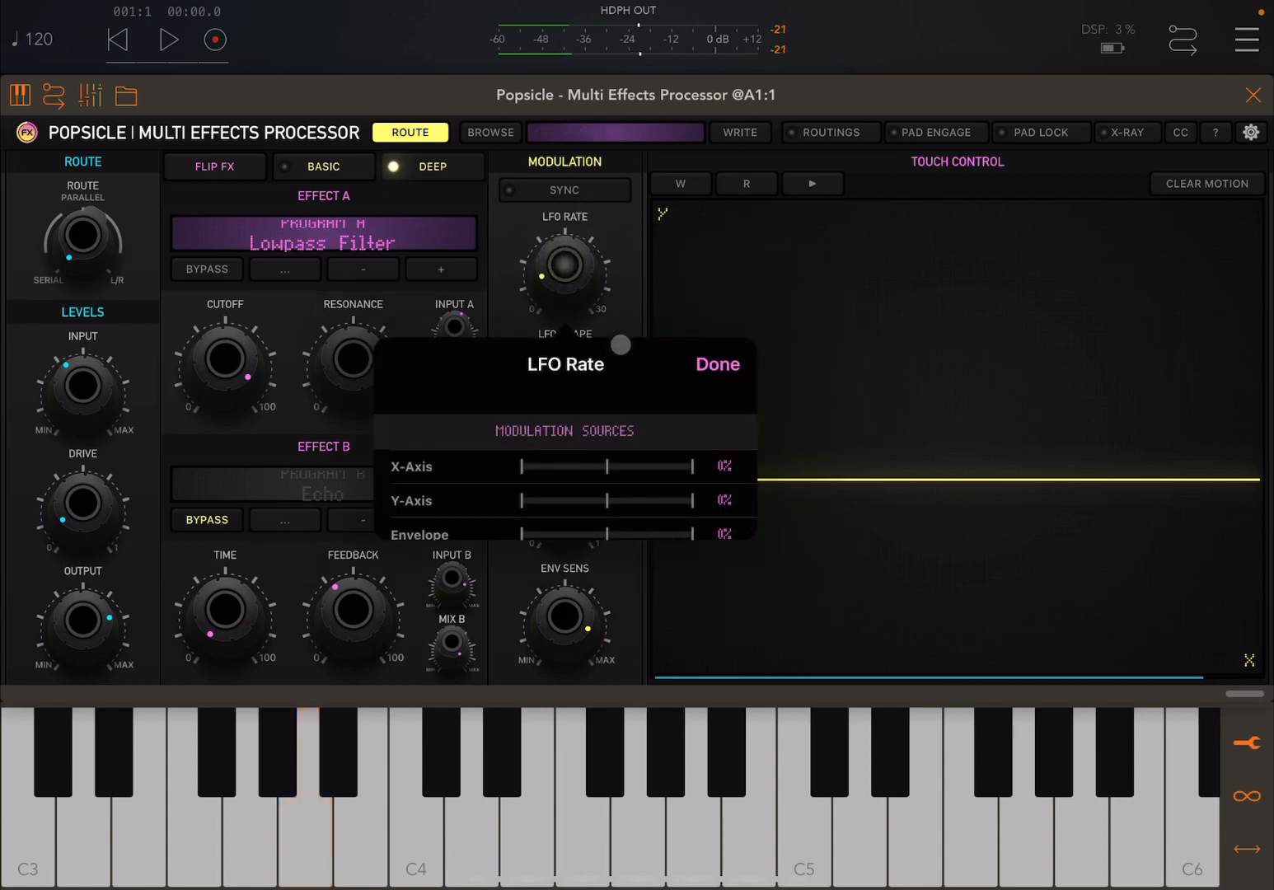
{"action": "left_click", "coordinate": [717, 365]}
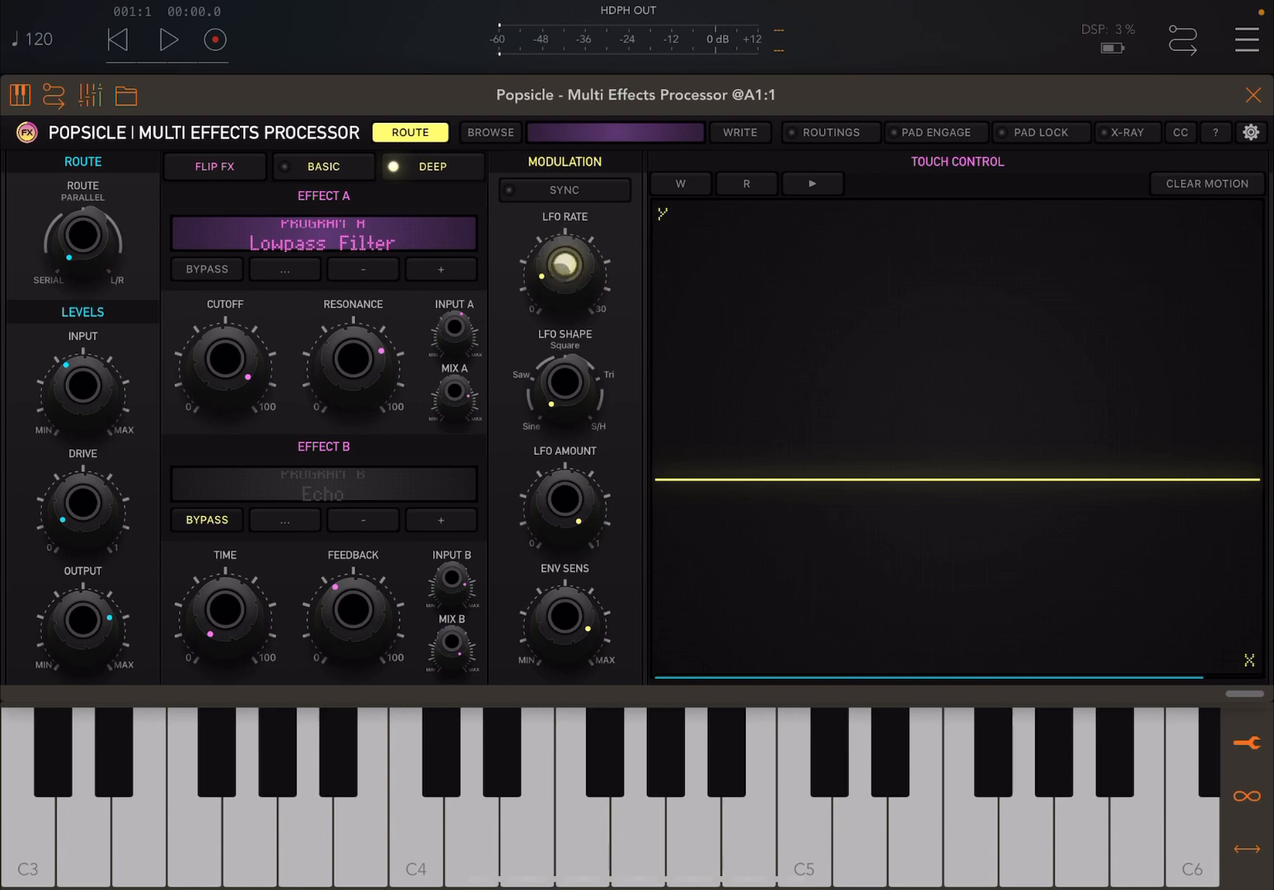
{"action": "left_click_drag", "start_coordinate": [563, 272], "coordinate": [563, 247]}
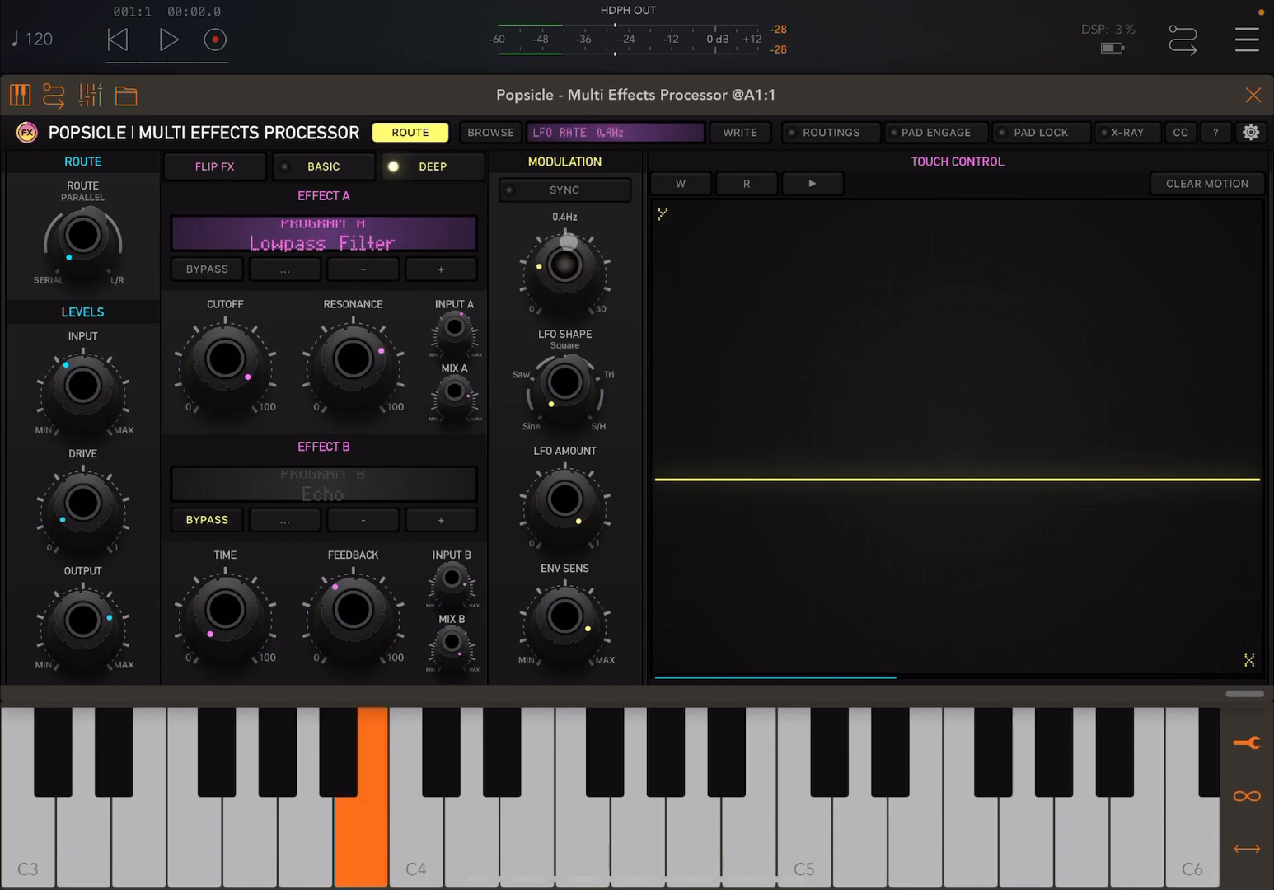
{"action": "left_click_drag", "start_coordinate": [564, 271], "coordinate": [576, 247]}
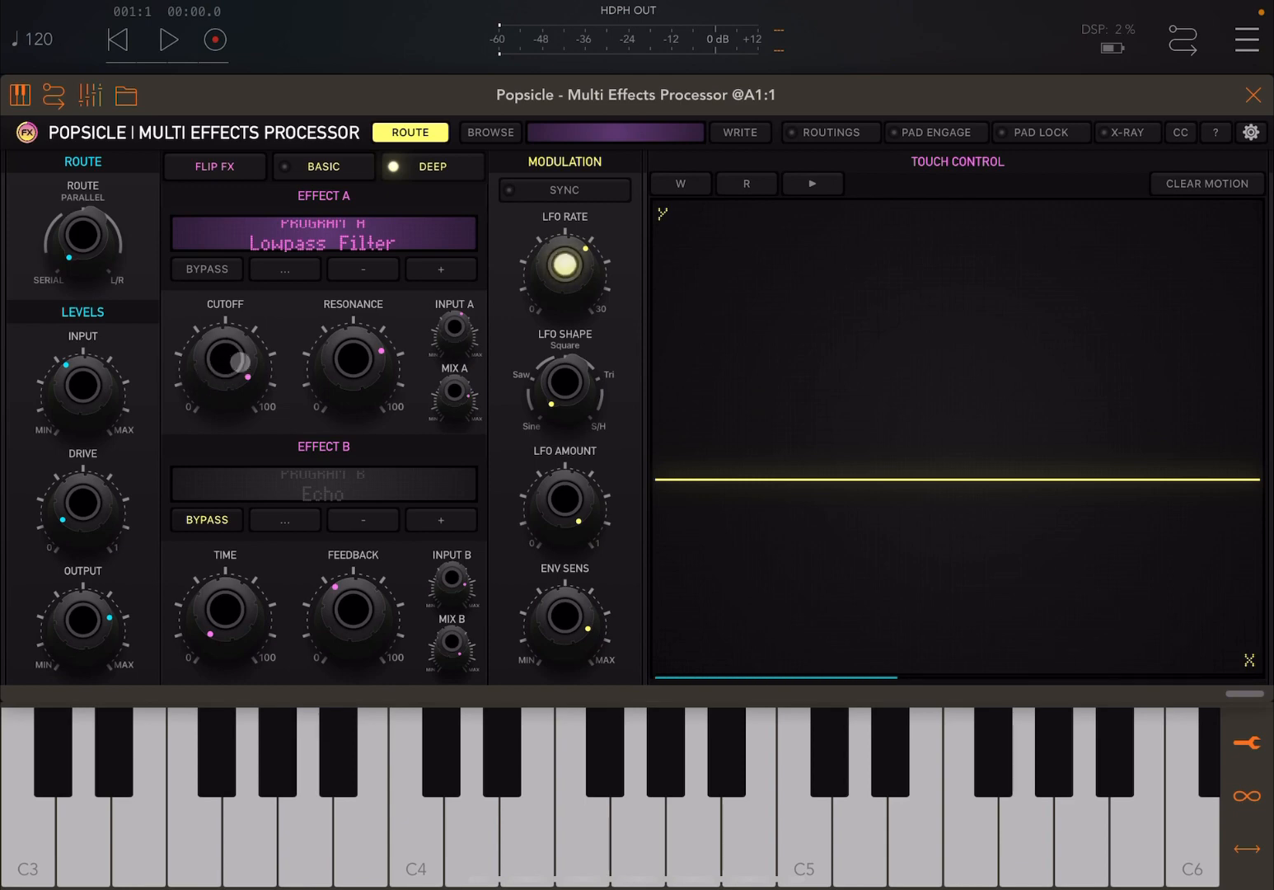
Step: Drop the filter cutoff to minimum and retune the LFO rate between 0.3Hz and 0.6Hz, settling lower
{"action": "left_click_drag", "start_coordinate": [222, 370], "coordinate": [214, 396]}
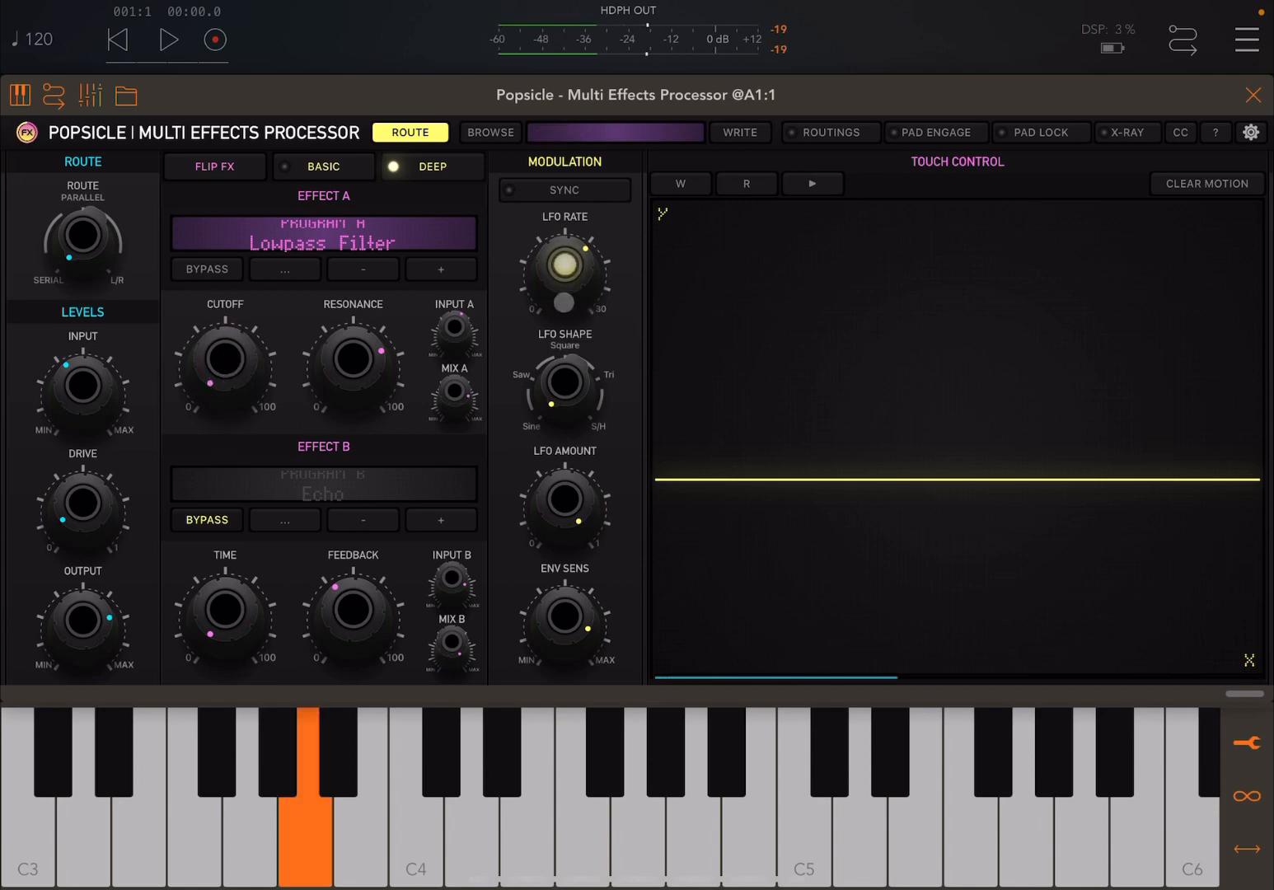
{"action": "left_click_drag", "start_coordinate": [564, 277], "coordinate": [564, 256]}
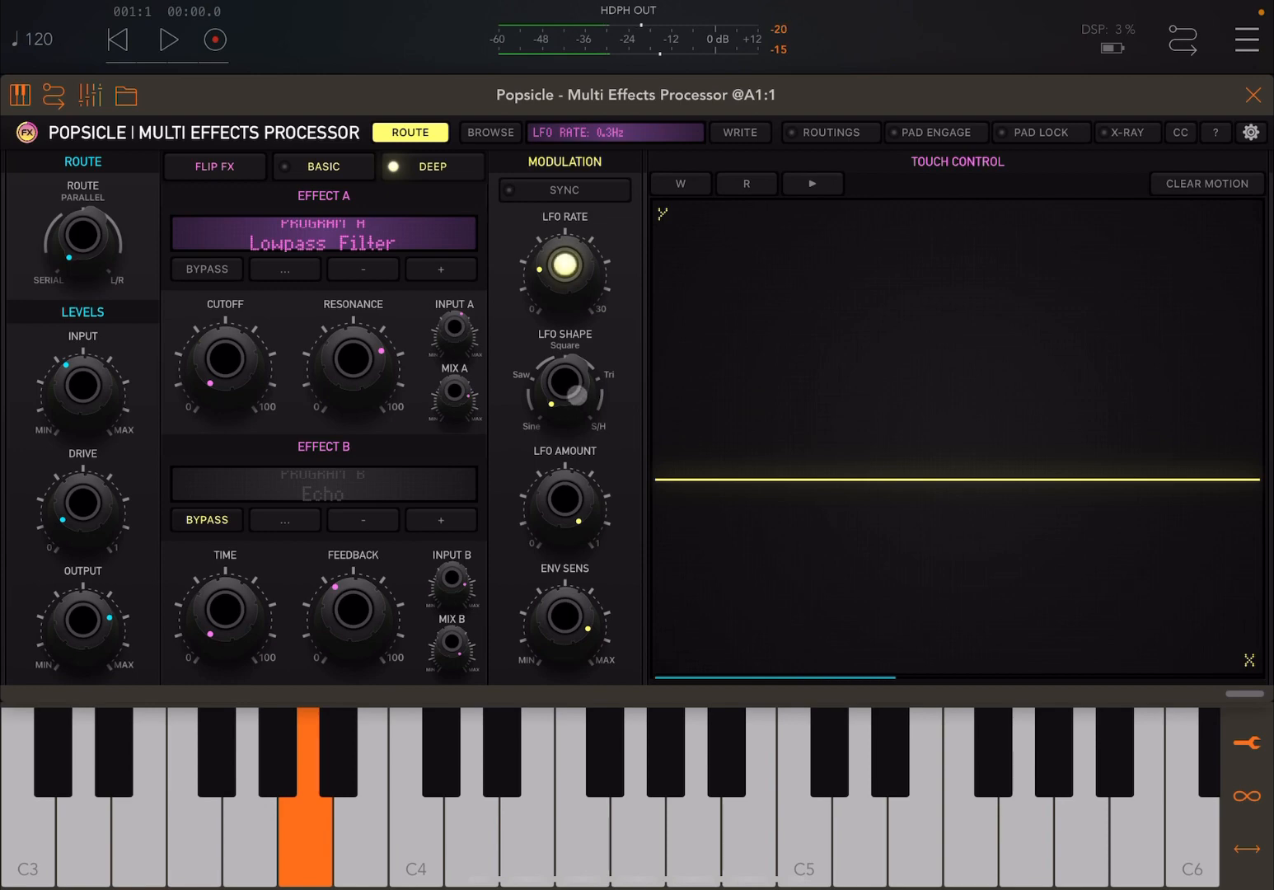
{"action": "left_click_drag", "start_coordinate": [563, 272], "coordinate": [577, 247]}
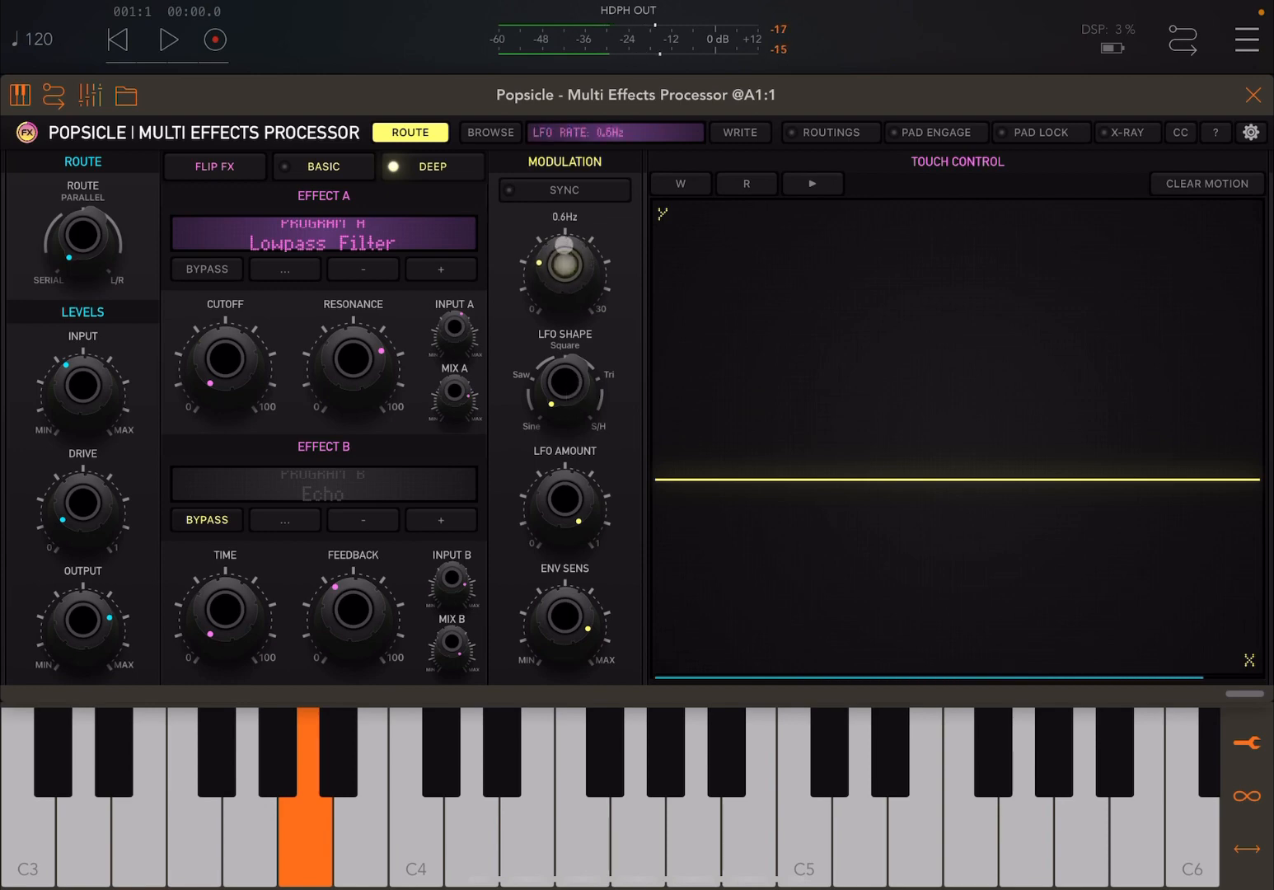
{"action": "left_click_drag", "start_coordinate": [564, 272], "coordinate": [563, 248]}
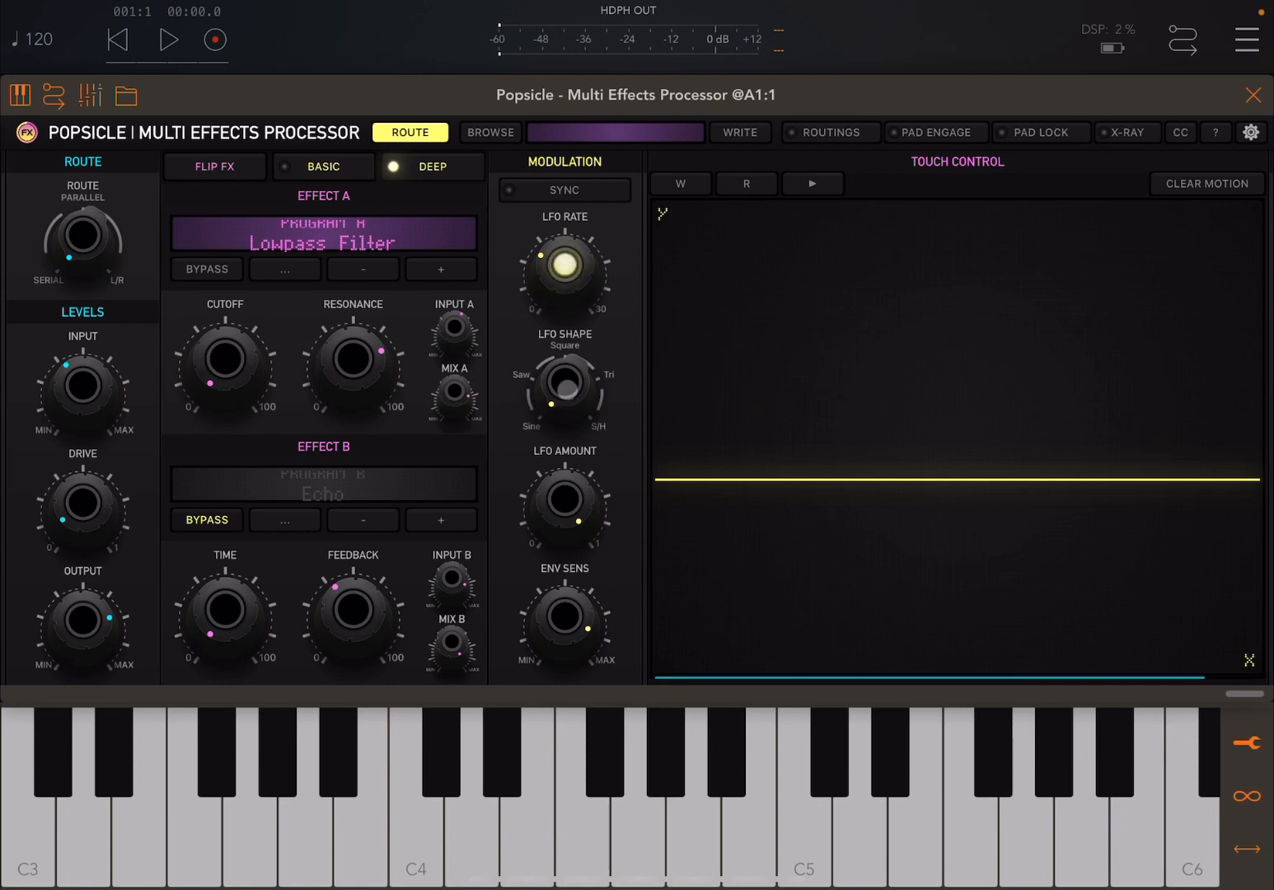
Step: Audition a note and turn the LFO shape to a sine wave
{"action": "left_click", "coordinate": [360, 791]}
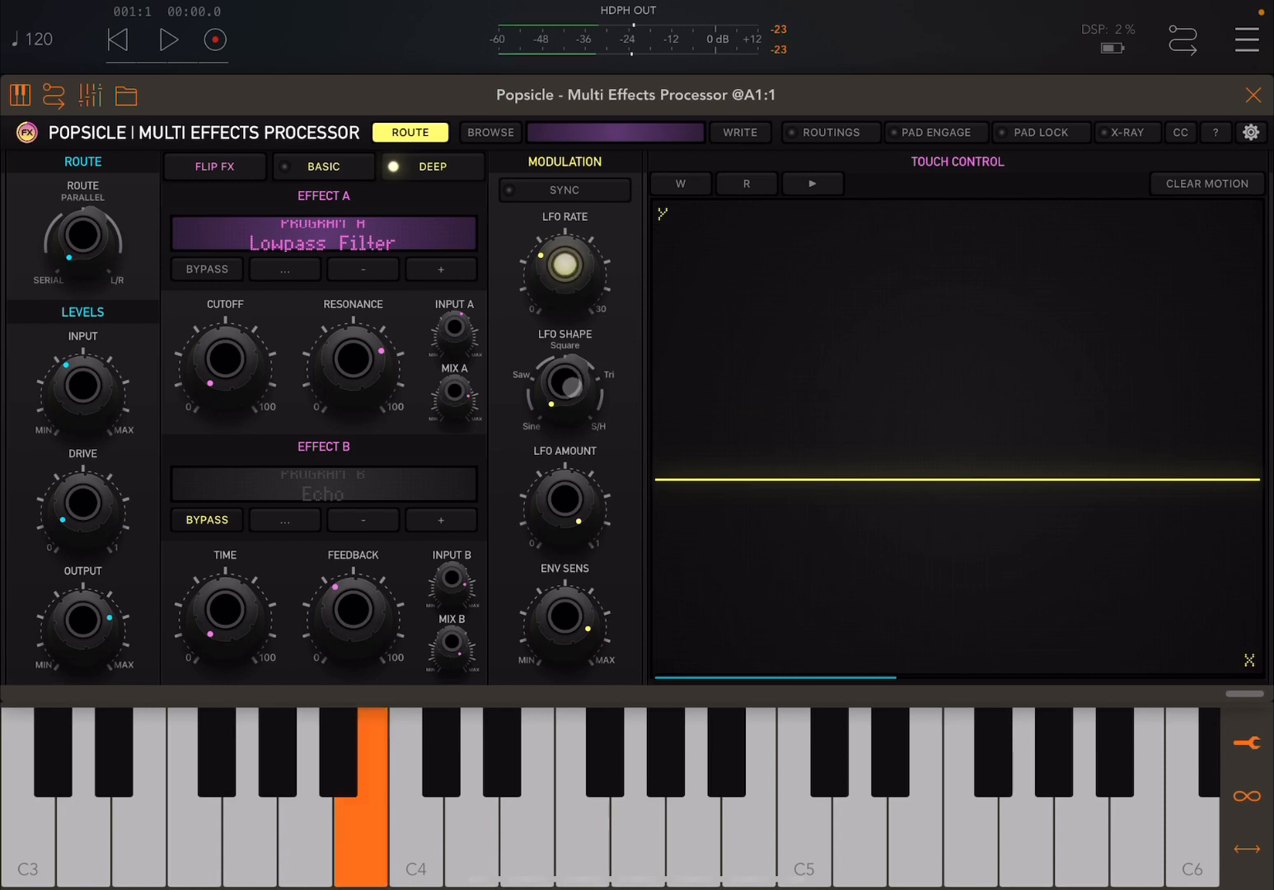
{"action": "left_click_drag", "start_coordinate": [562, 396], "coordinate": [552, 393]}
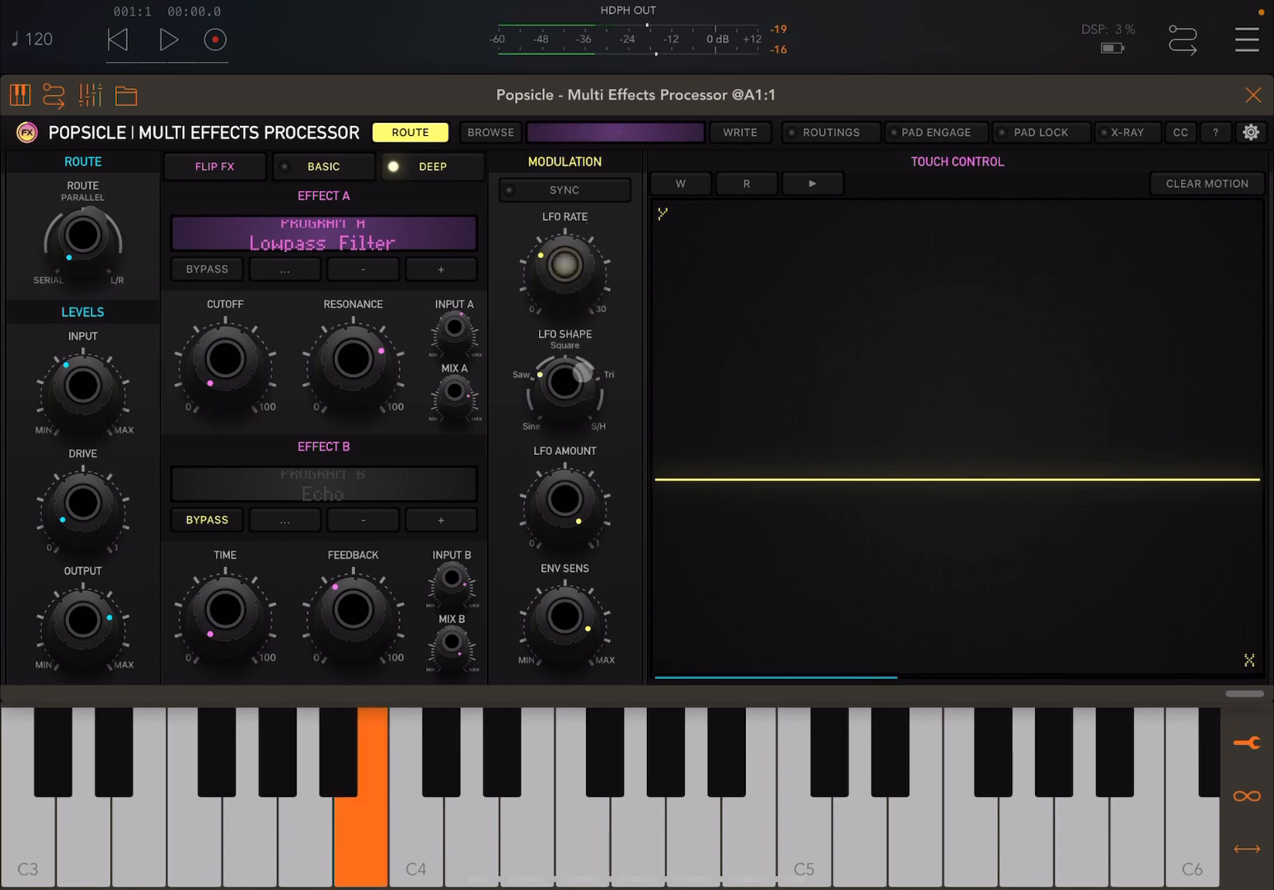
{"action": "left_click_drag", "start_coordinate": [564, 388], "coordinate": [596, 393]}
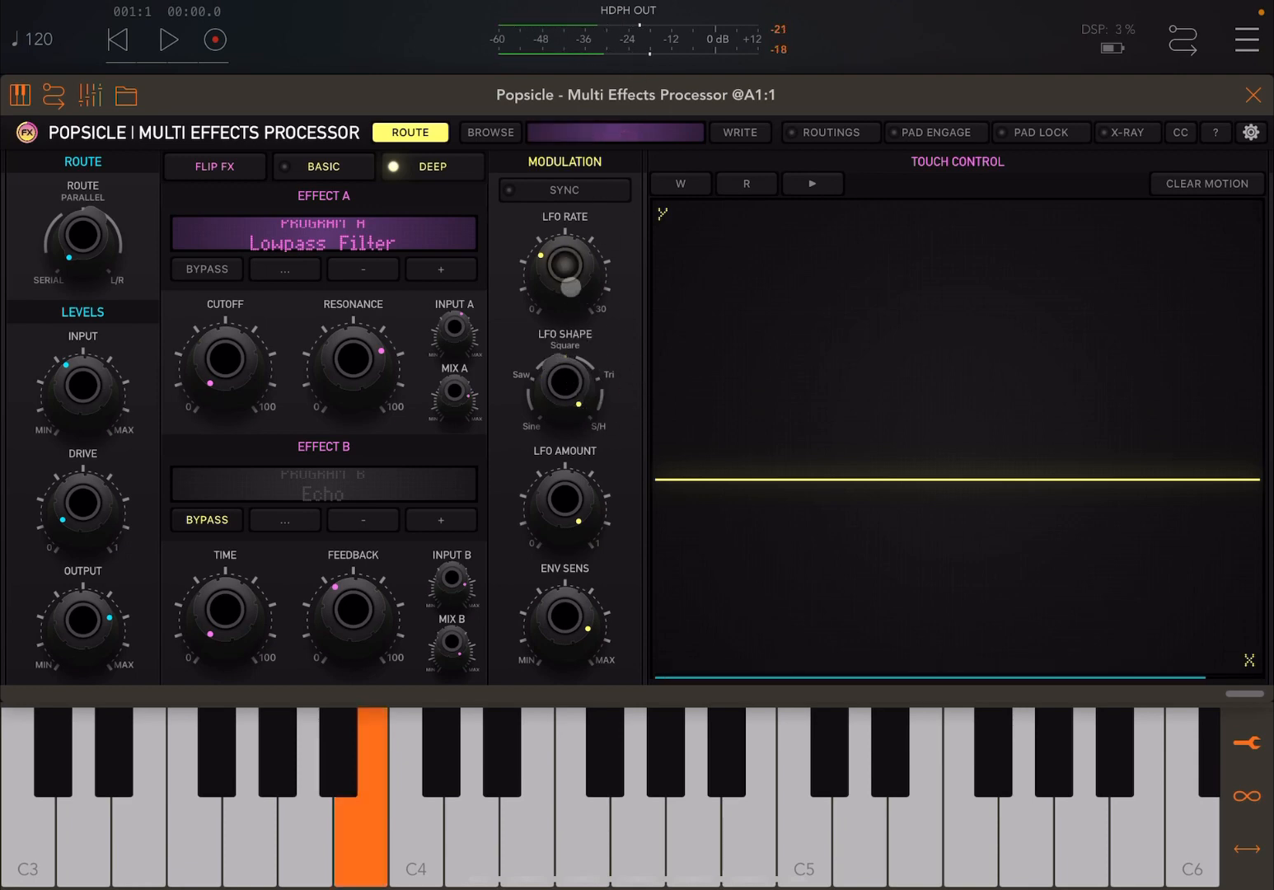
{"action": "left_click_drag", "start_coordinate": [564, 387], "coordinate": [531, 399]}
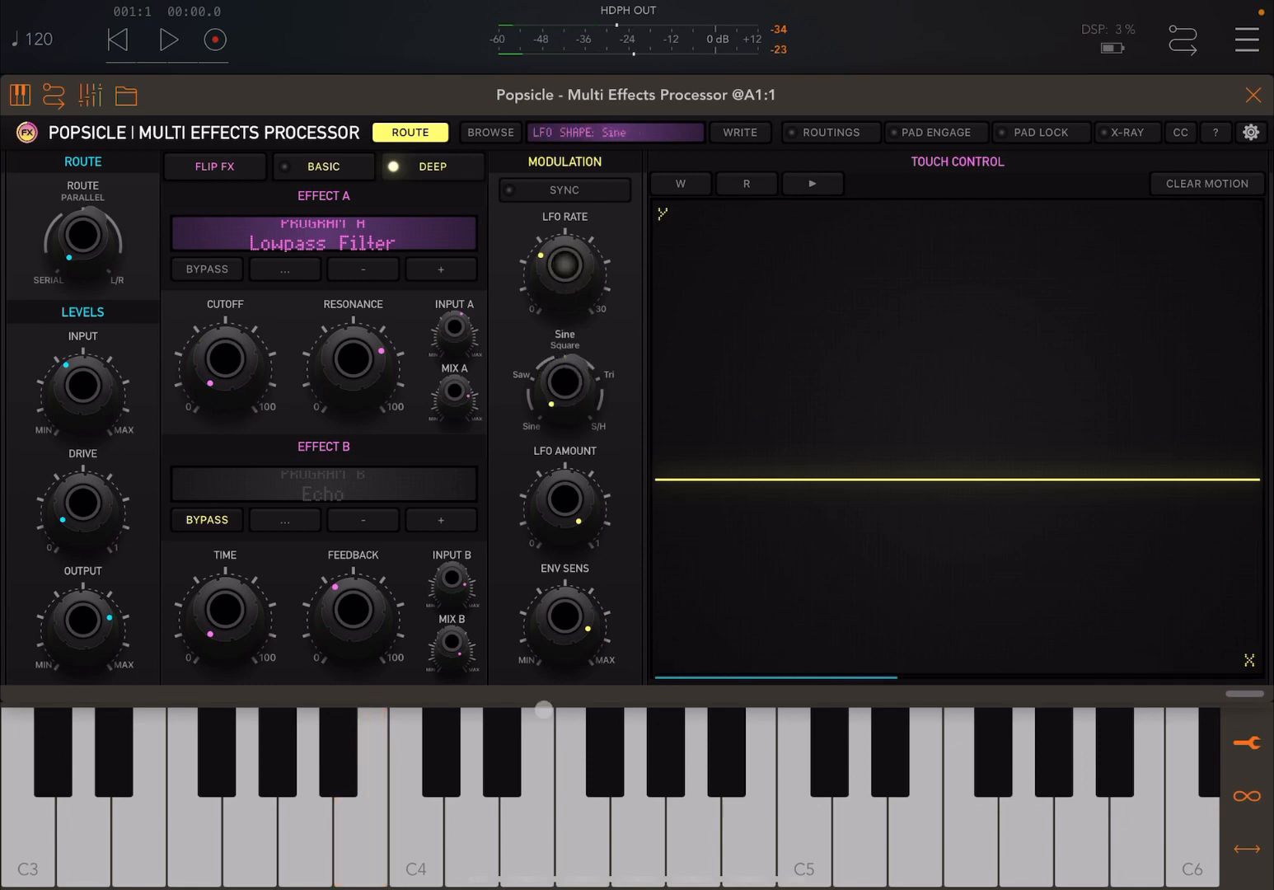
Step: Pull the LFO amount back from full to about 0.5–0.6 while listening
{"action": "left_click", "coordinate": [564, 272]}
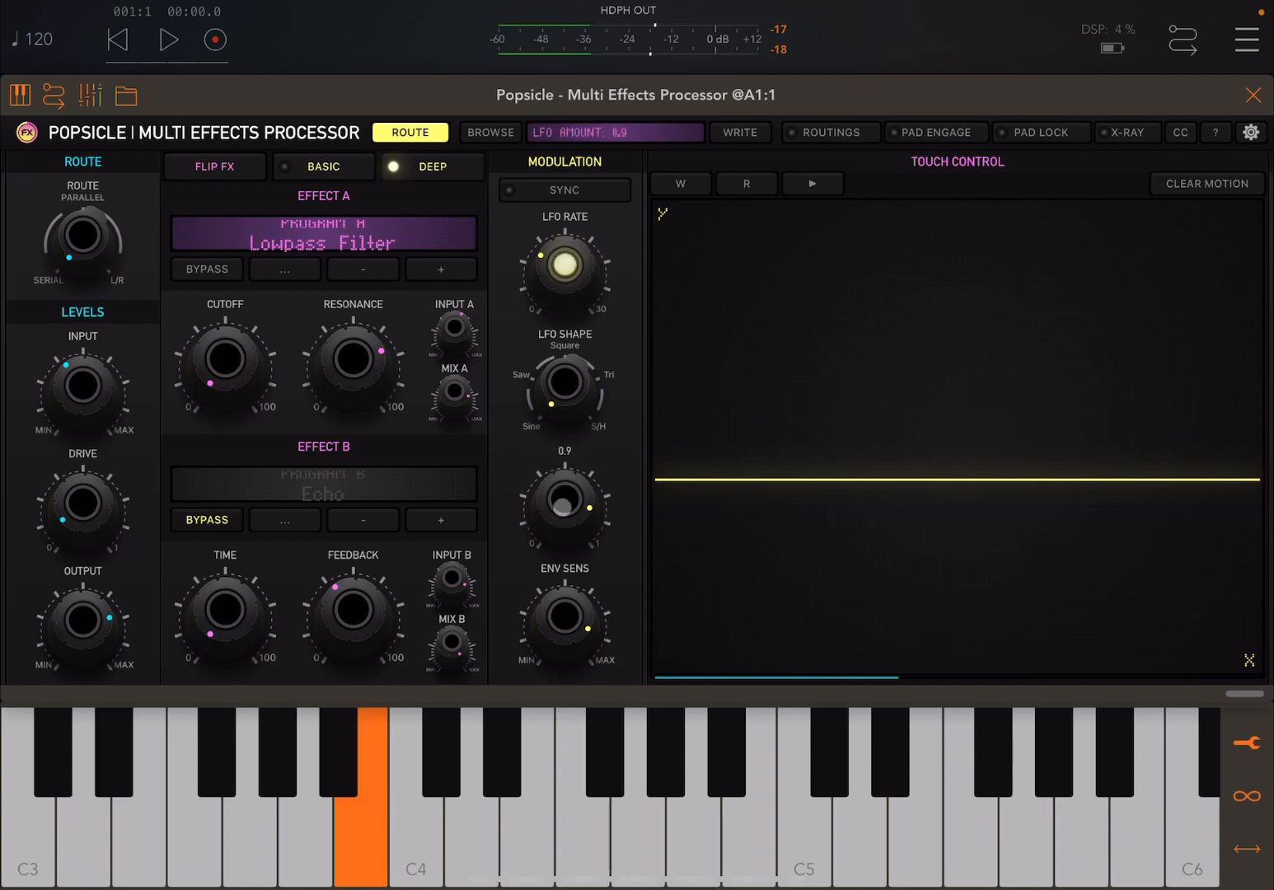
{"action": "left_click_drag", "start_coordinate": [564, 507], "coordinate": [557, 536]}
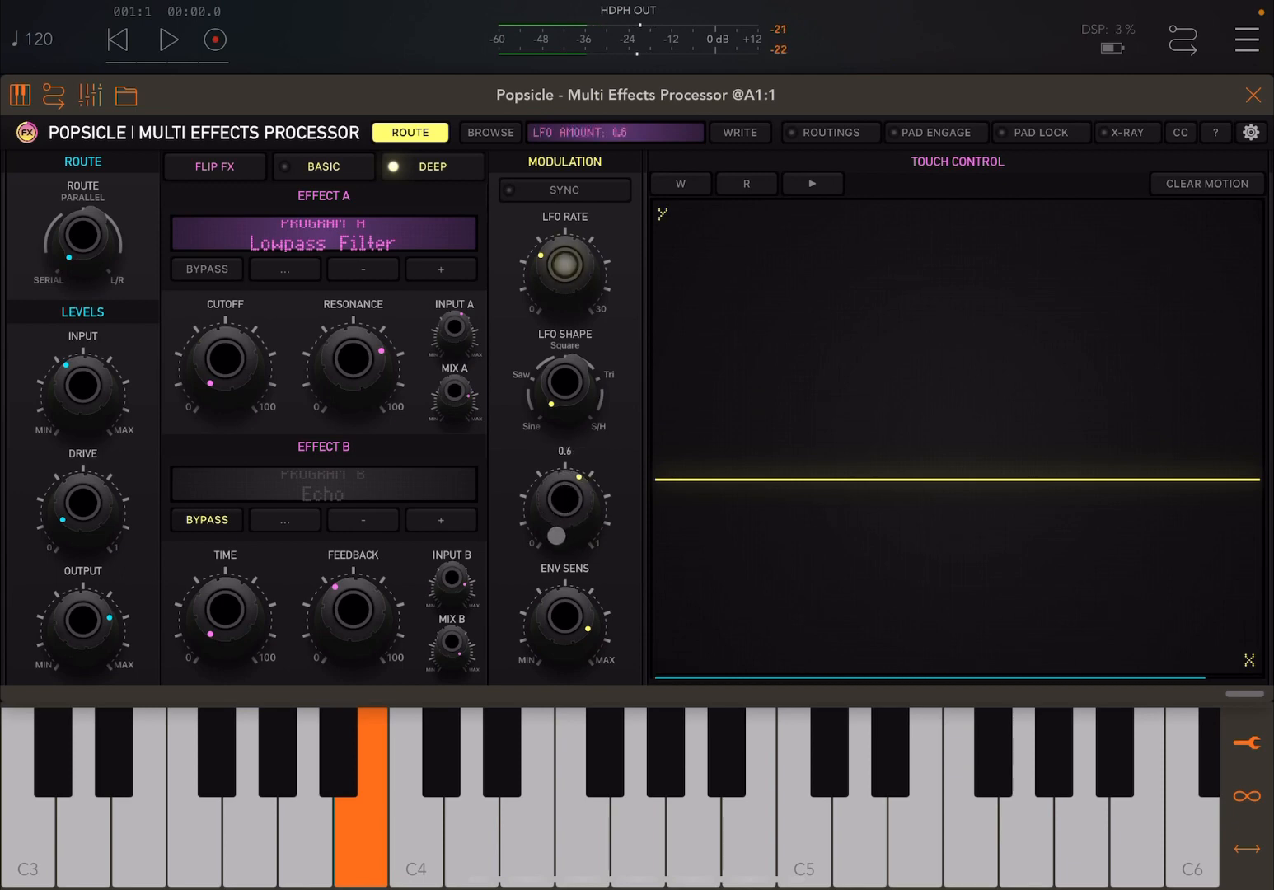
{"action": "left_click_drag", "start_coordinate": [564, 508], "coordinate": [557, 543]}
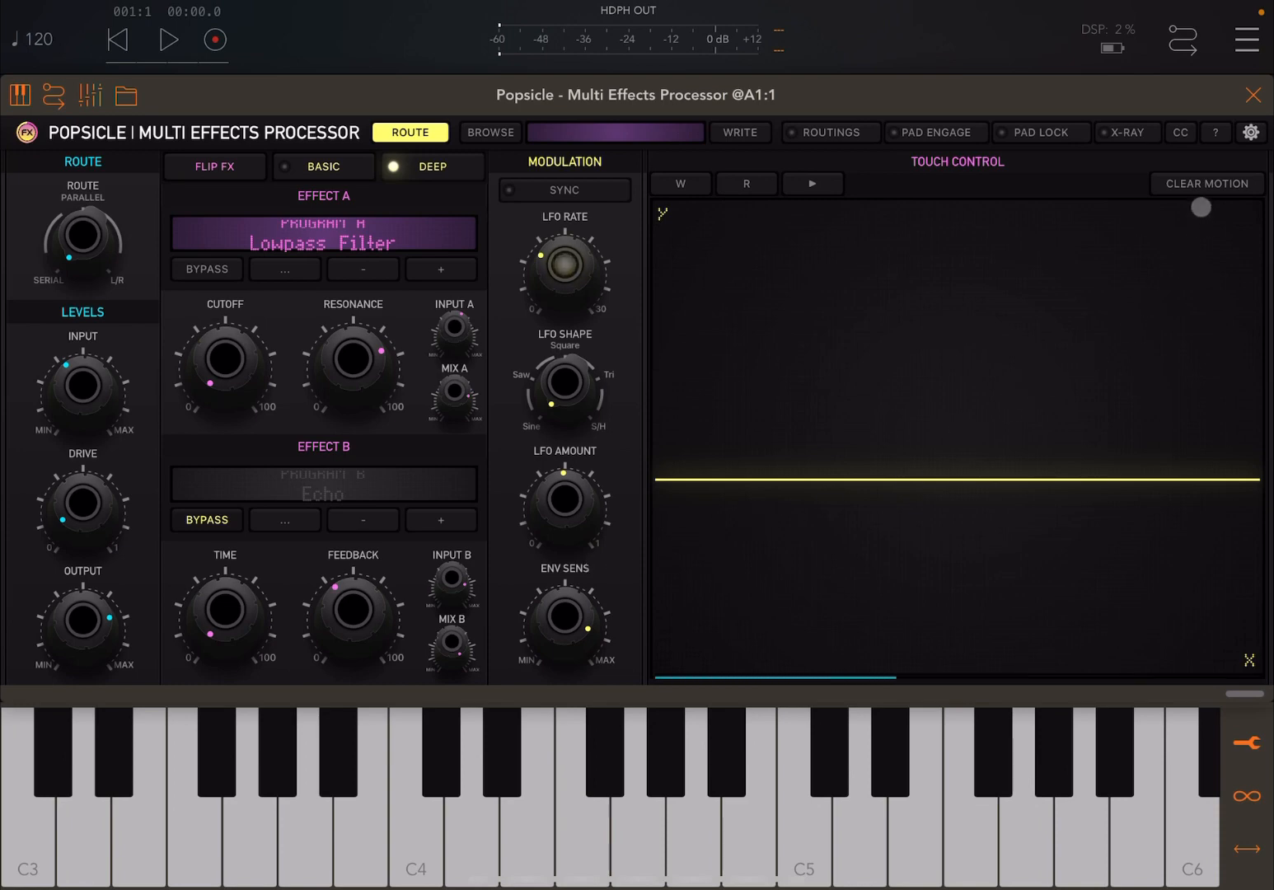
Step: Show the Program A effect list with filters, delays, stutter, chorus and flanger
{"action": "left_click", "coordinate": [1180, 132]}
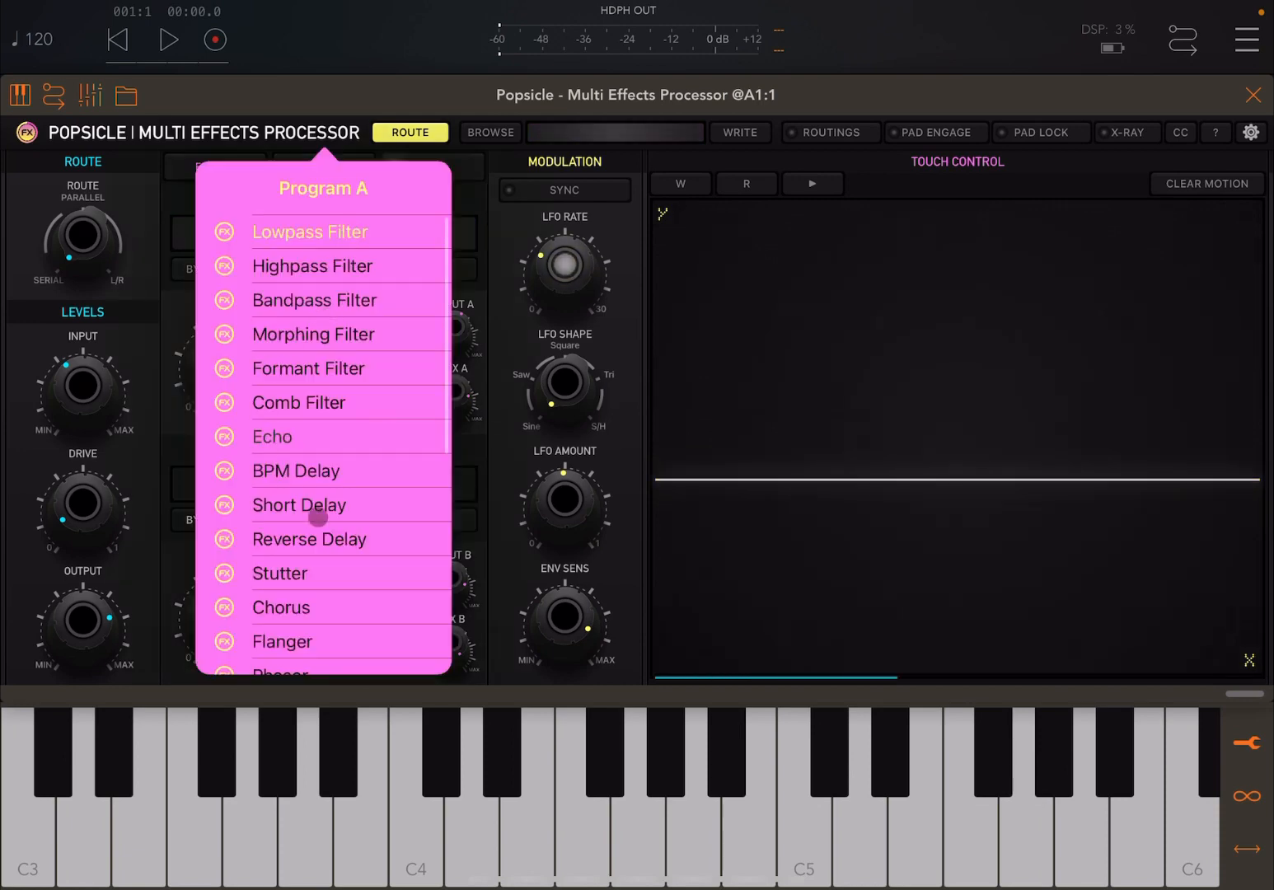
{"action": "scroll", "scroll_direction": "down", "scroll_amount": 3}
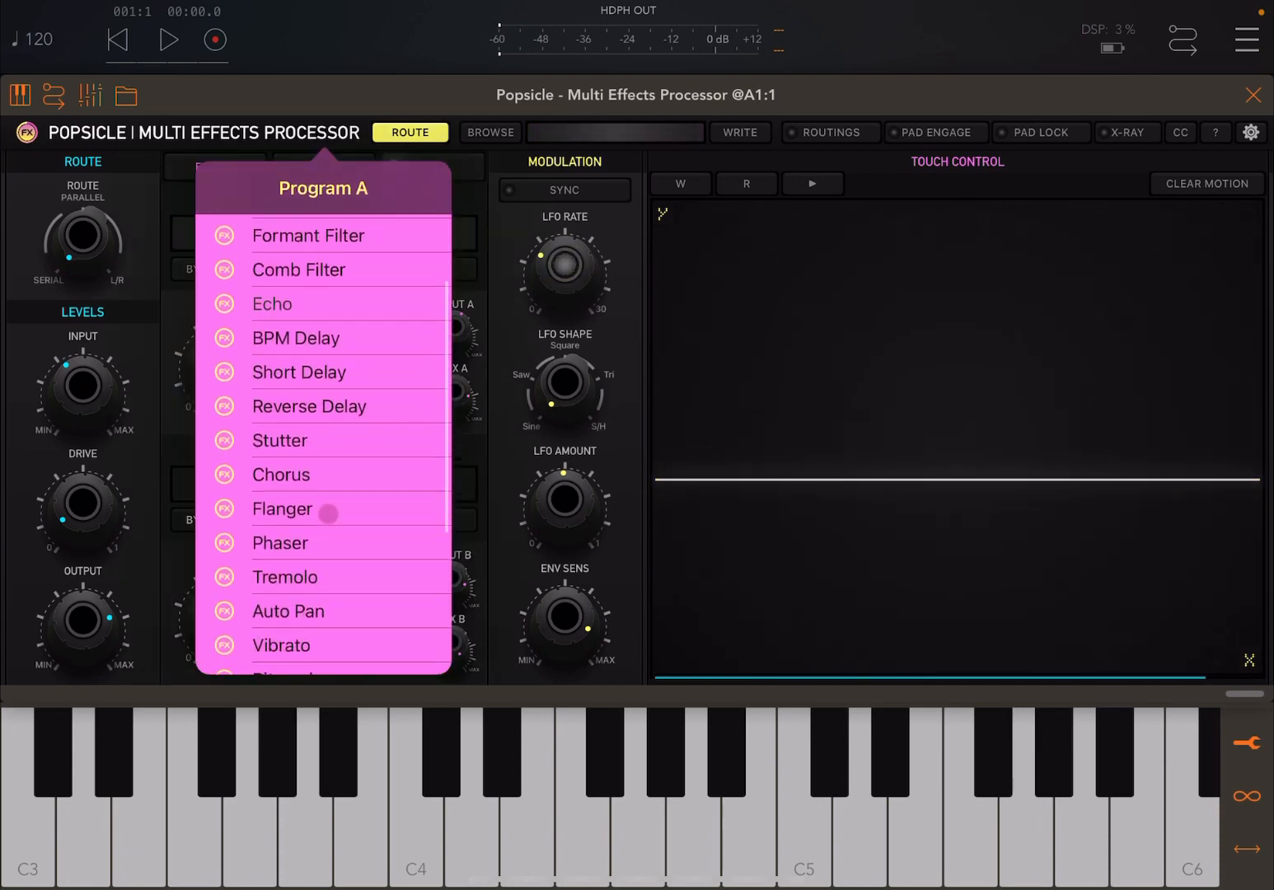
{"action": "scroll", "scroll_direction": "down", "scroll_amount": 3}
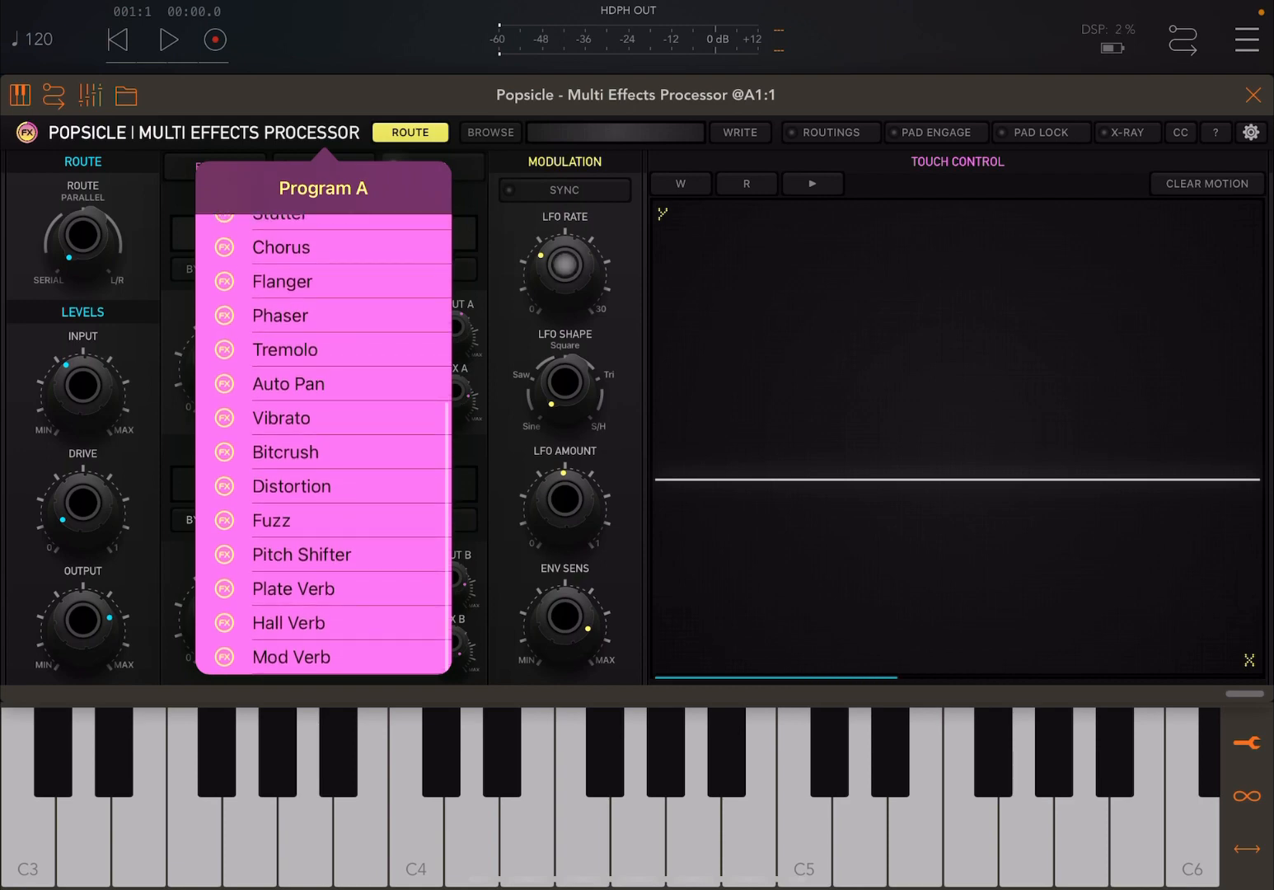
{"action": "scroll", "scroll_direction": "down", "scroll_amount": 3}
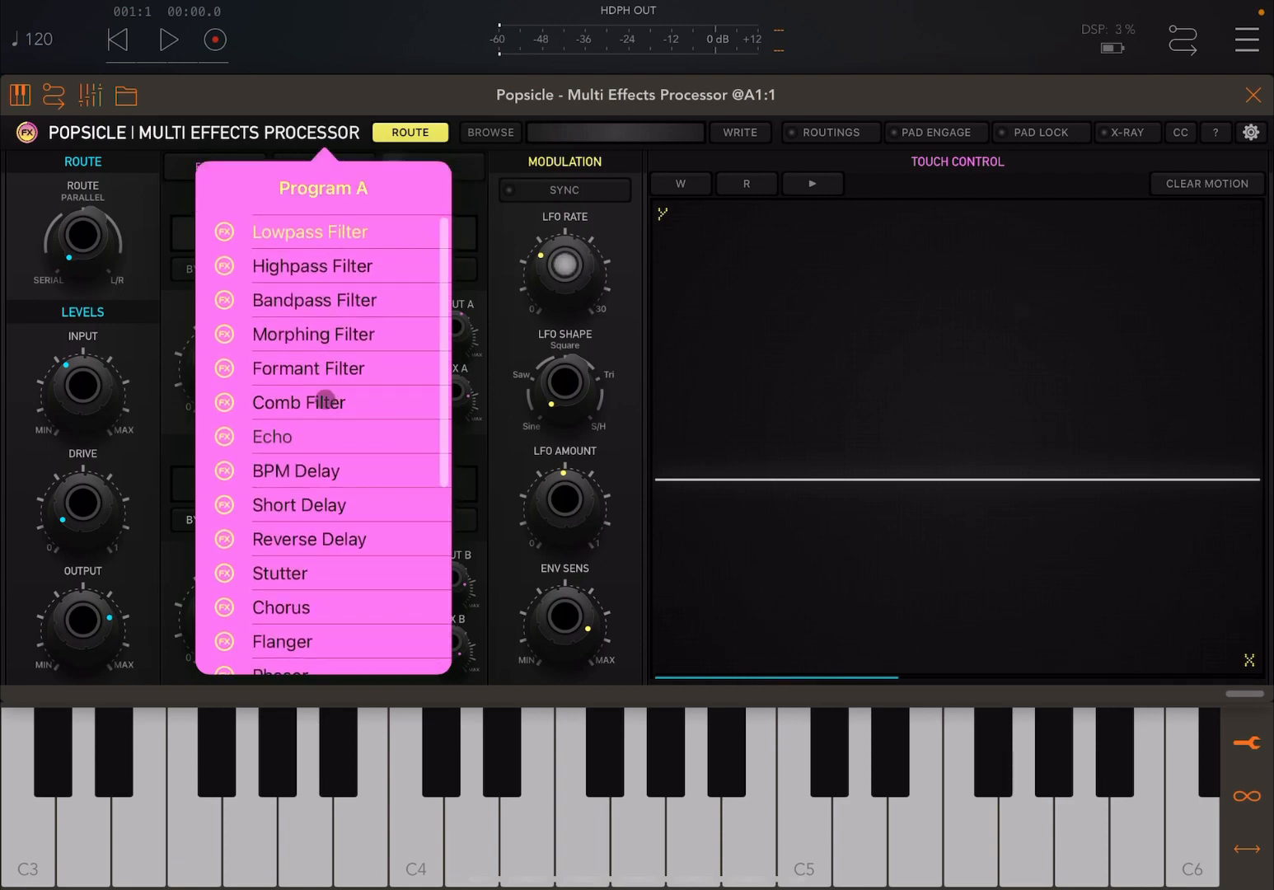
{"action": "scroll", "scroll_direction": "down", "scroll_amount": 3}
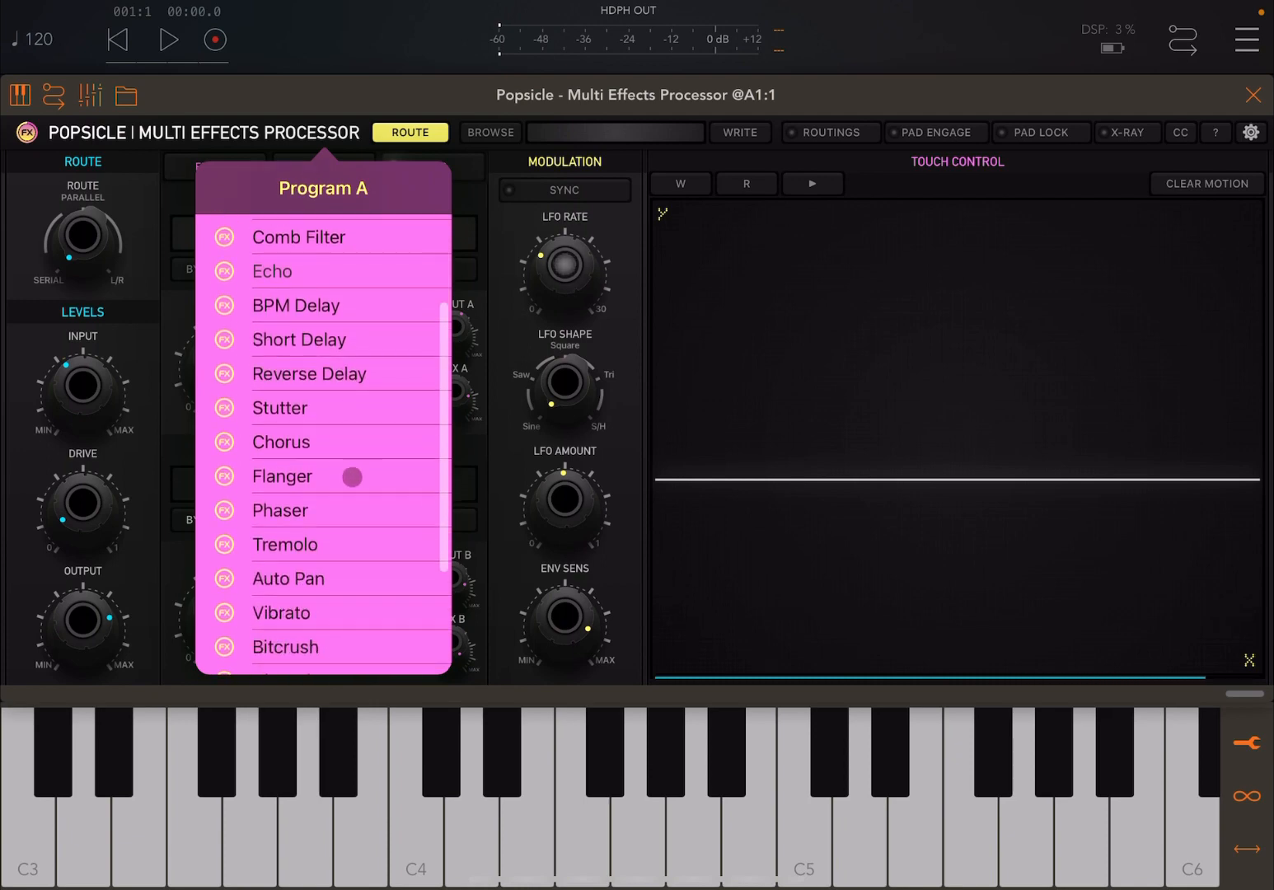
{"action": "scroll", "scroll_direction": "down", "scroll_amount": 3}
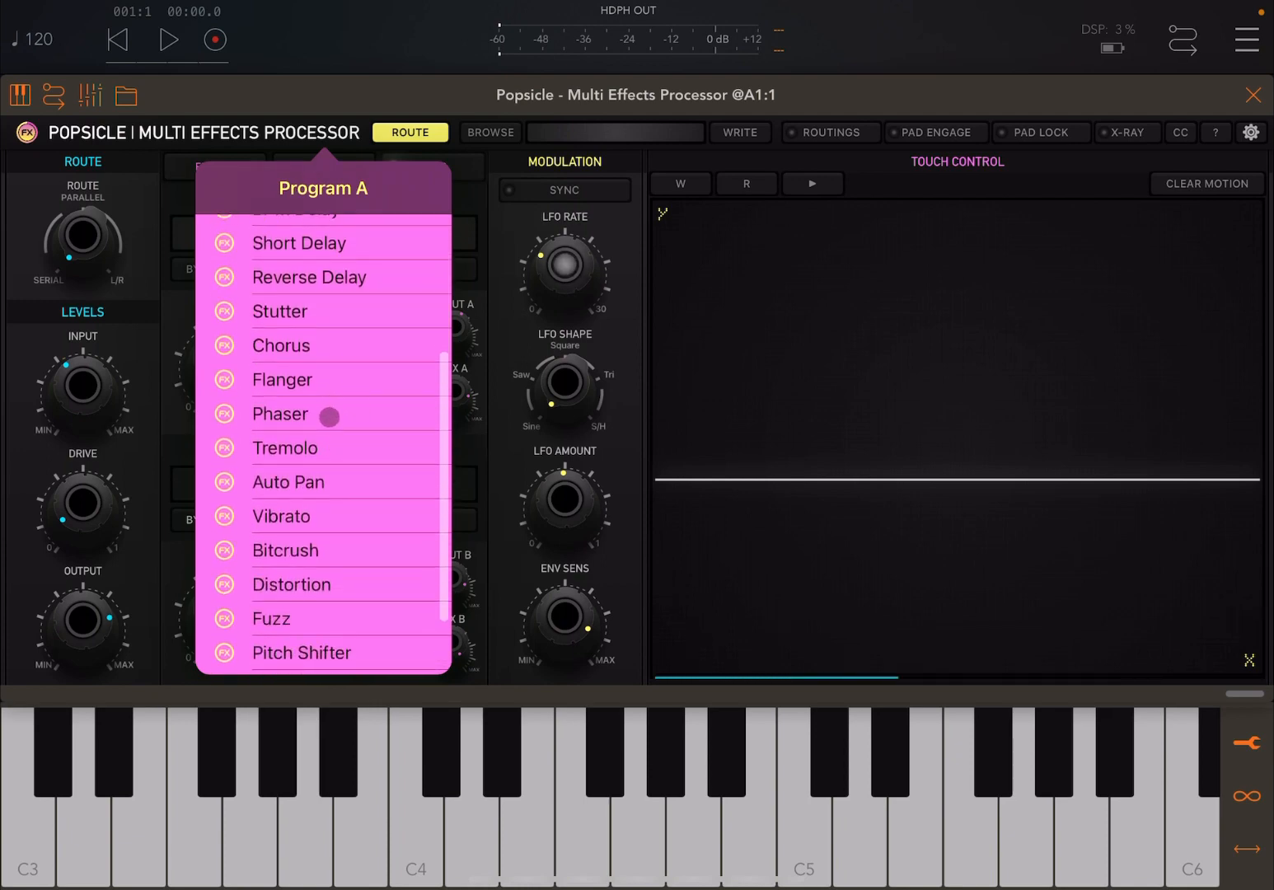